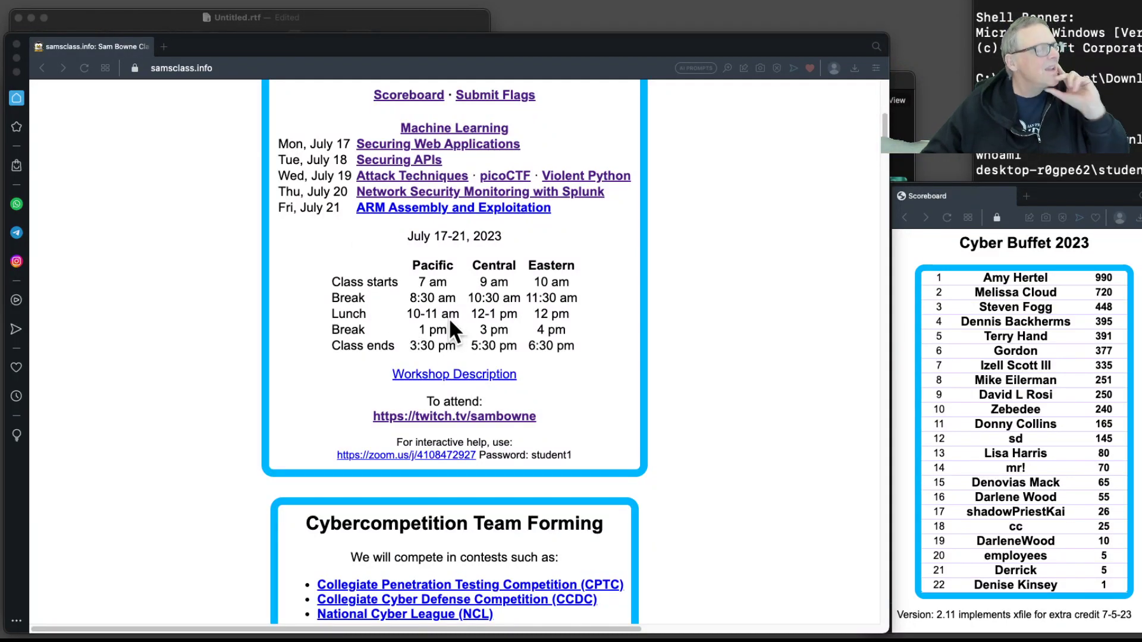
mouse_move(467, 230)
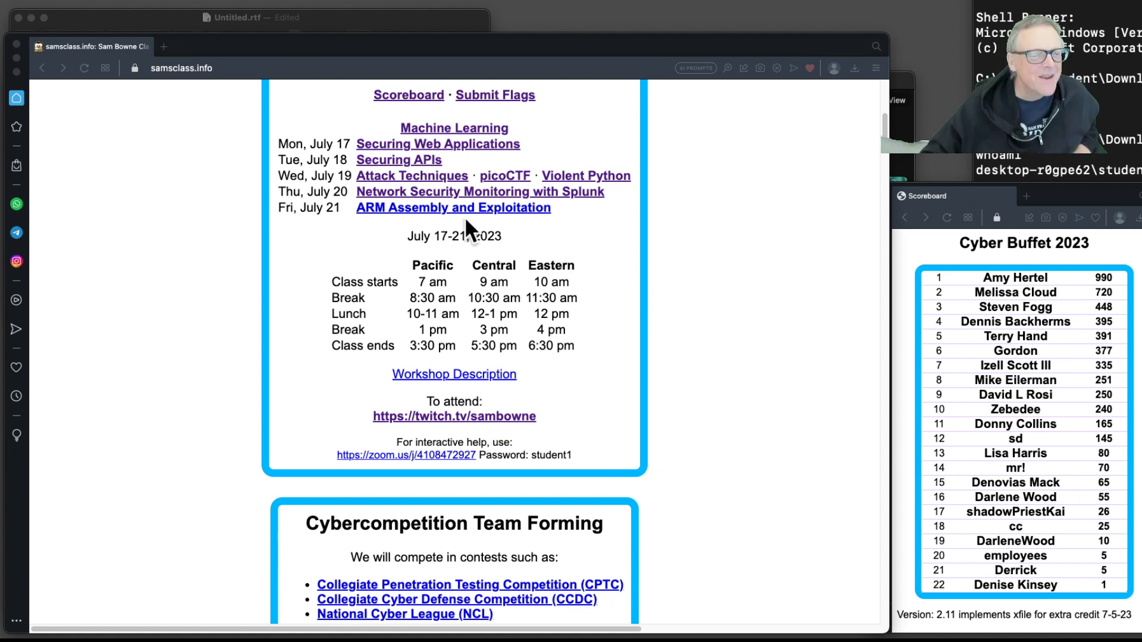
mouse_move(464, 192)
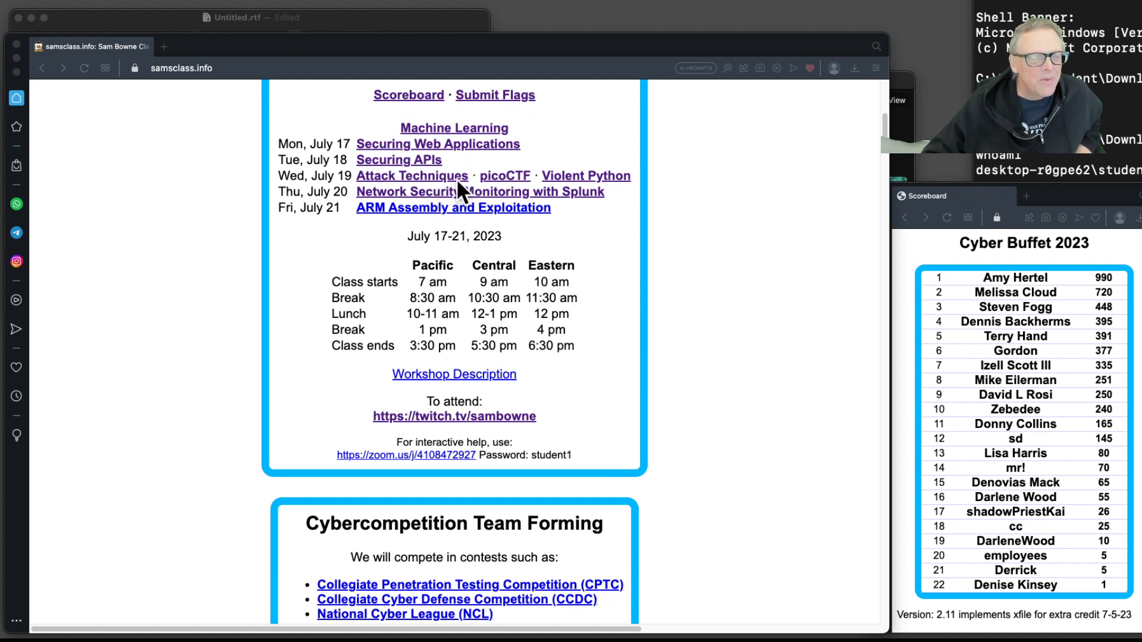
mouse_move(418, 188)
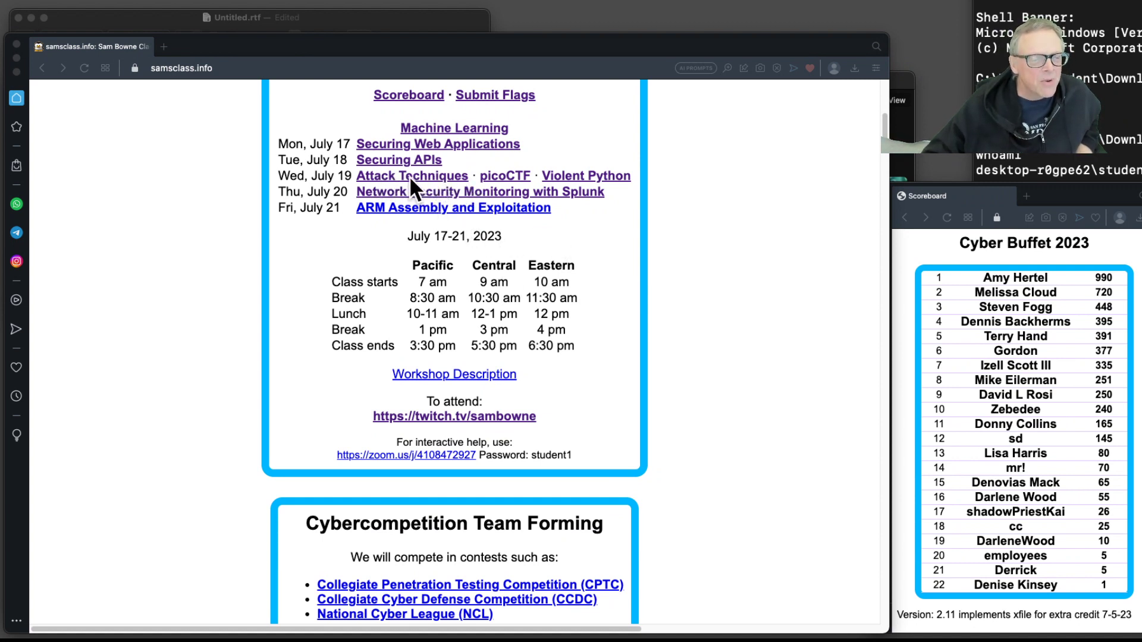
mouse_move(488, 182)
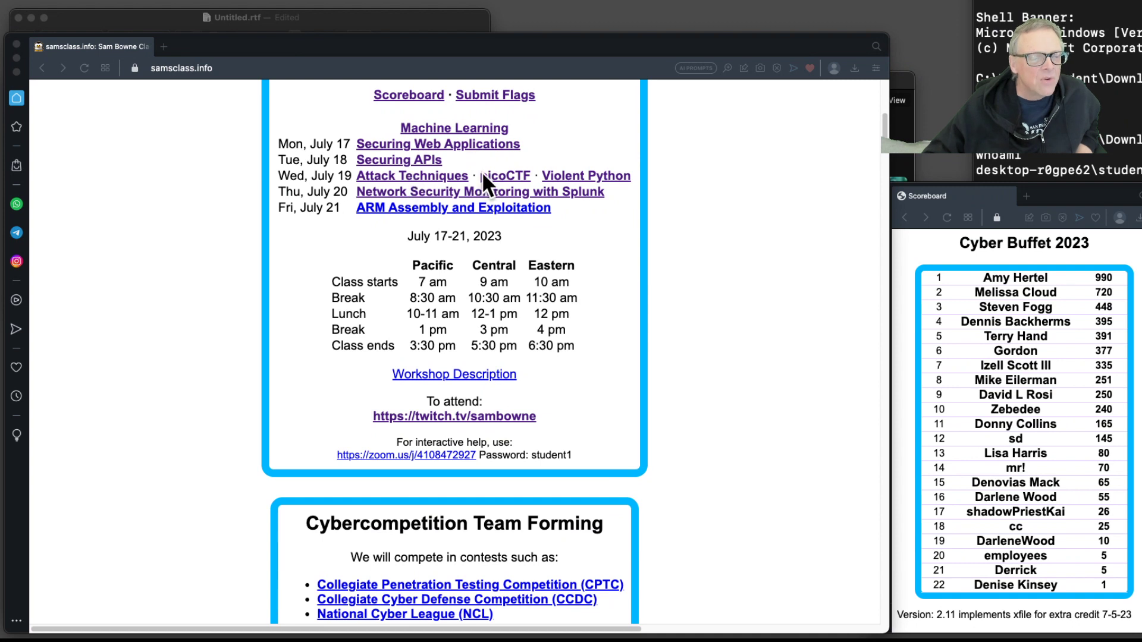
mouse_move(668, 204)
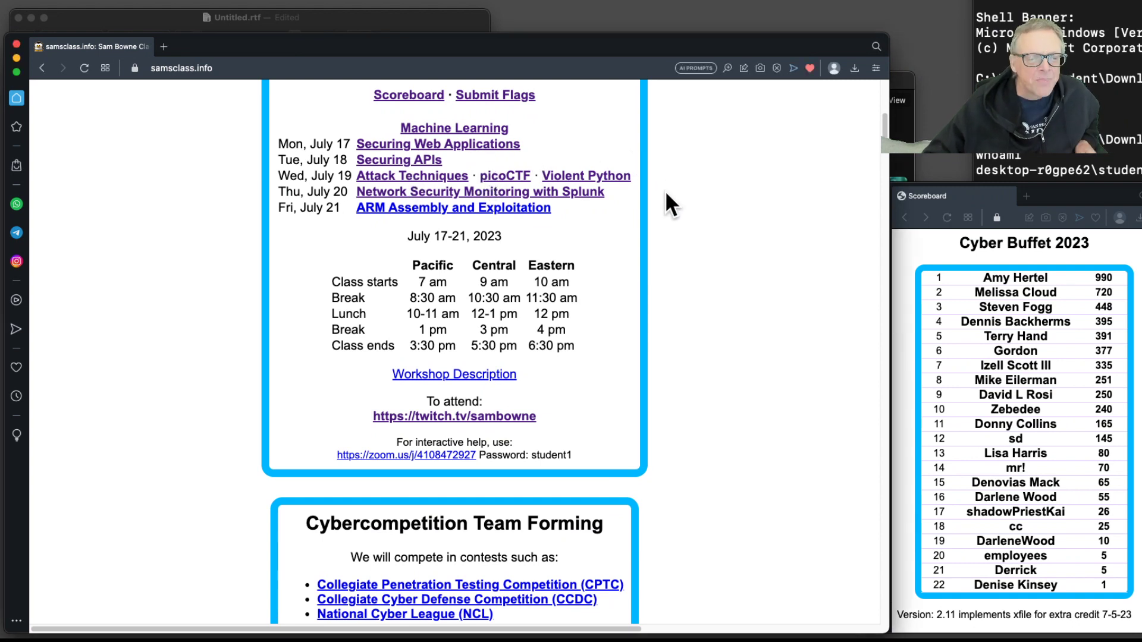
mouse_move(583, 192)
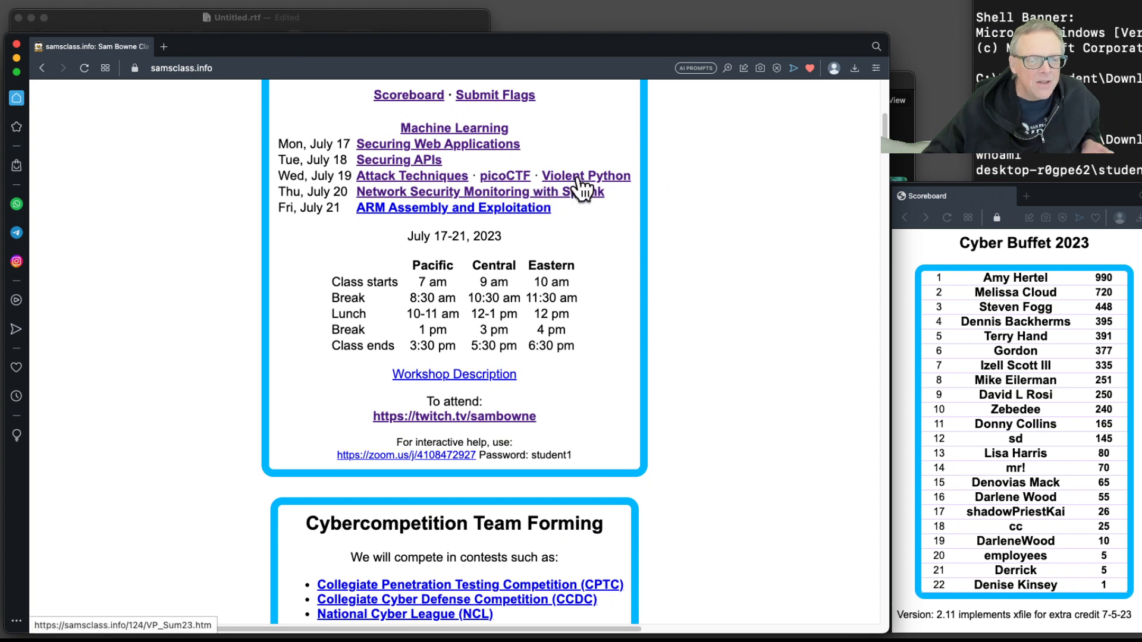
Step: Open the Violent Python course page and check the VP 11 link's options without choosing one
click(586, 176)
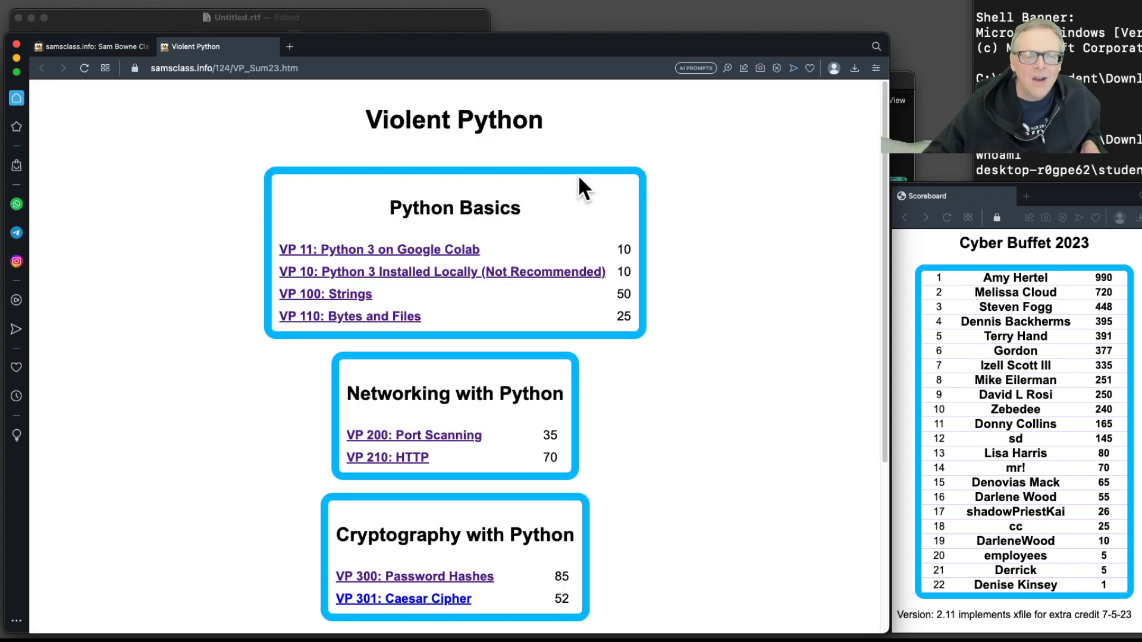
mouse_move(488, 285)
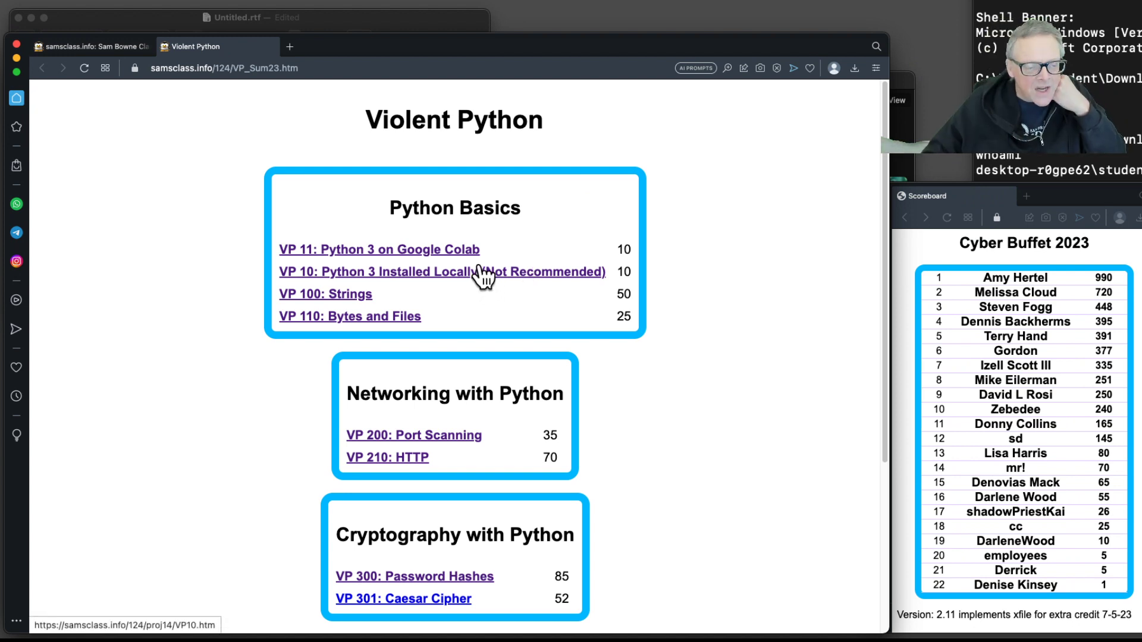
mouse_move(459, 254)
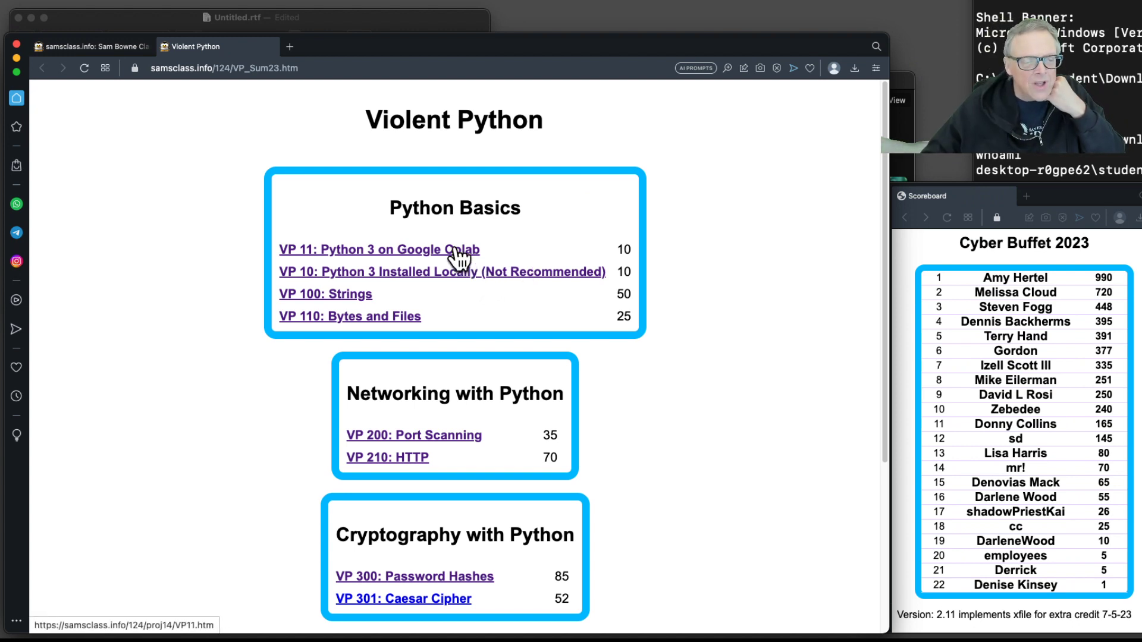
right_click(379, 249)
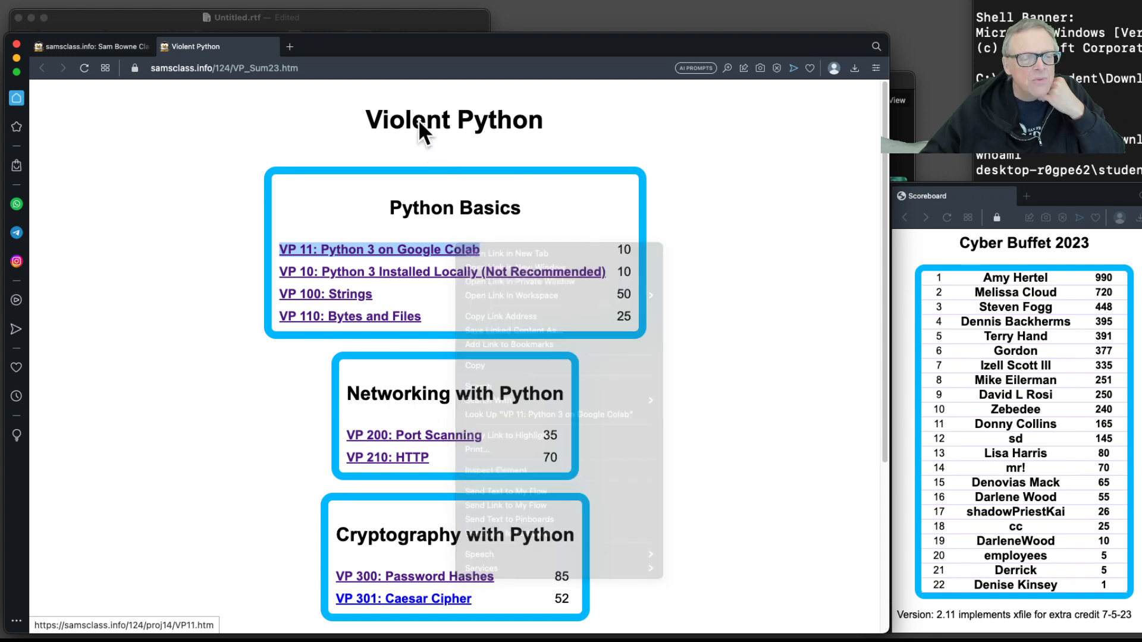
click(303, 69)
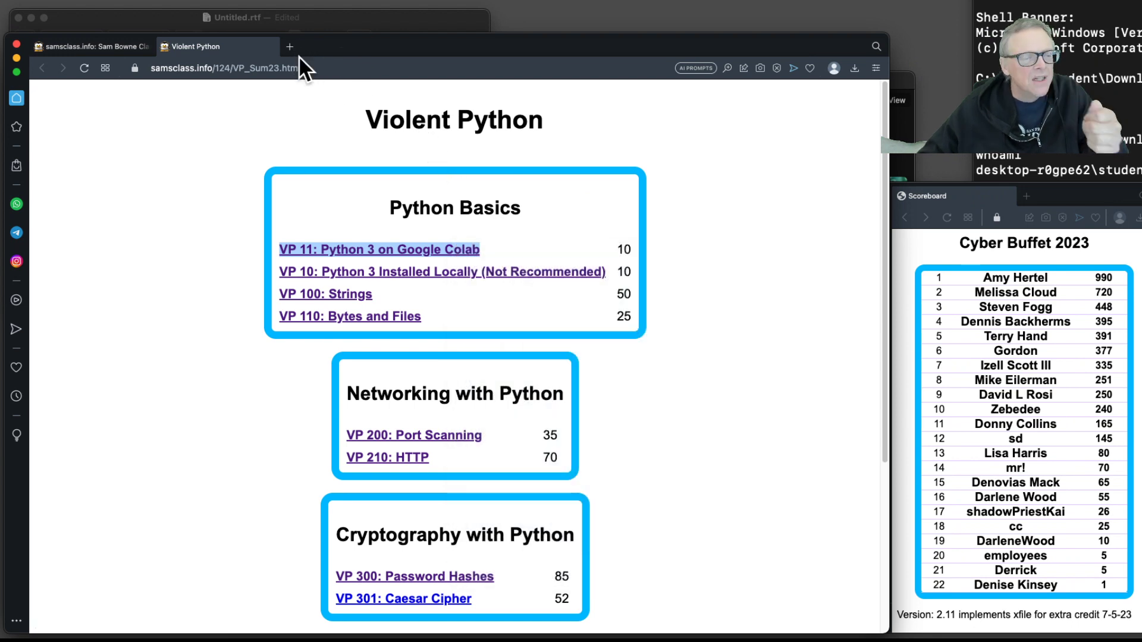
Step: Create a new blank Colab notebook in a fresh tab, then return to the course page
click(290, 46)
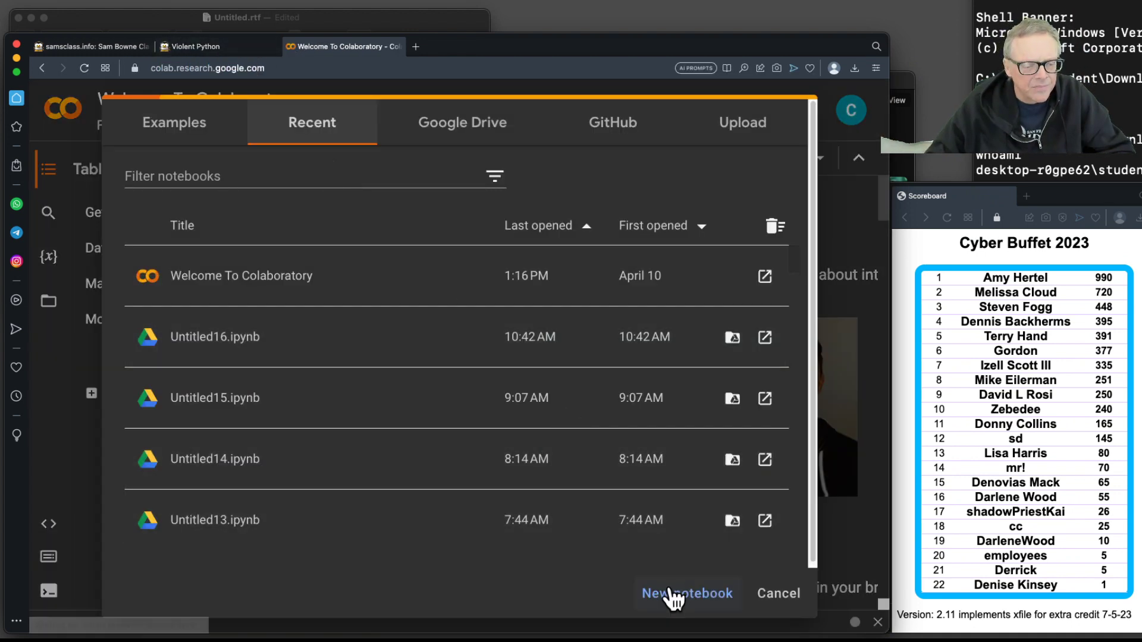
click(686, 592)
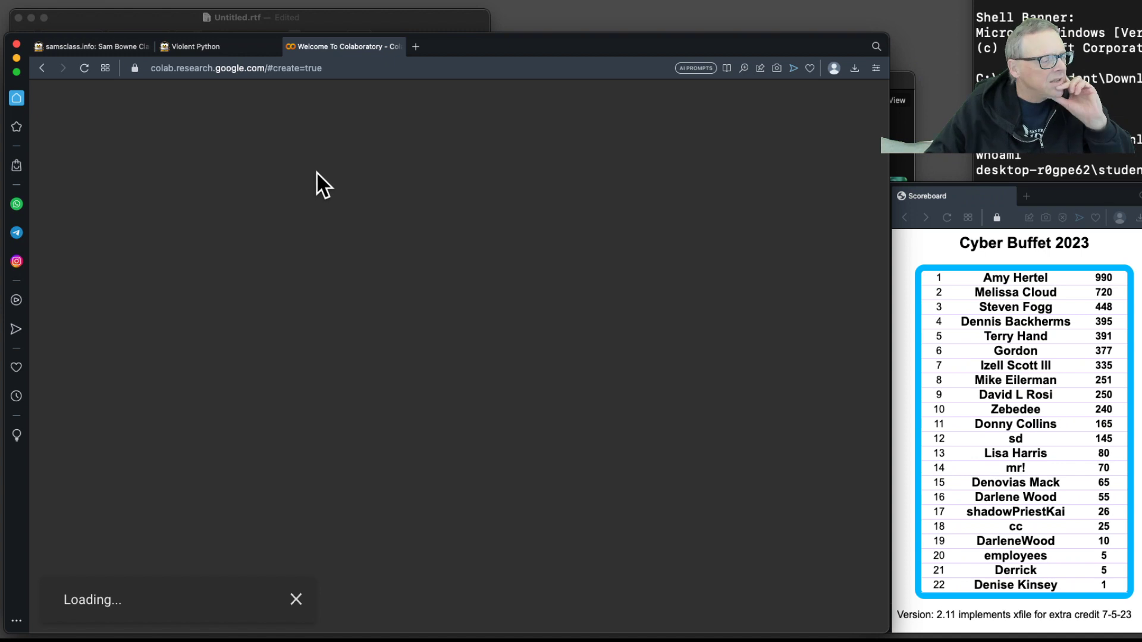
click(194, 46)
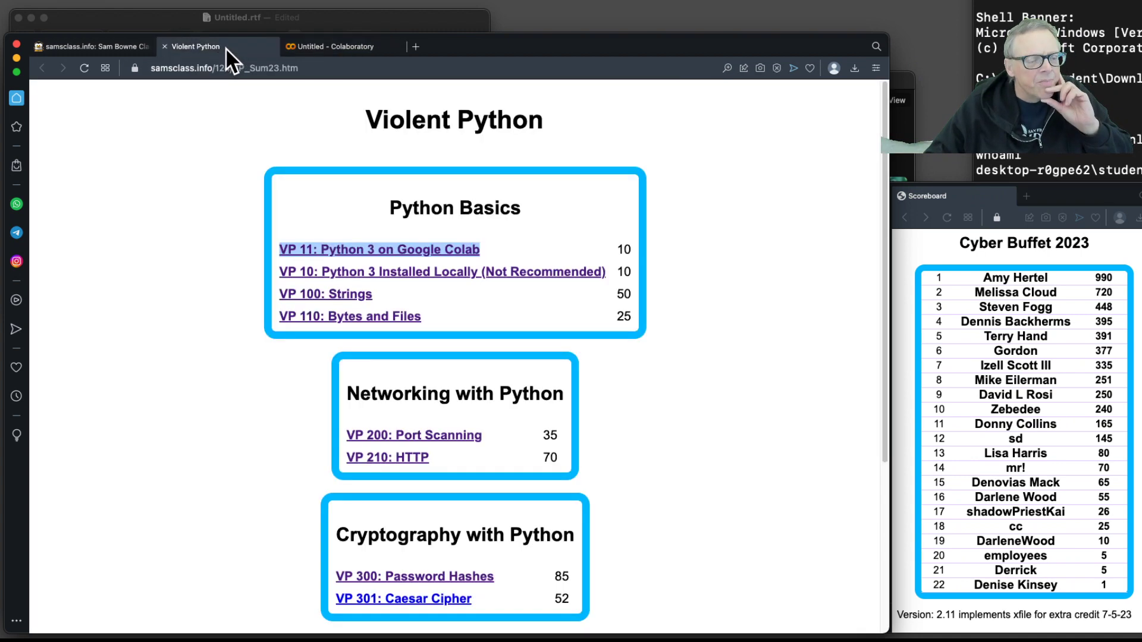
mouse_move(350, 316)
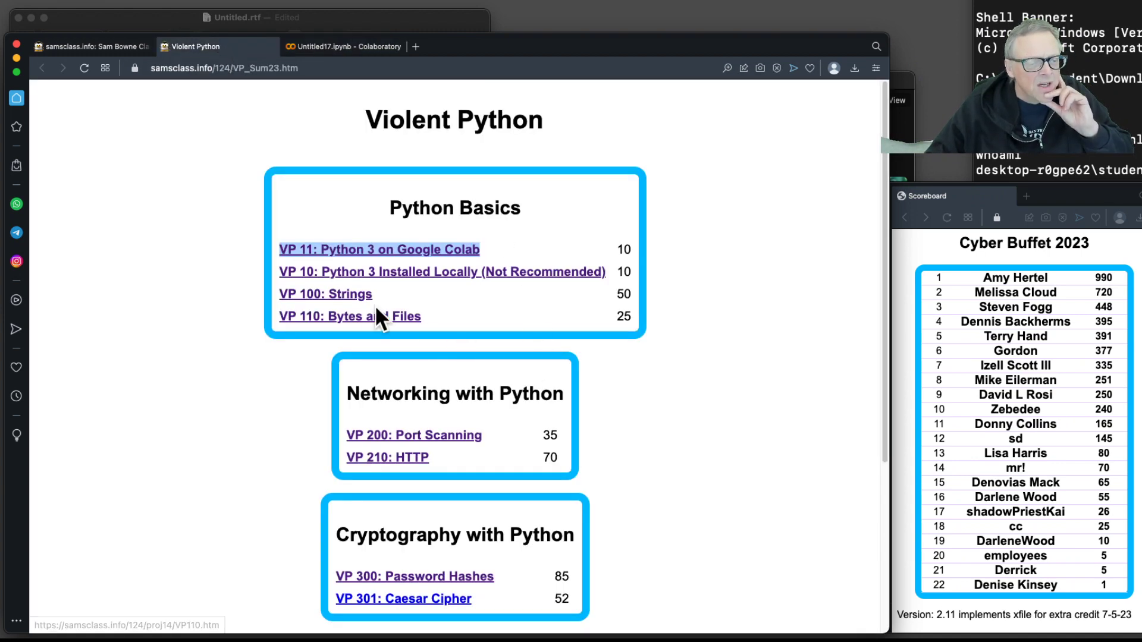
mouse_move(371, 303)
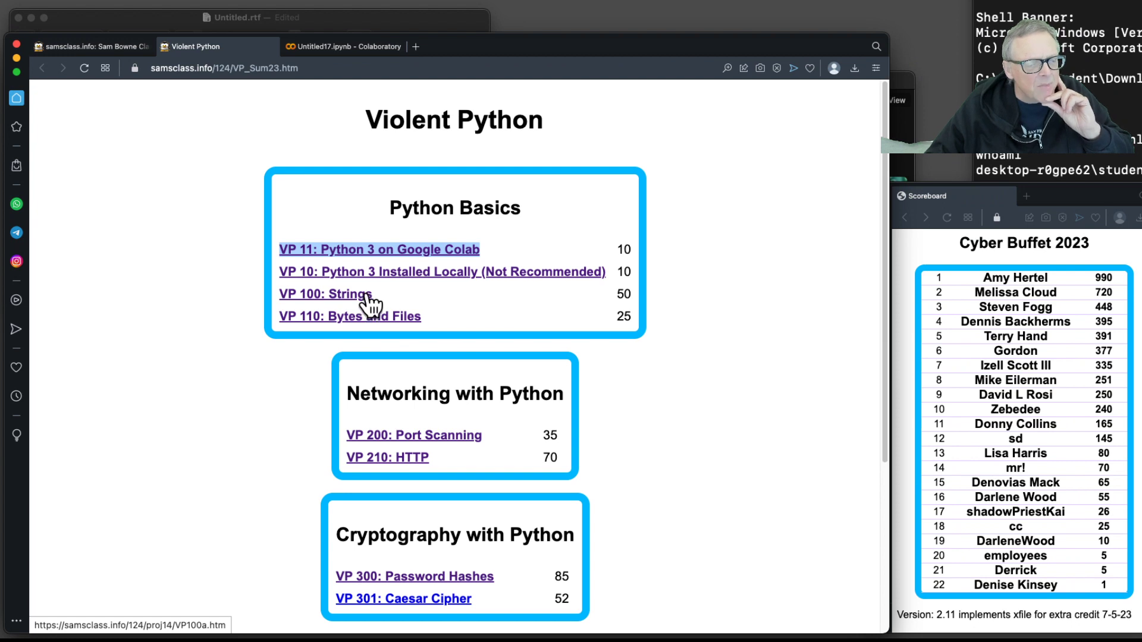
Step: Open the VP 100 Strings project and bring its Simple String Processing code into view
click(325, 294)
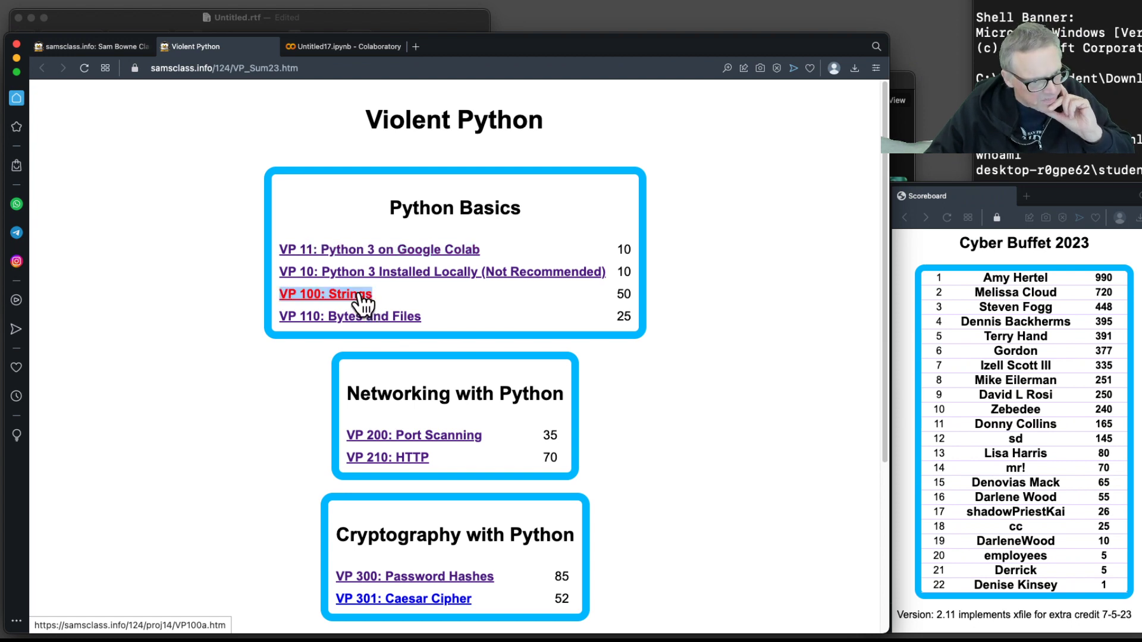
click(325, 294)
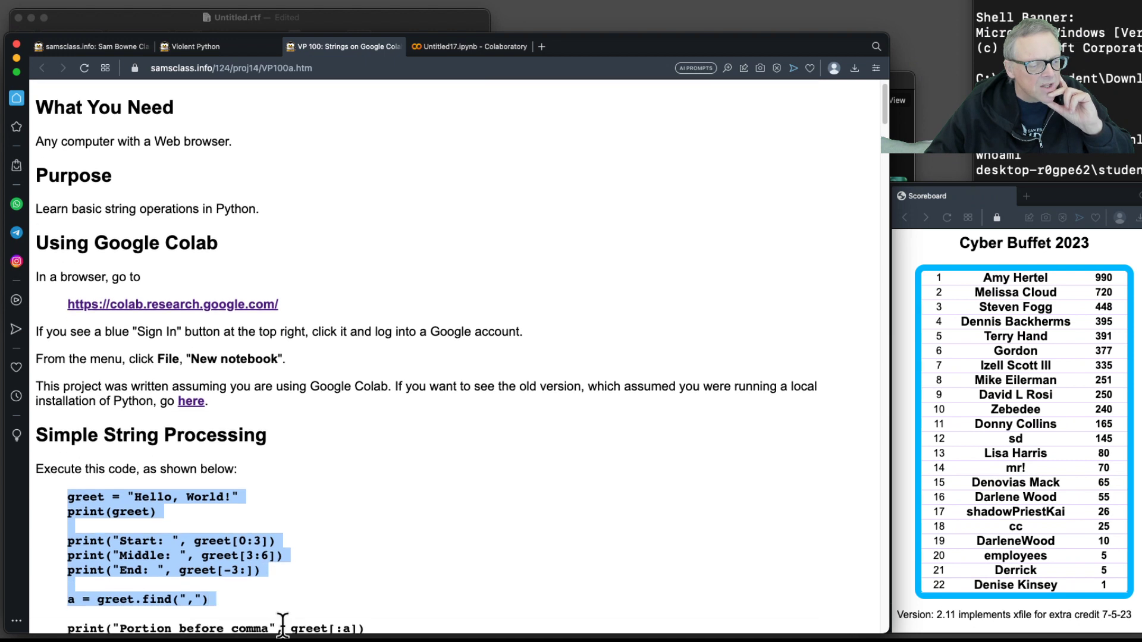
scroll(down, 3)
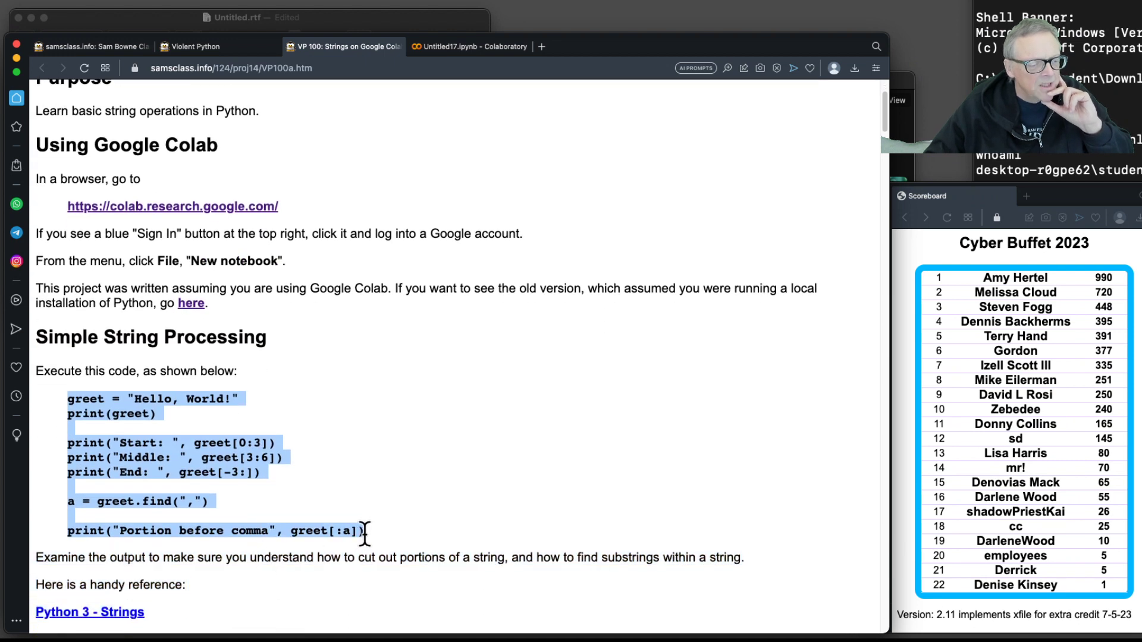
mouse_move(474, 124)
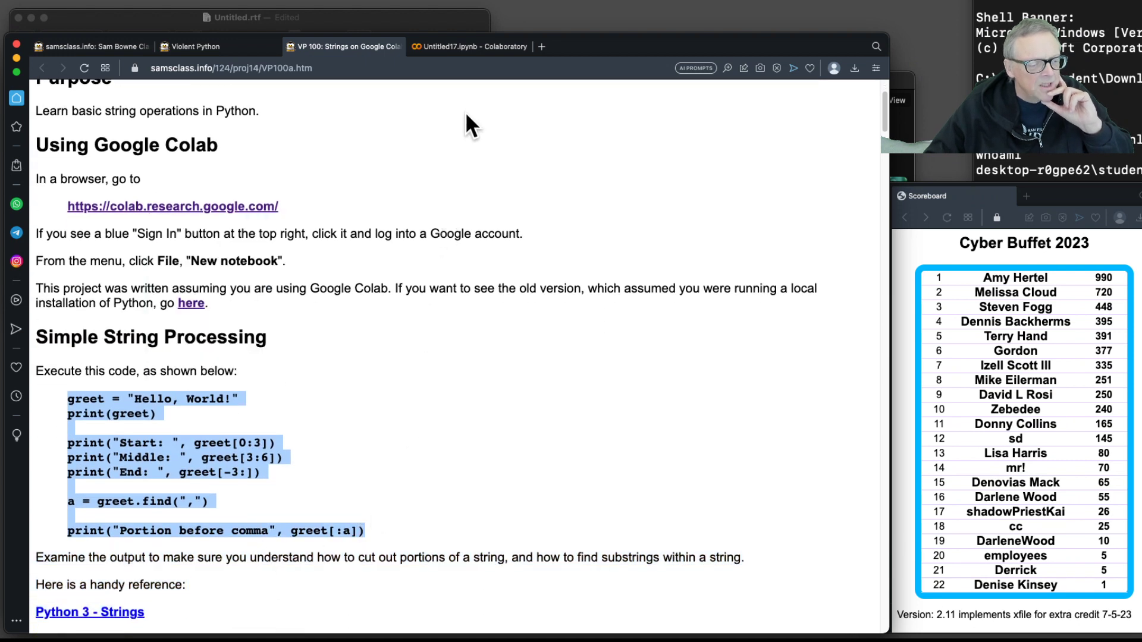
Step: Run the greet string-slicing cell in the Colab notebook to print its slices
click(470, 46)
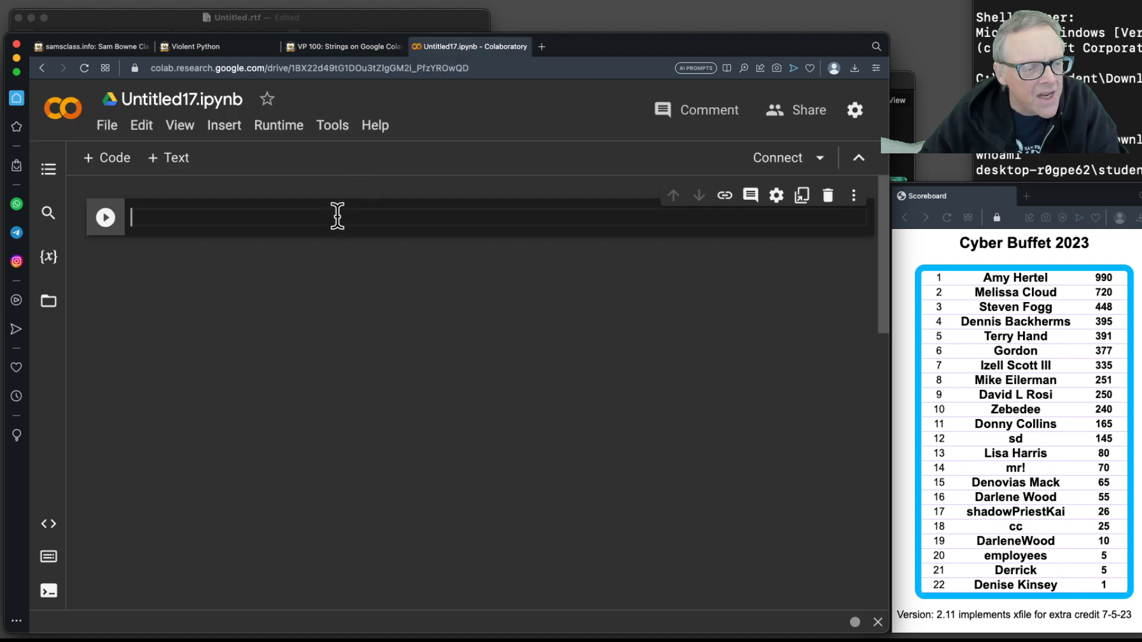
click(105, 217)
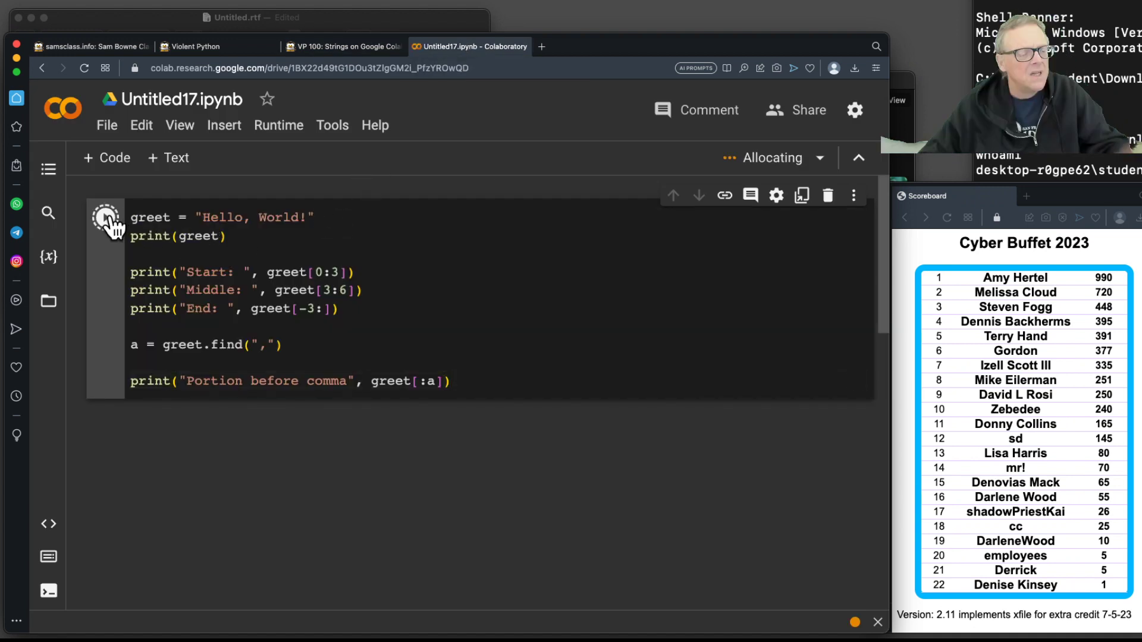
click(106, 217)
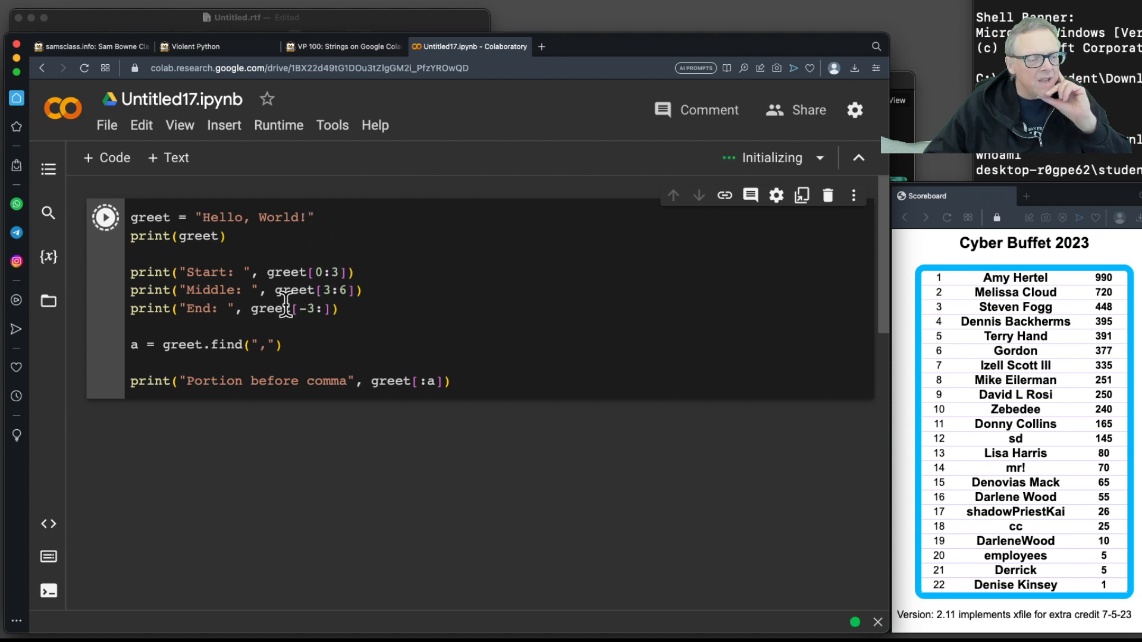
click(106, 216)
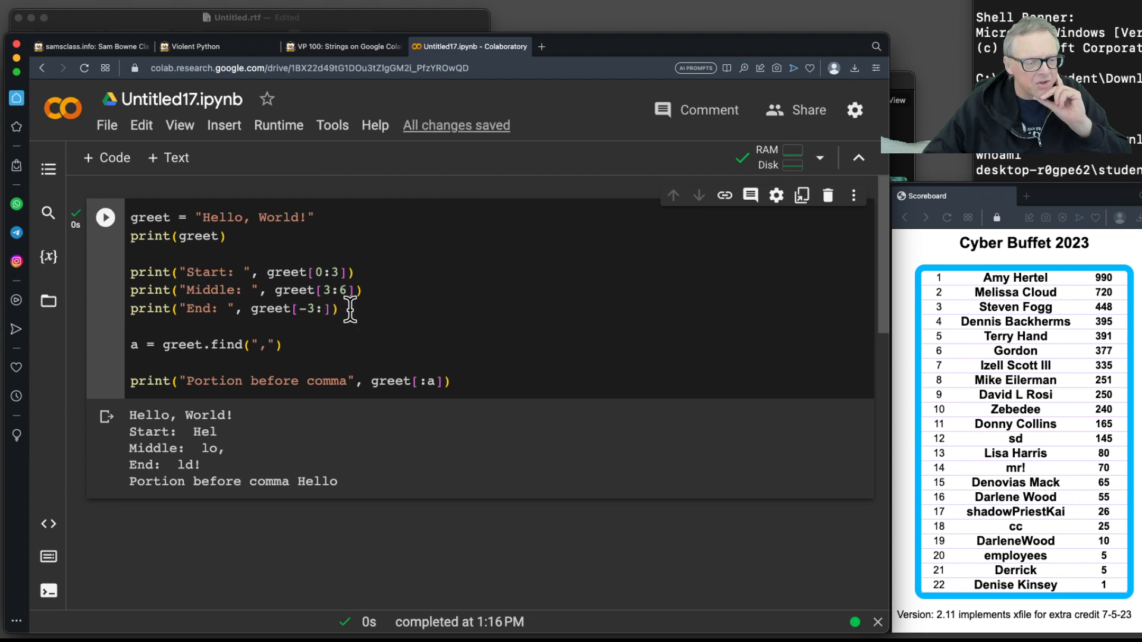
mouse_move(306, 343)
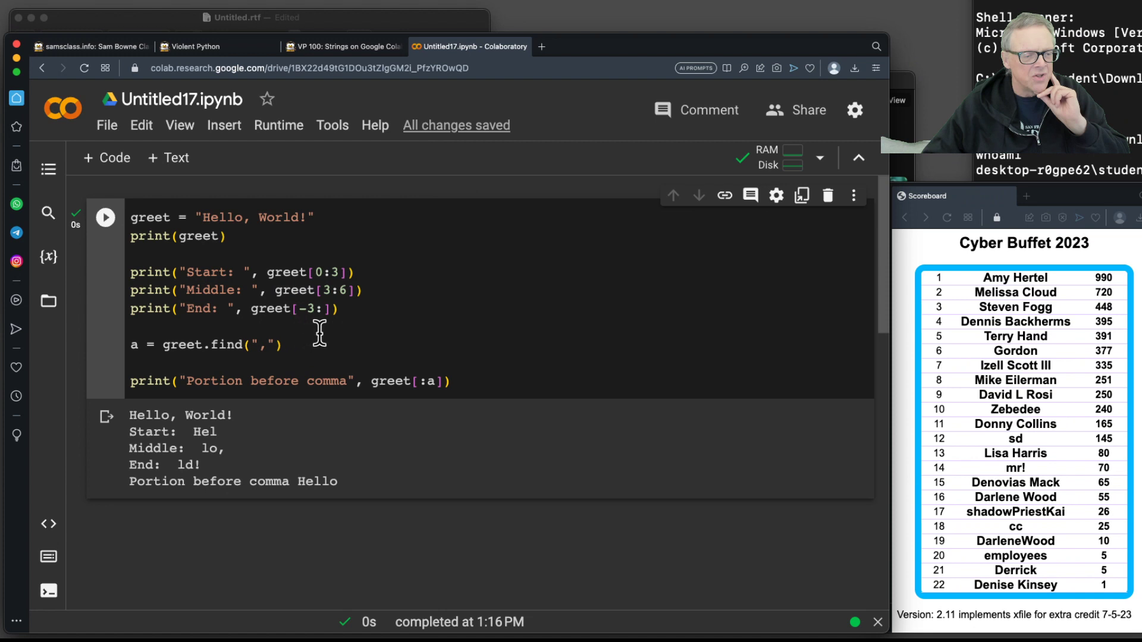
mouse_move(257, 380)
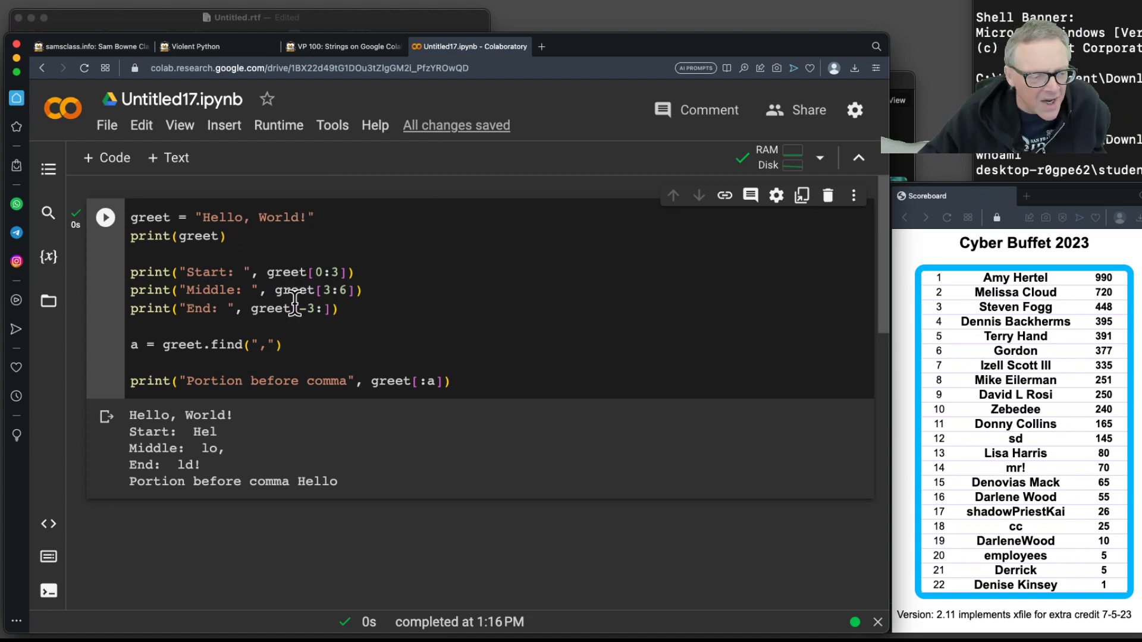
mouse_move(199, 217)
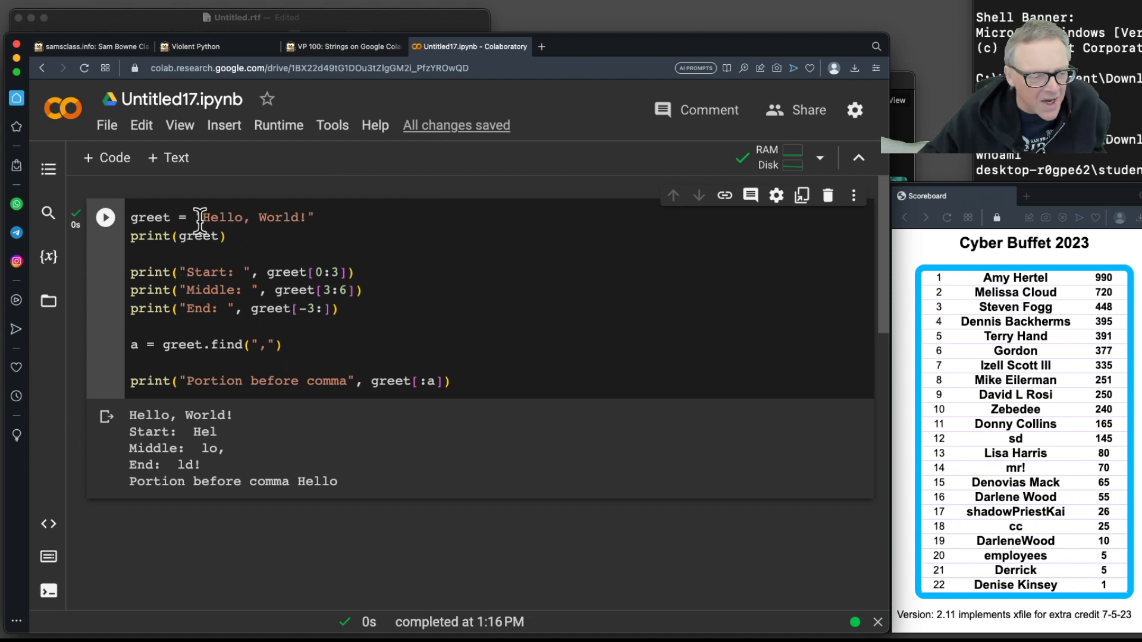
mouse_move(348, 360)
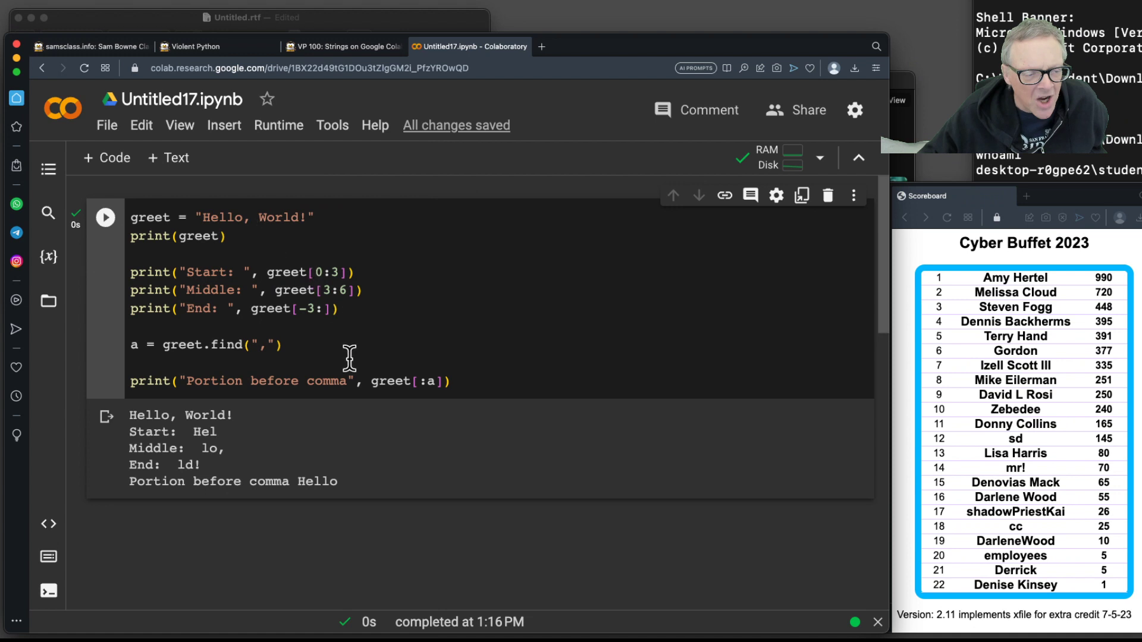
mouse_move(444, 417)
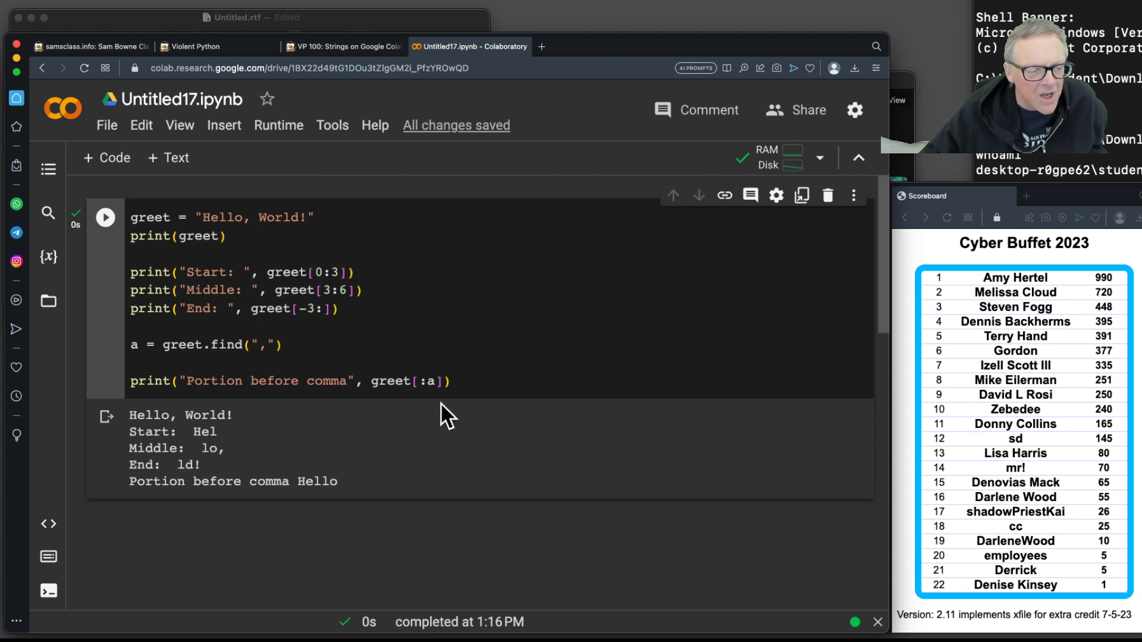
mouse_move(299, 470)
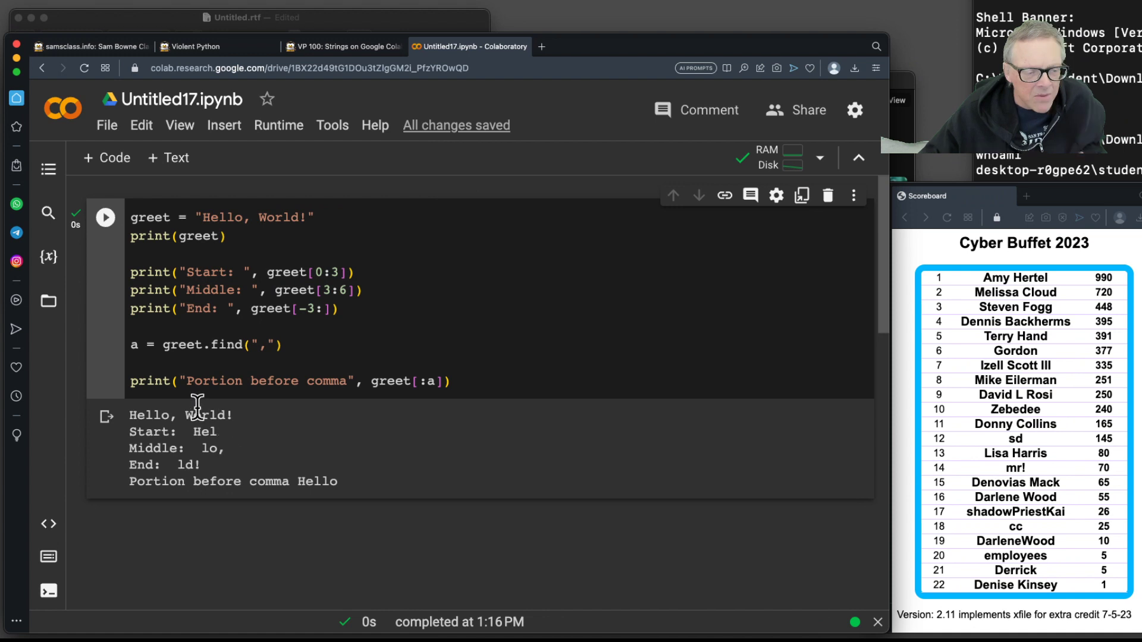
mouse_move(364, 179)
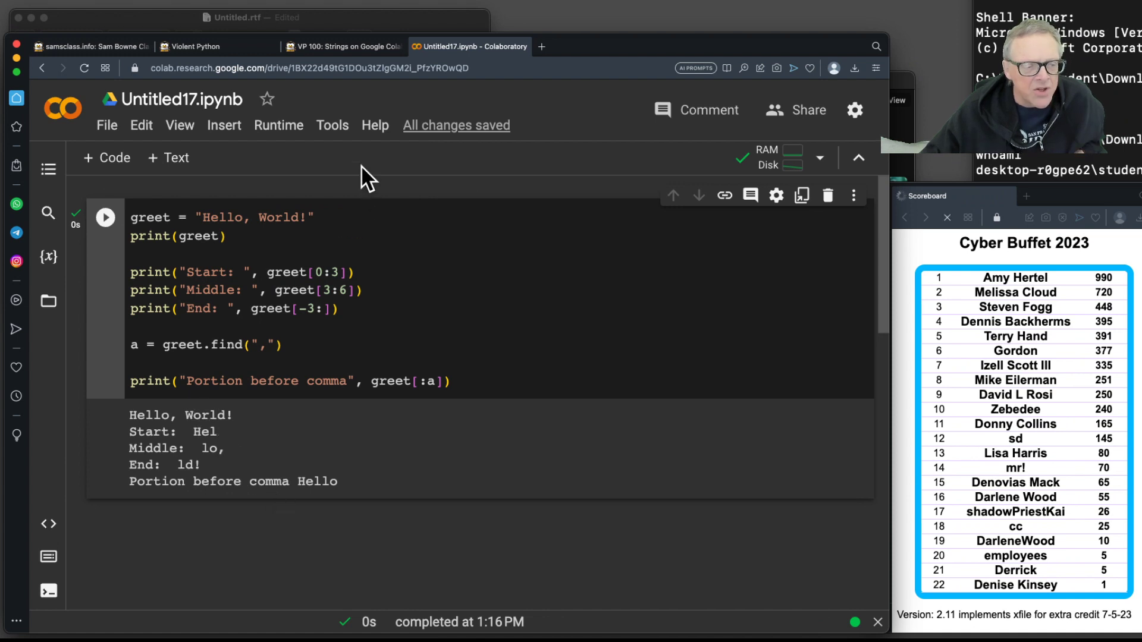
Step: Locate the socket send/receive code on the tutorial page and return to Colab
click(342, 46)
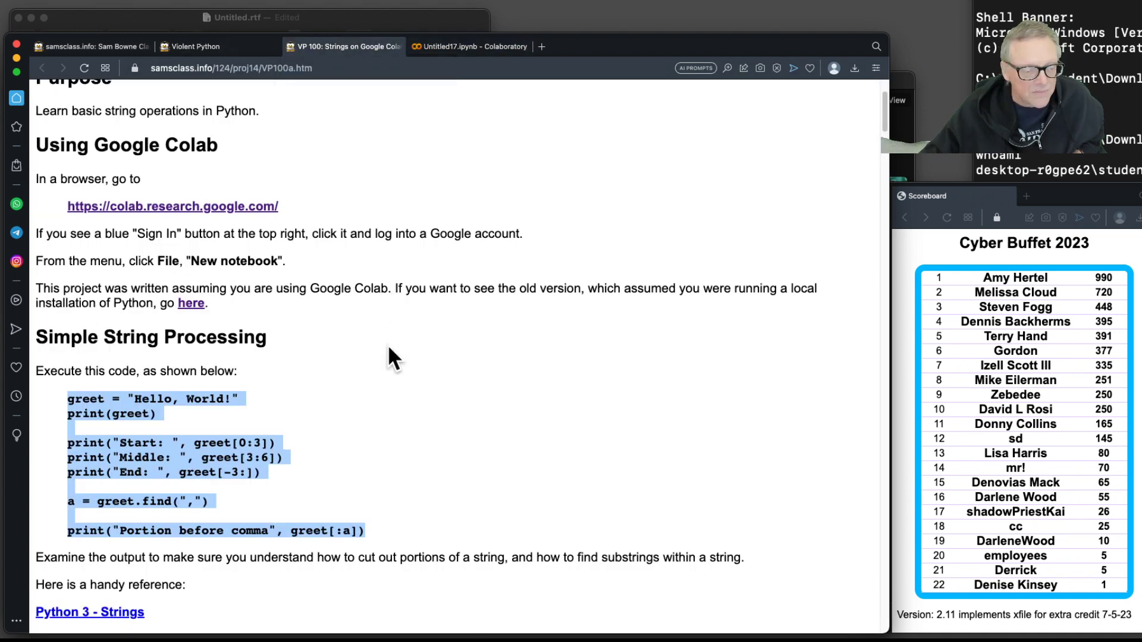
scroll(down, 3)
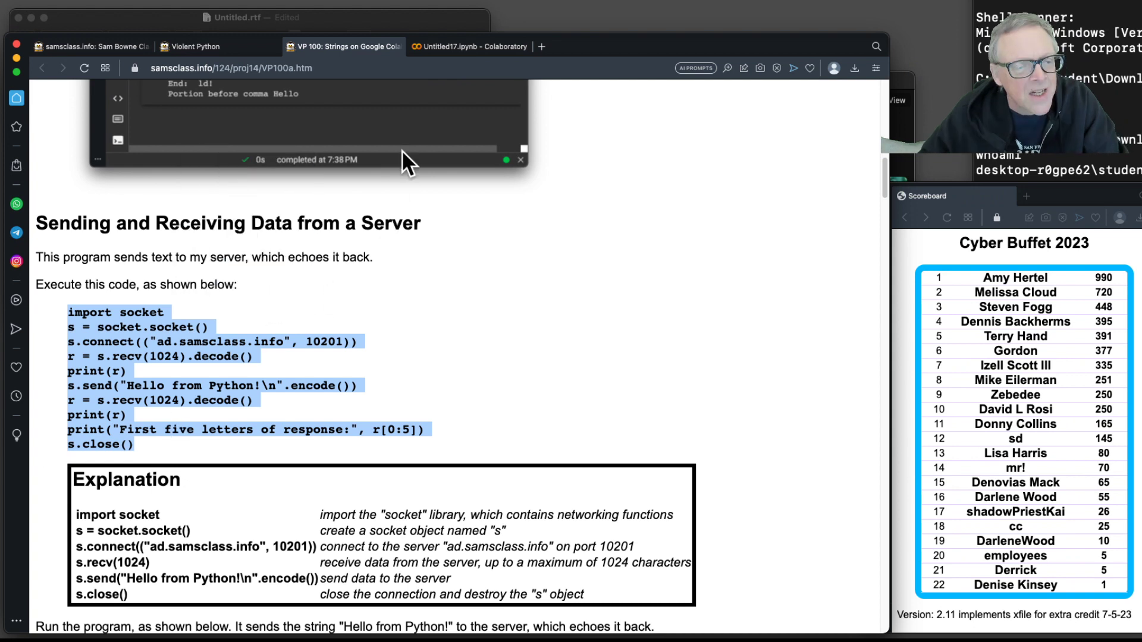
click(470, 46)
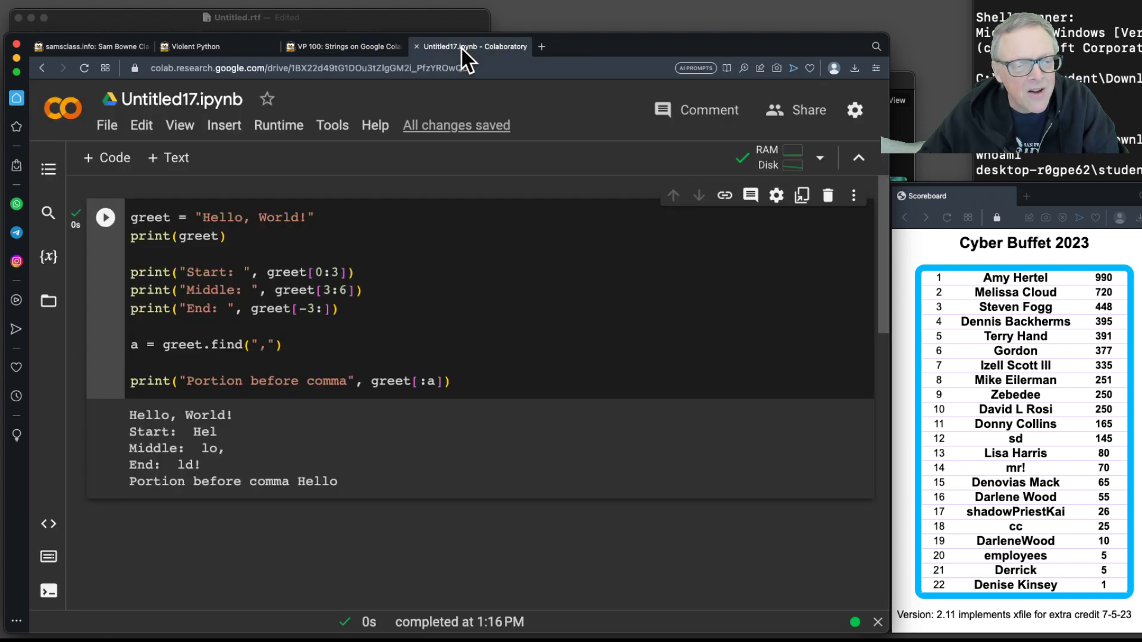
Step: Run the socket client cell and review the greeting, echoed Hello from Python! and first five letters
click(106, 159)
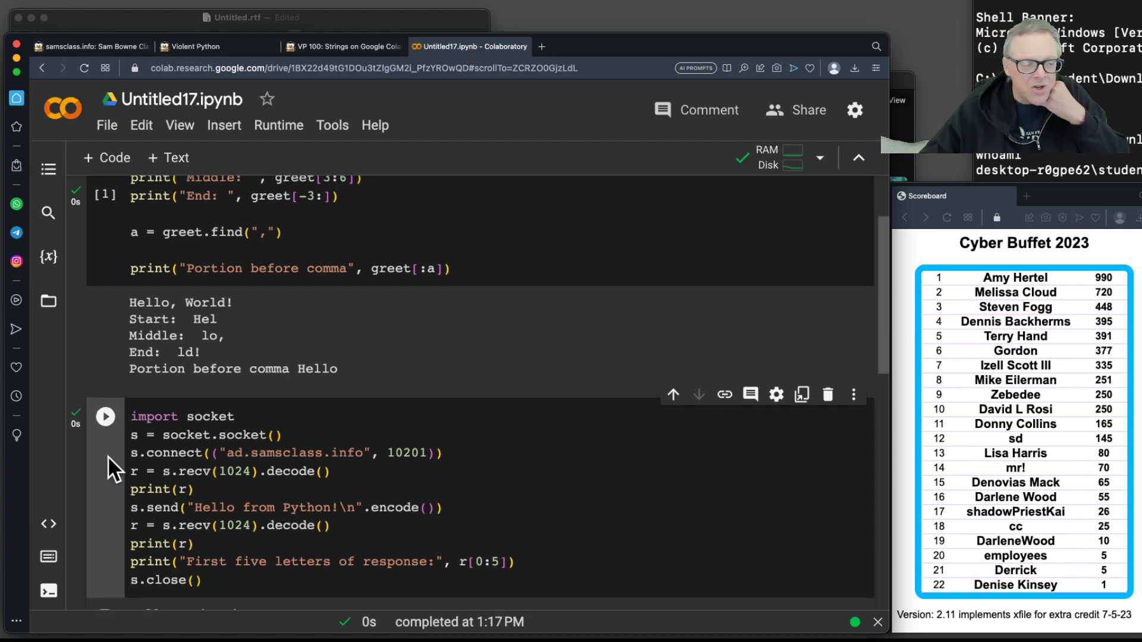
scroll(down, 3)
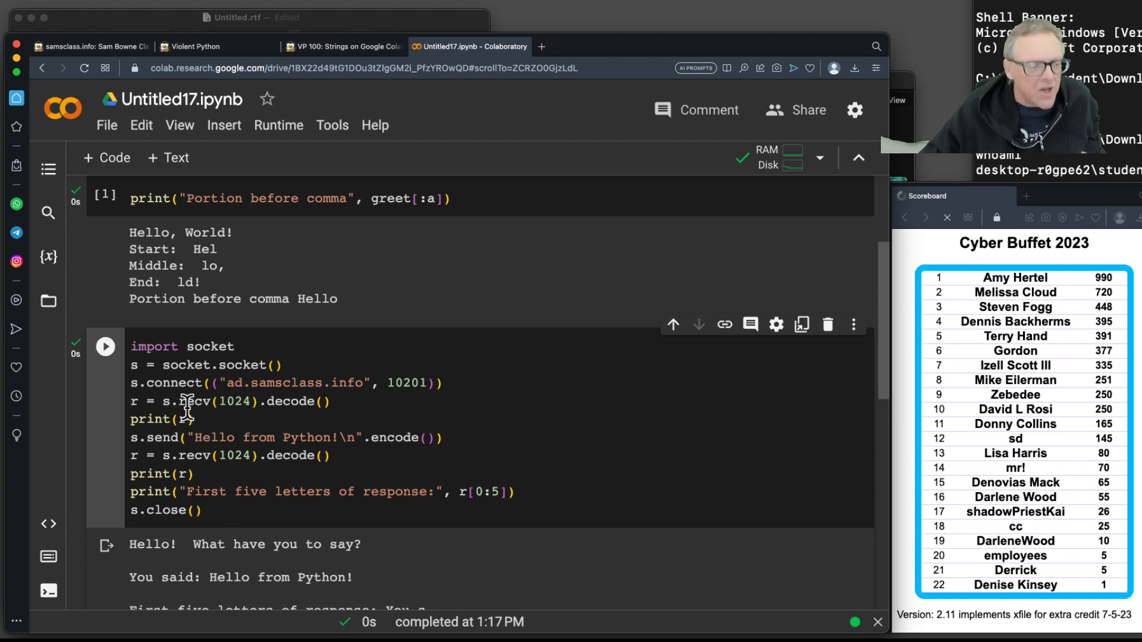
mouse_move(401, 401)
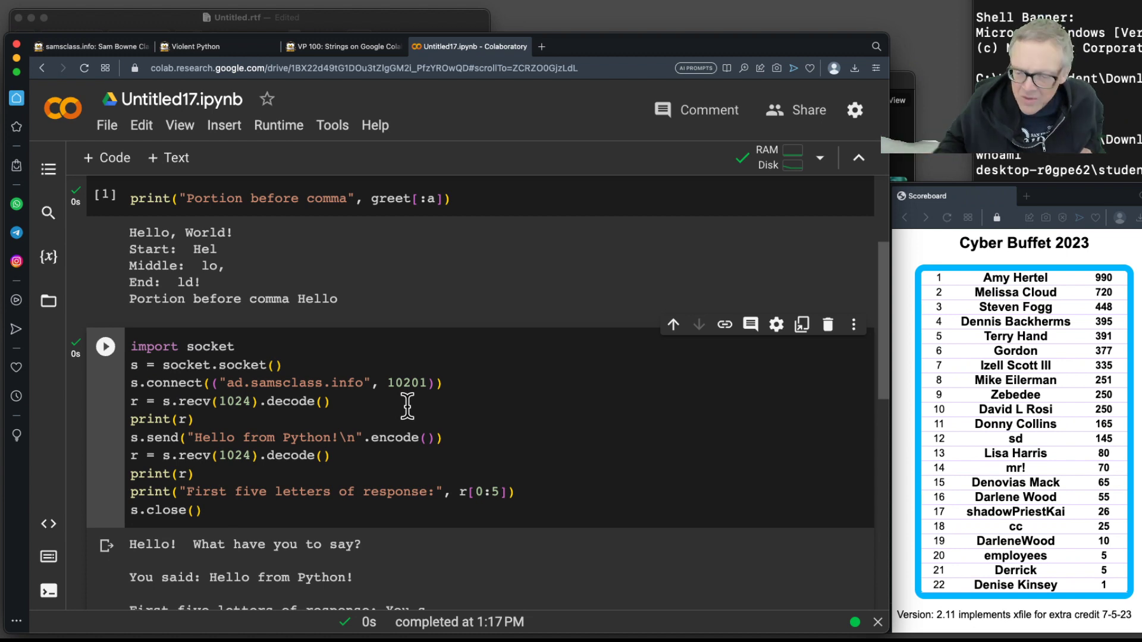
mouse_move(301, 388)
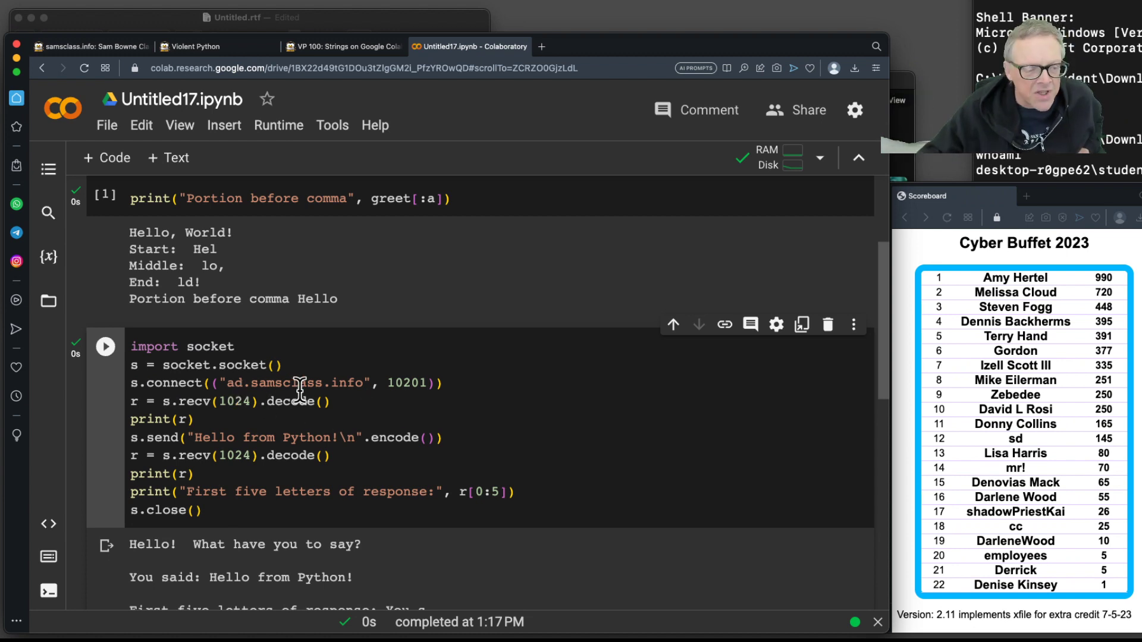
mouse_move(426, 369)
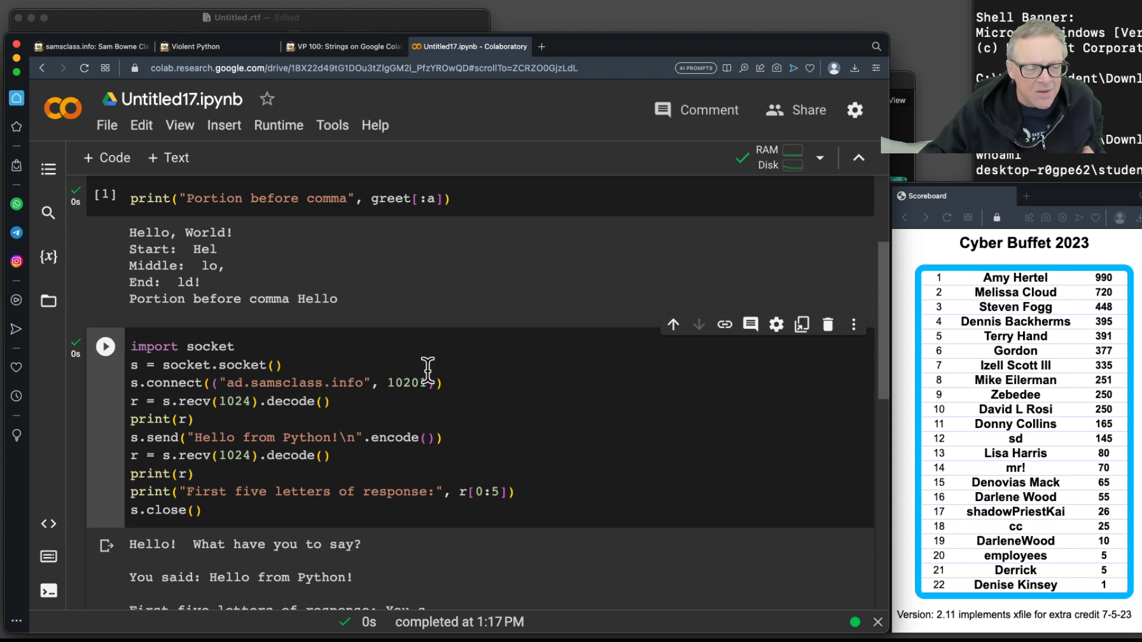
mouse_move(281, 371)
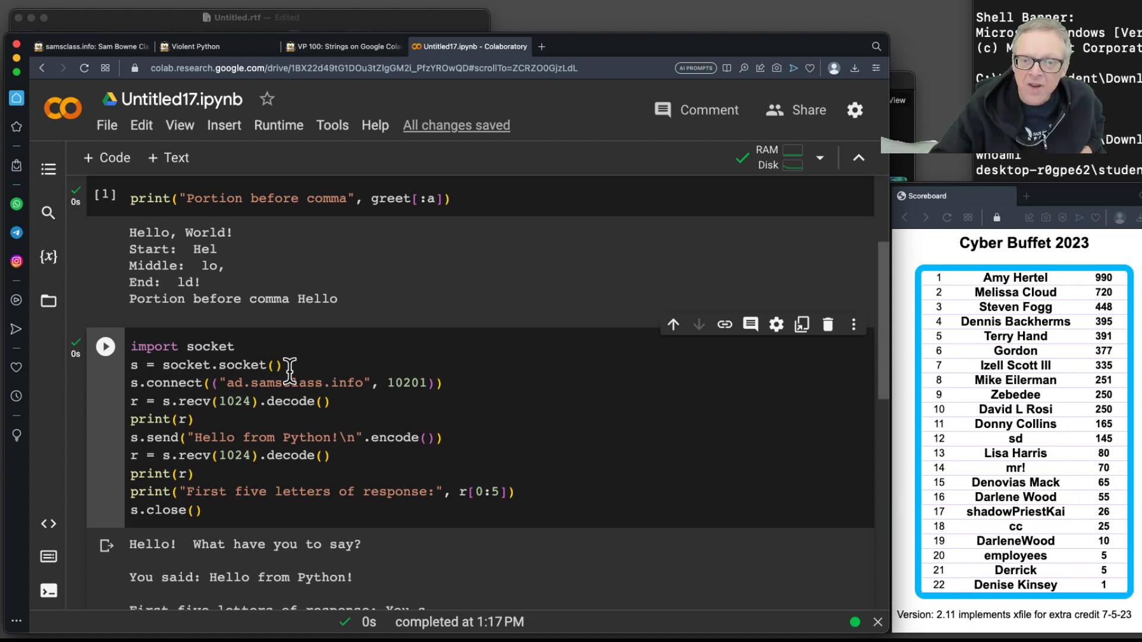
mouse_move(167, 401)
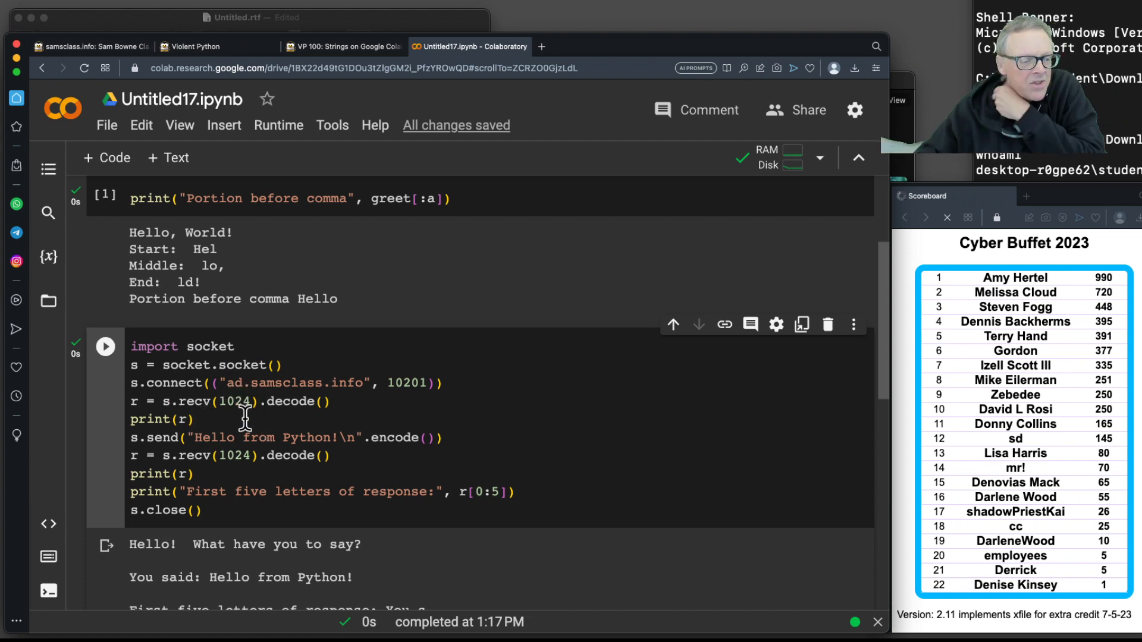
mouse_move(225, 424)
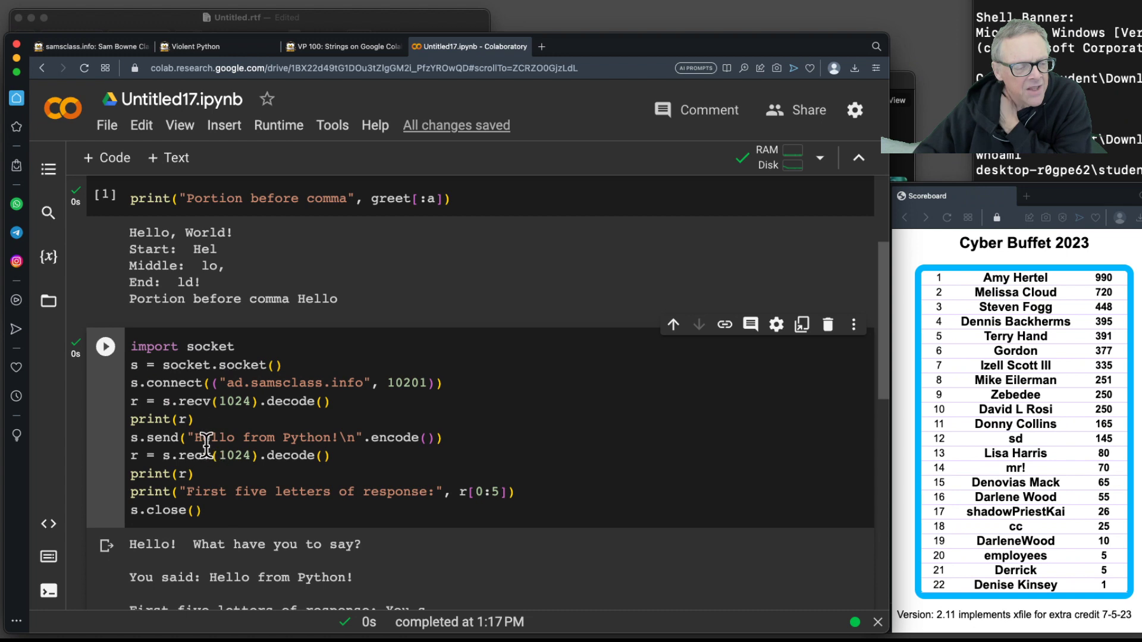
mouse_move(336, 455)
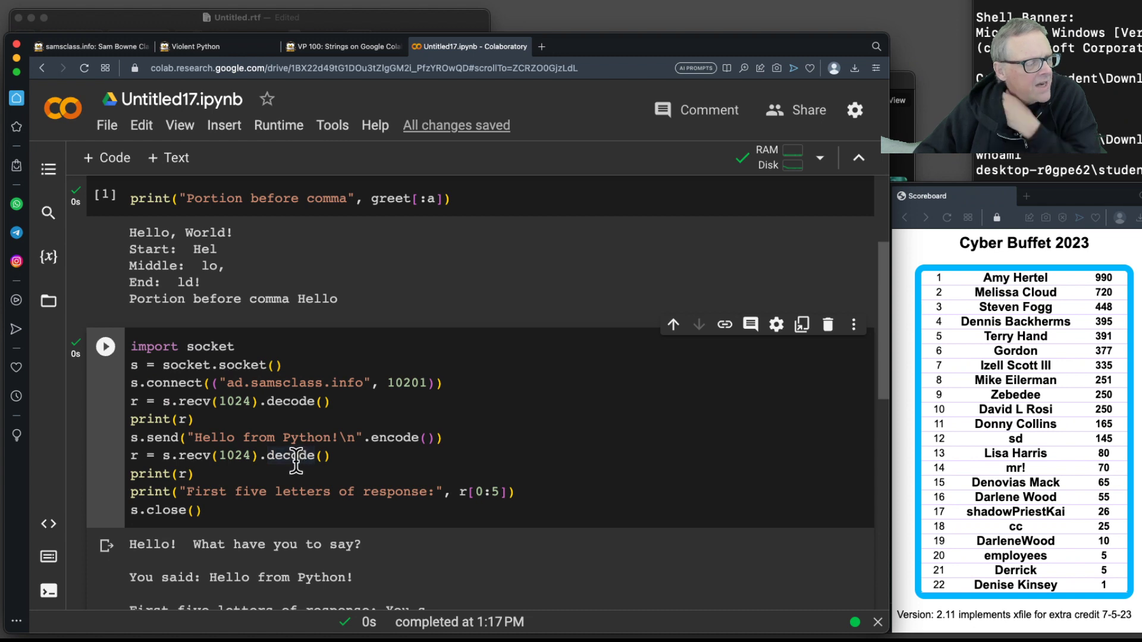
mouse_move(384, 502)
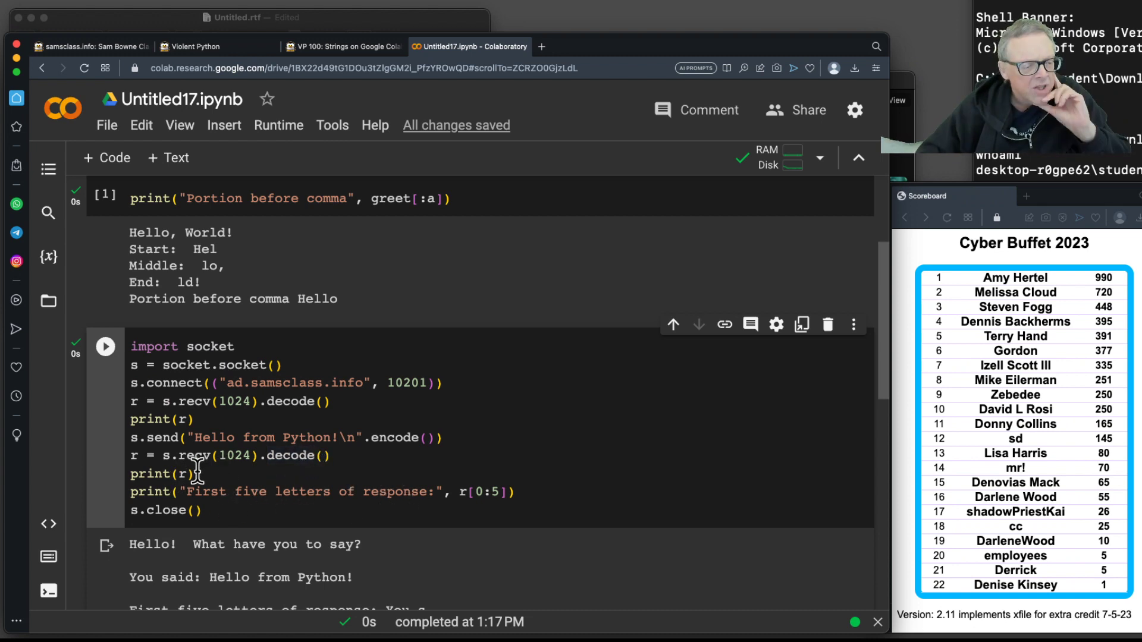
mouse_move(417, 492)
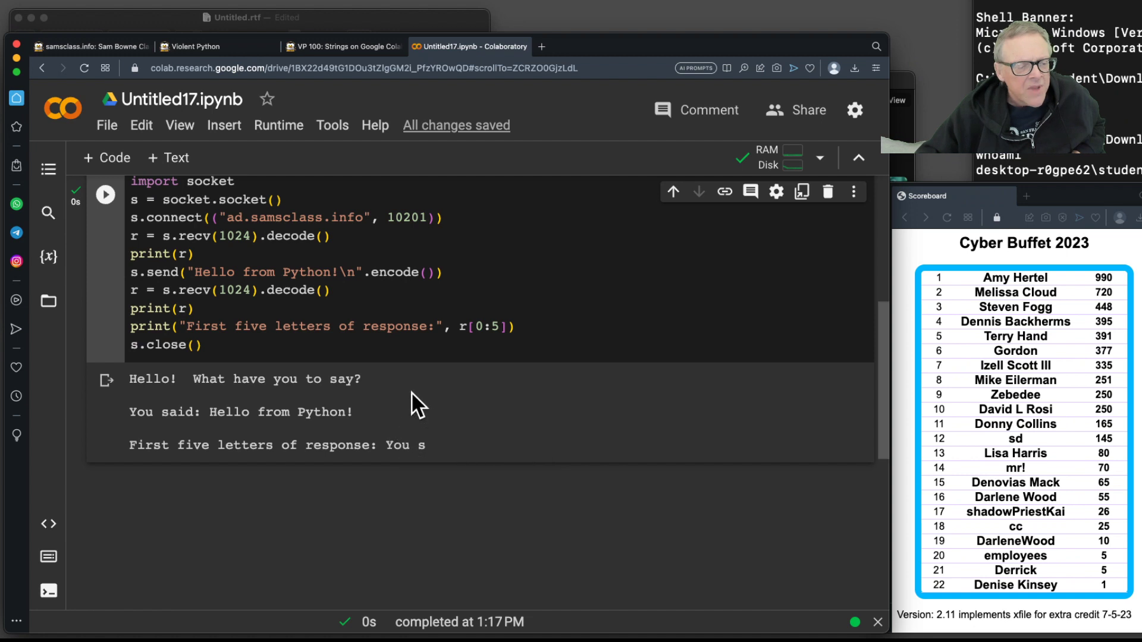
mouse_move(134, 398)
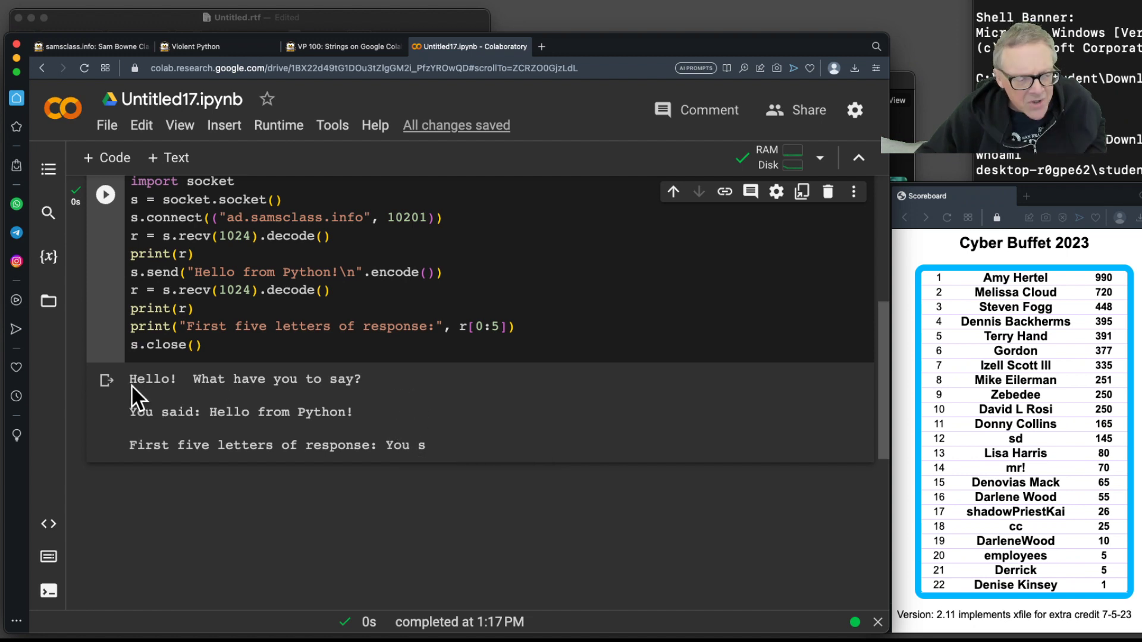
mouse_move(305, 378)
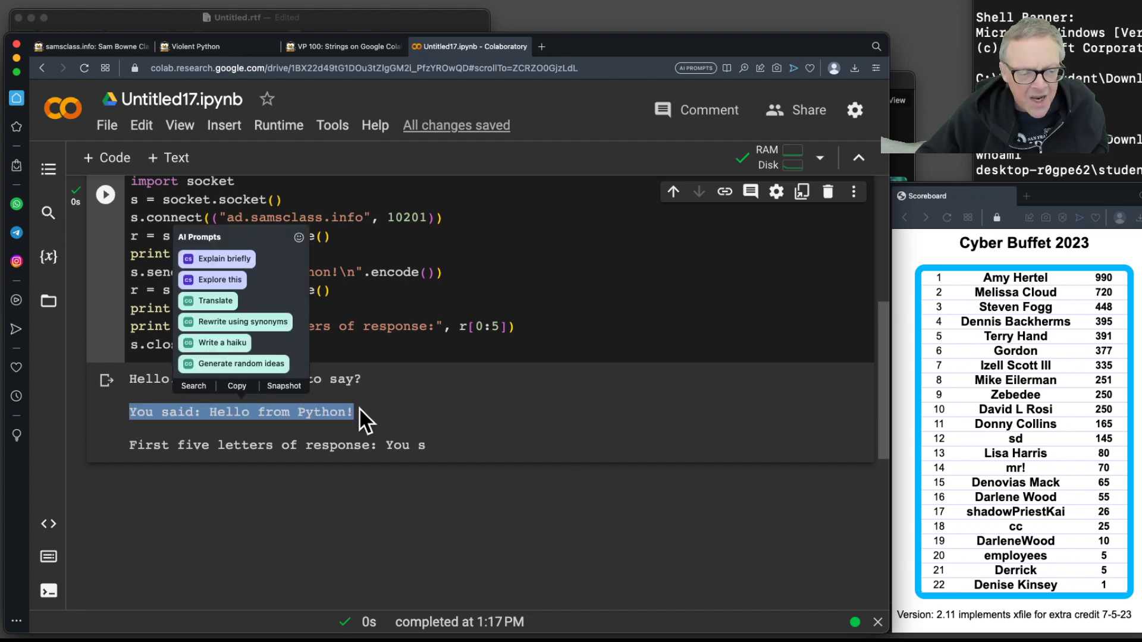
click(230, 465)
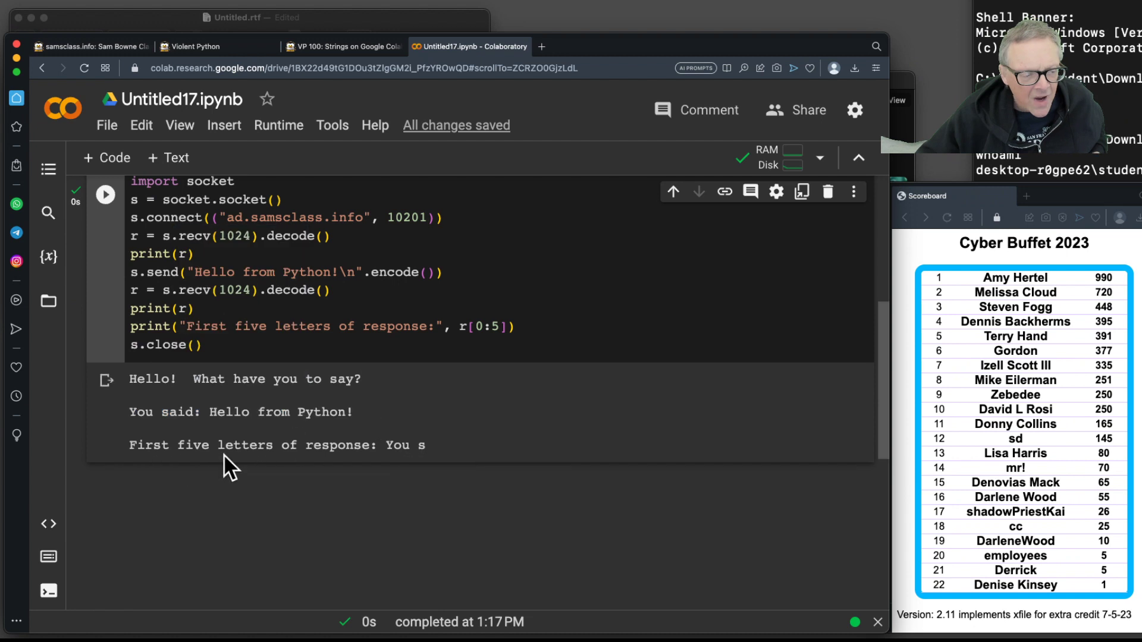
mouse_move(357, 411)
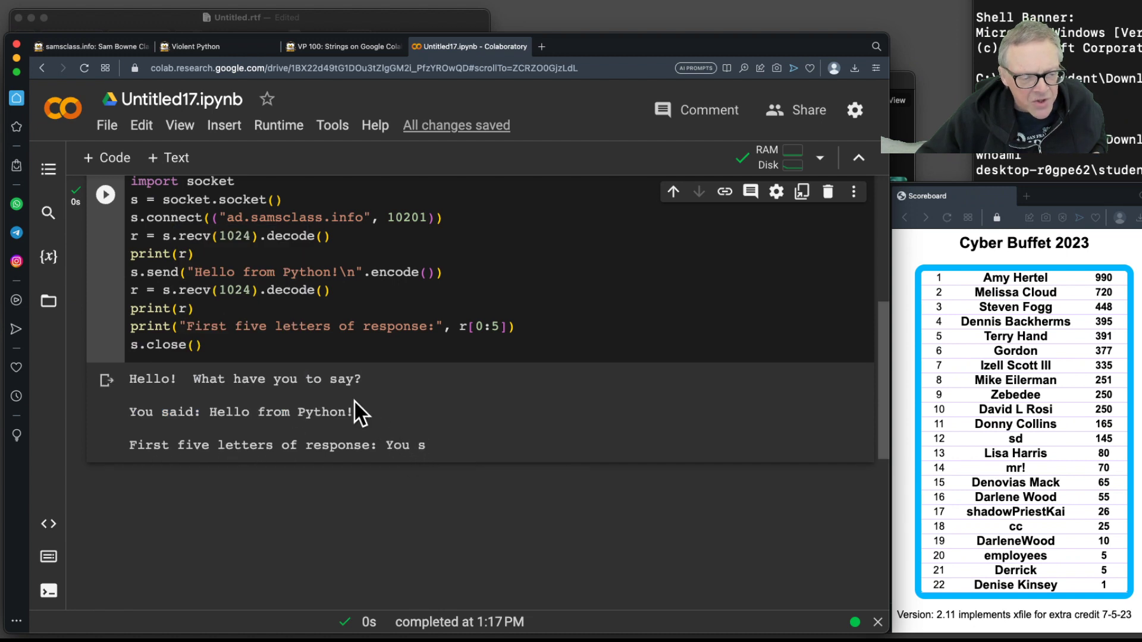
mouse_move(235, 326)
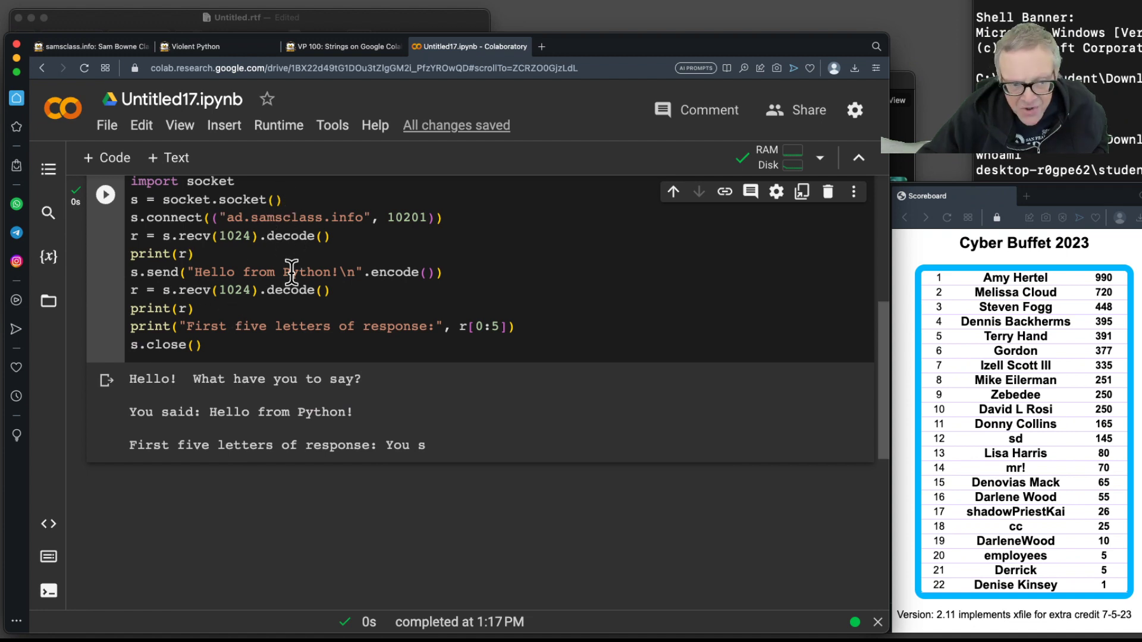
Step: Scroll the tutorial past the socket flag challenges to the Loops in Python example code
click(342, 47)
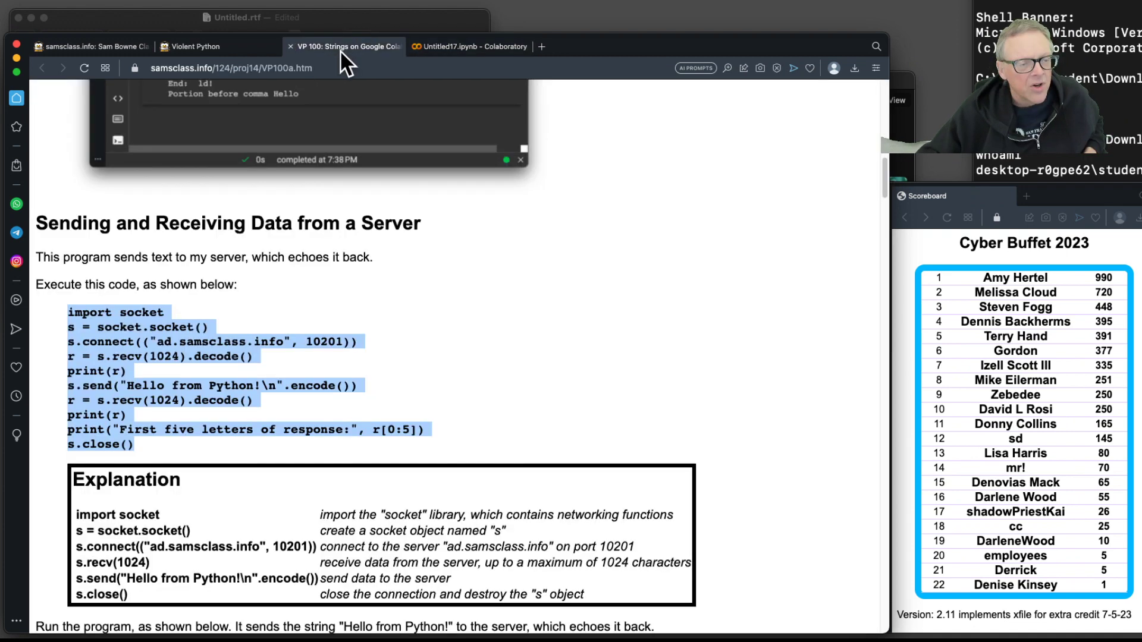
scroll(down, 3)
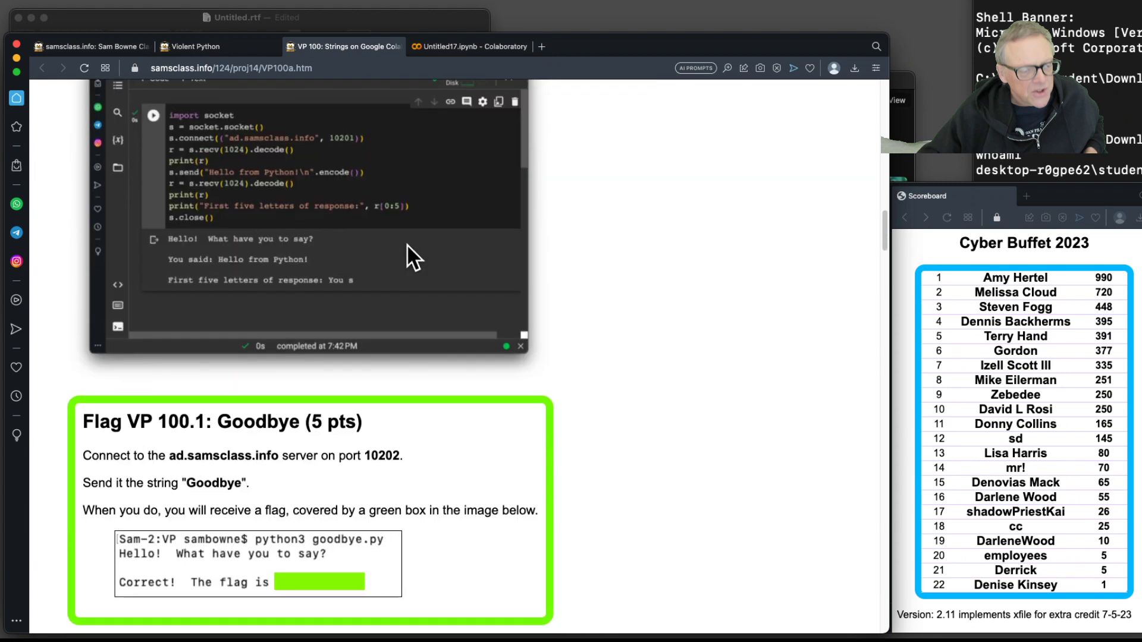
scroll(up, 3)
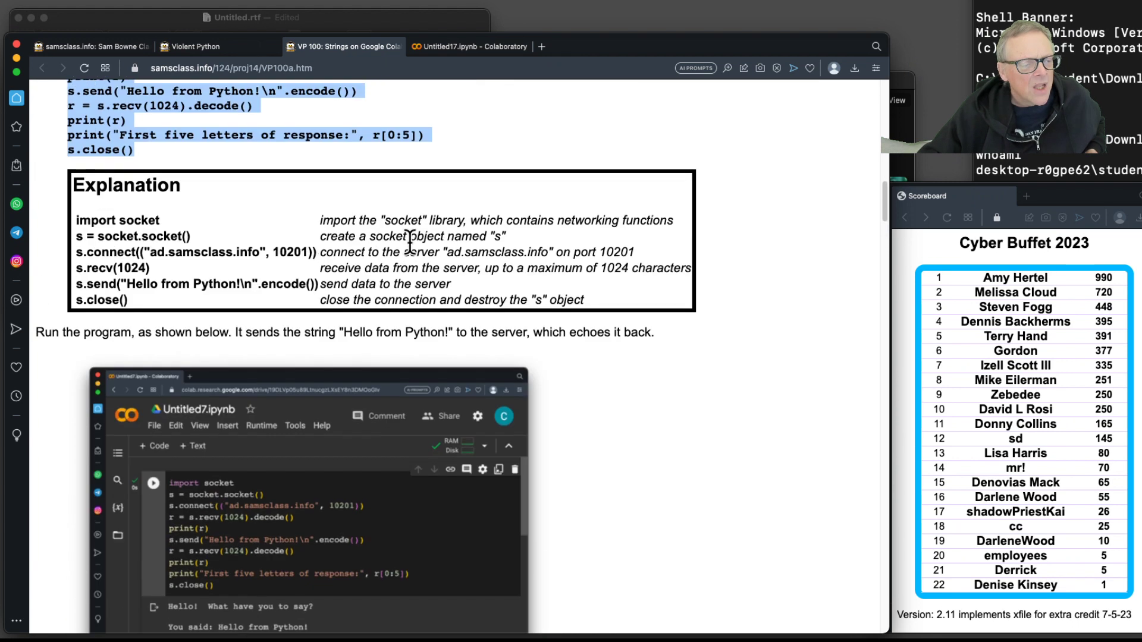
scroll(up, 3)
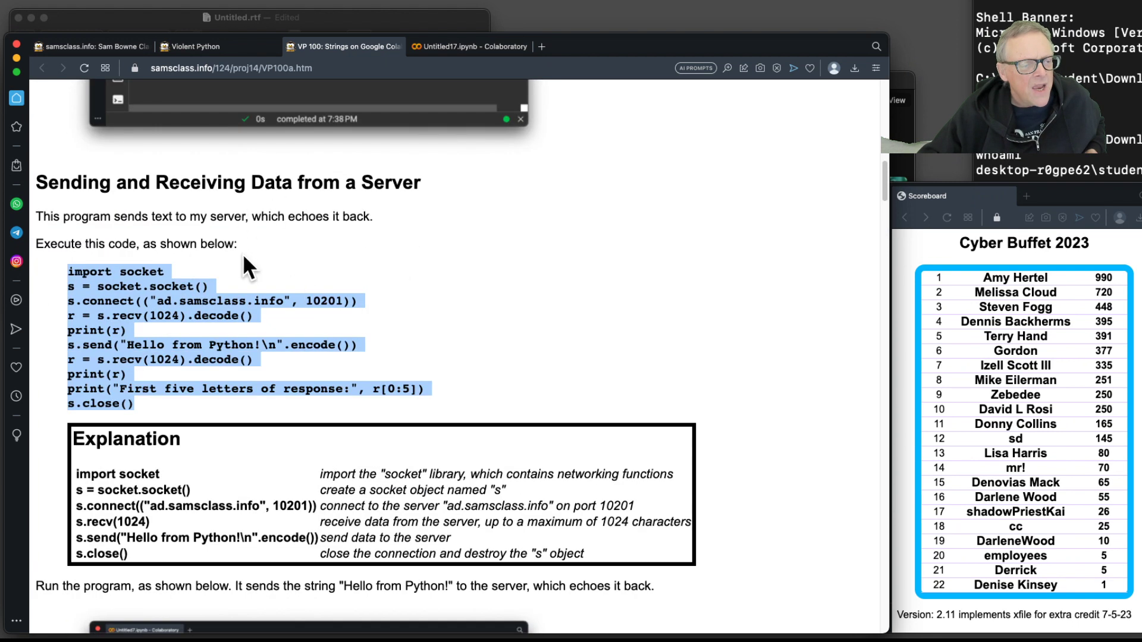
scroll(down, 3)
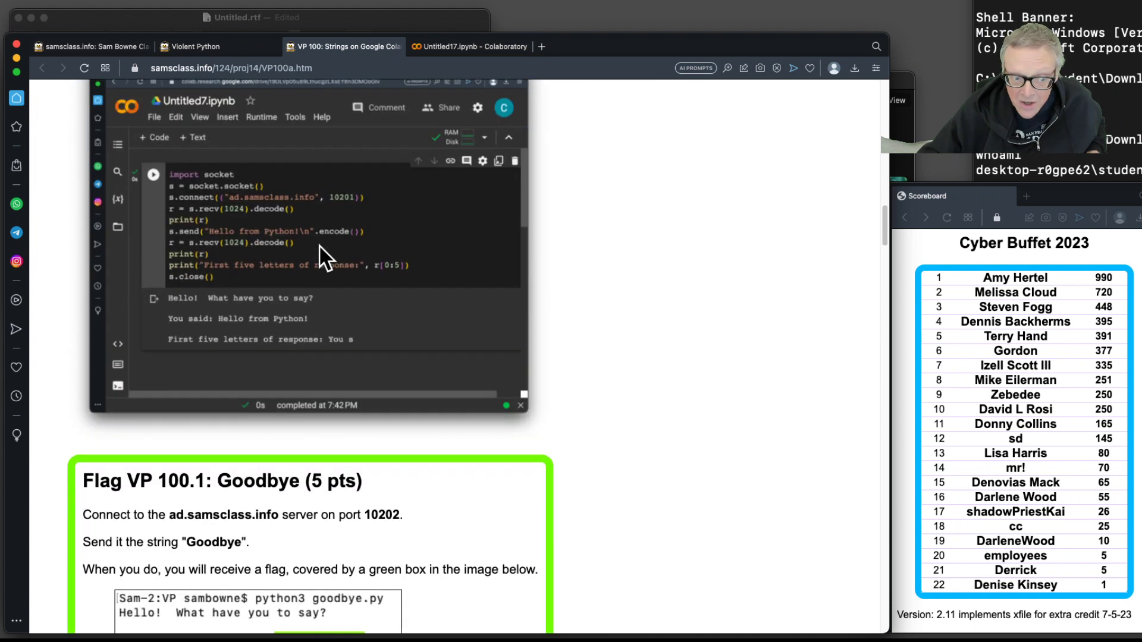
scroll(down, 3)
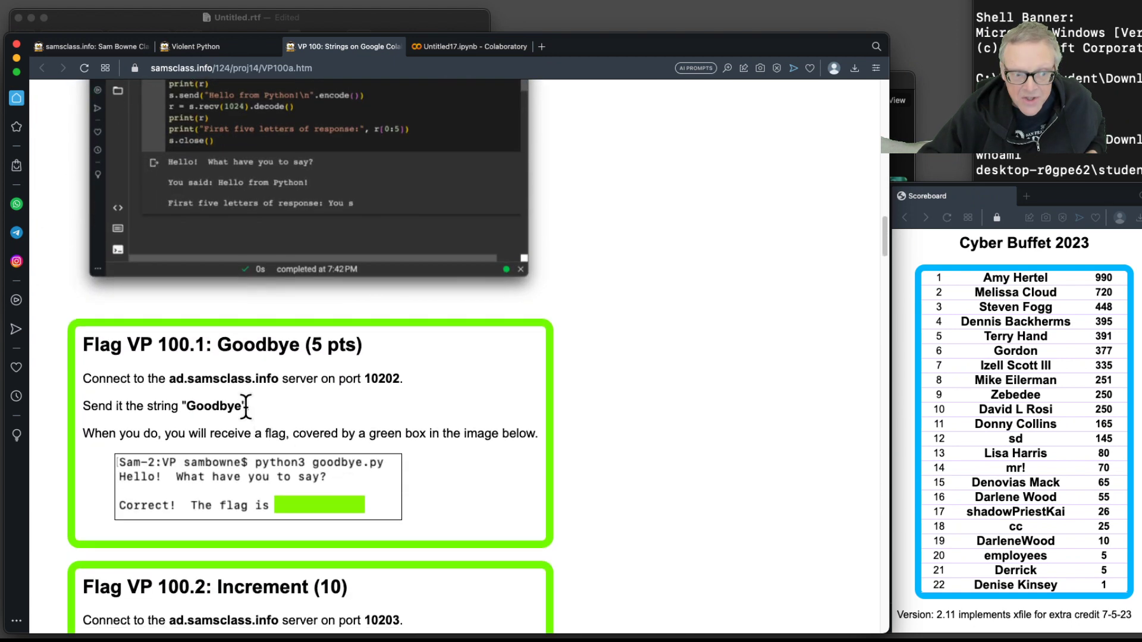
scroll(down, 3)
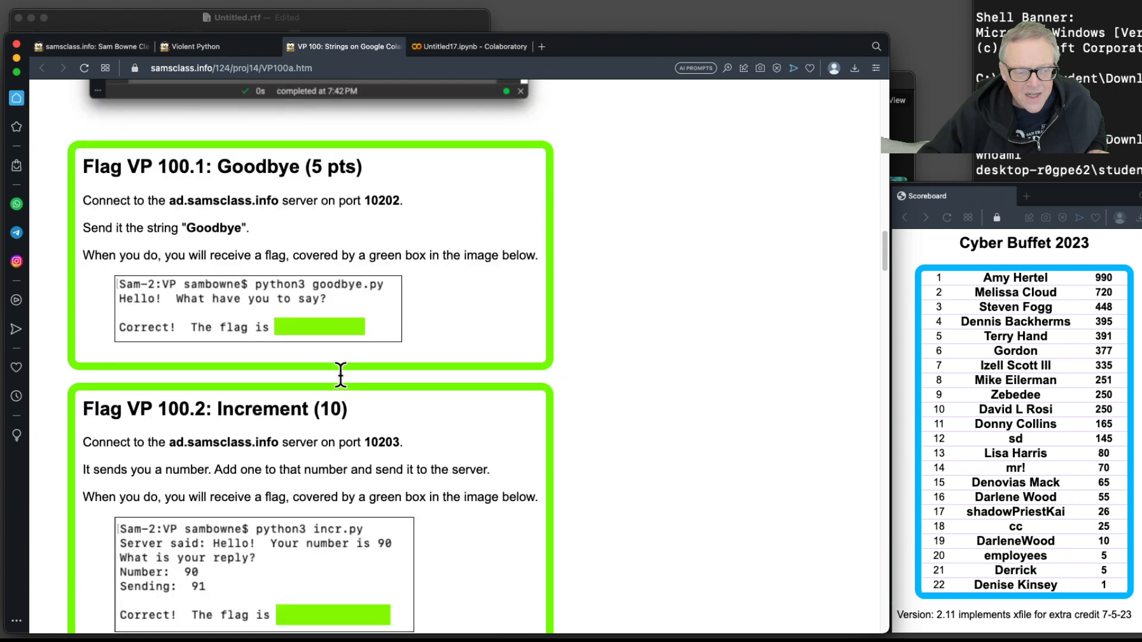
scroll(down, 3)
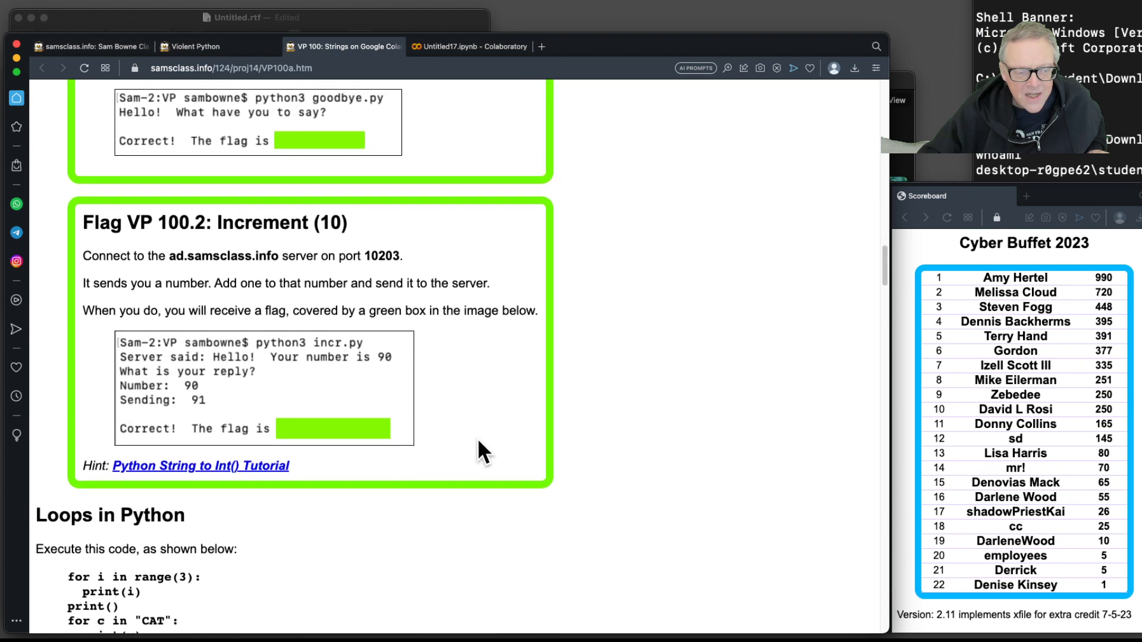
mouse_move(336, 298)
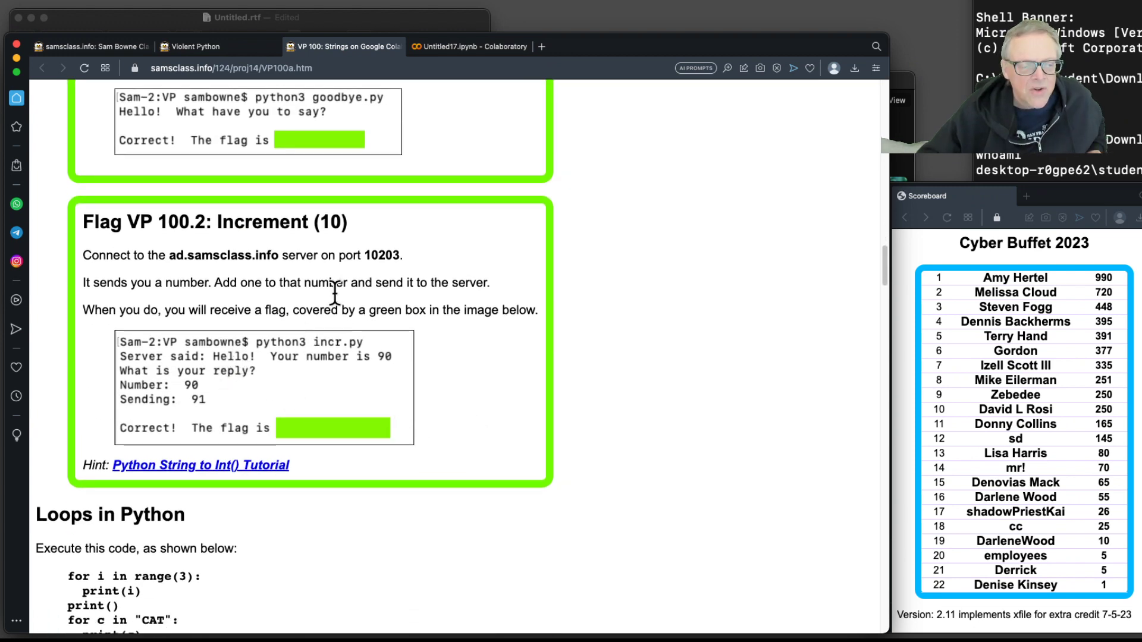
mouse_move(329, 373)
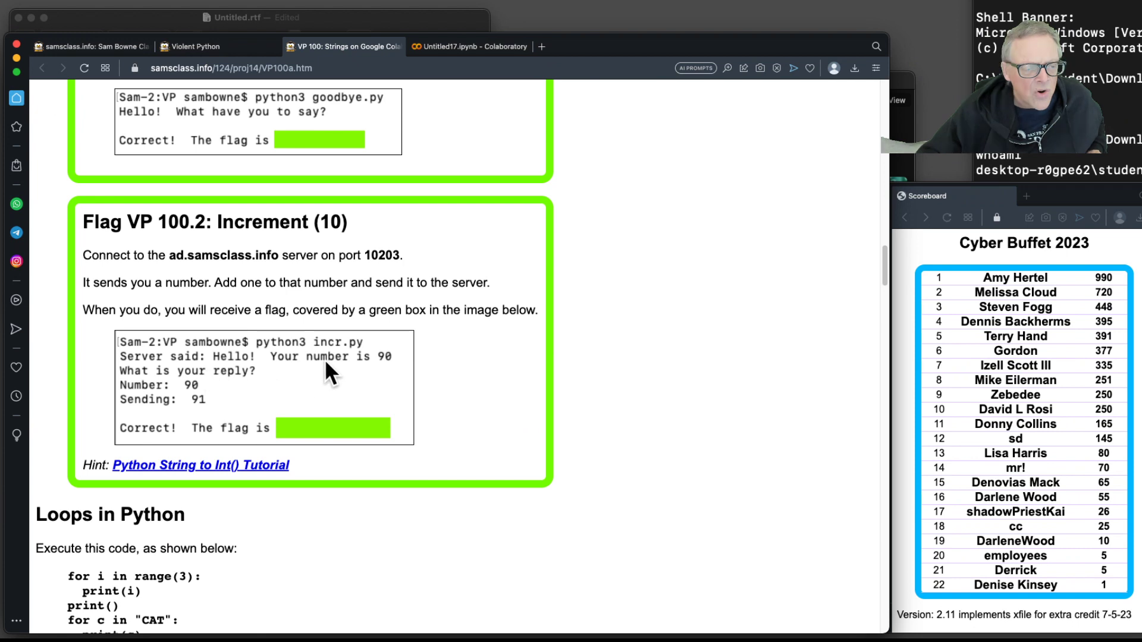
mouse_move(265, 382)
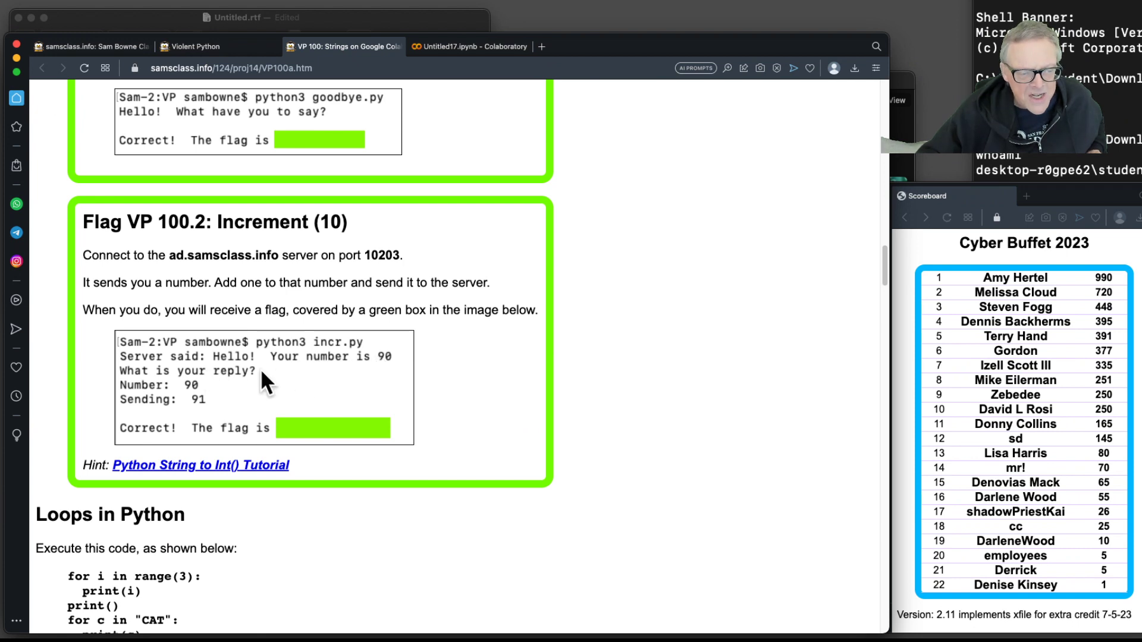
mouse_move(216, 422)
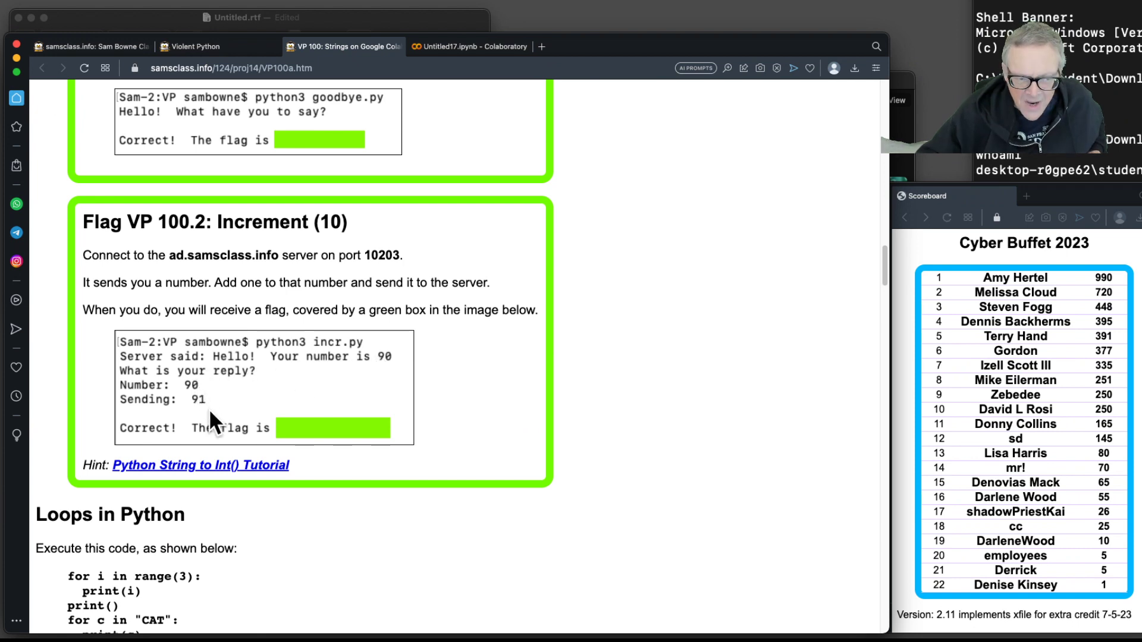
mouse_move(317, 375)
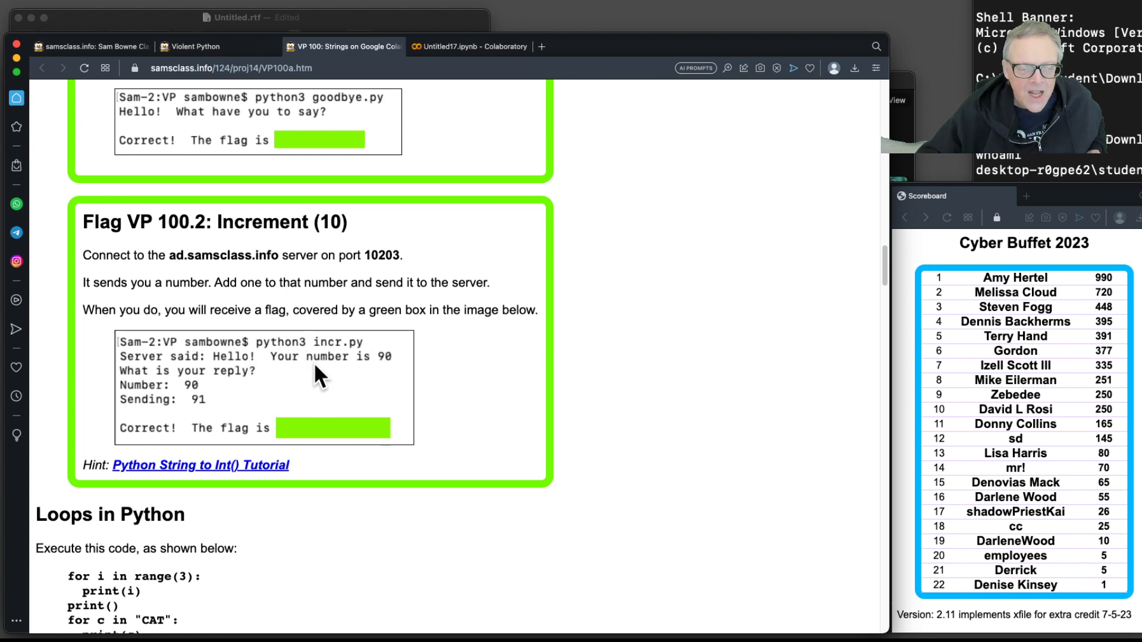
mouse_move(271, 373)
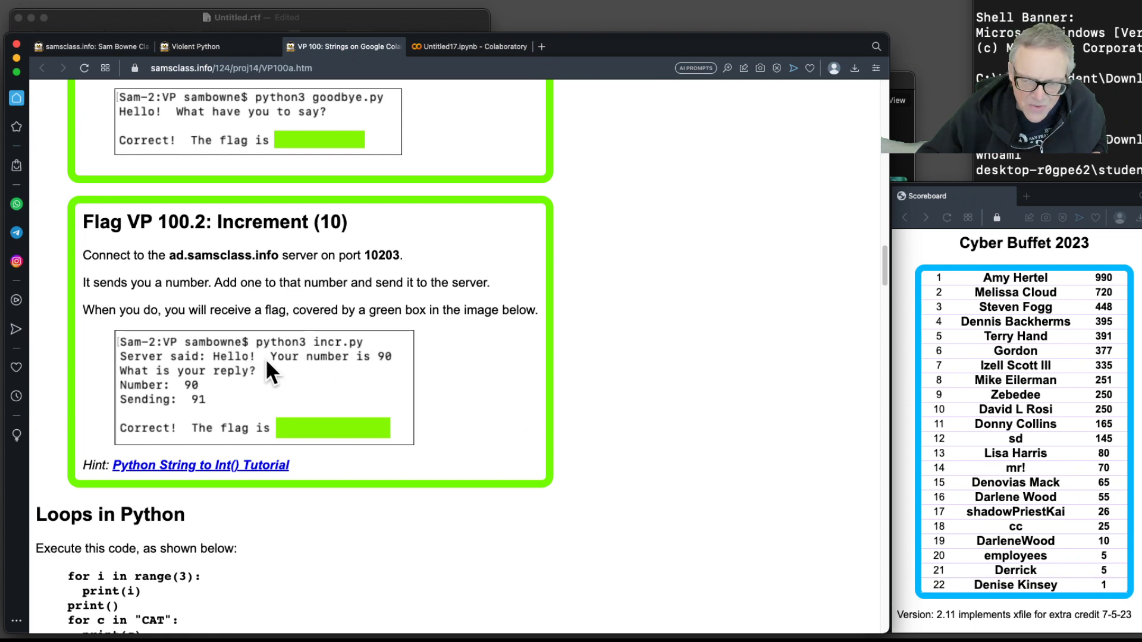
mouse_move(367, 367)
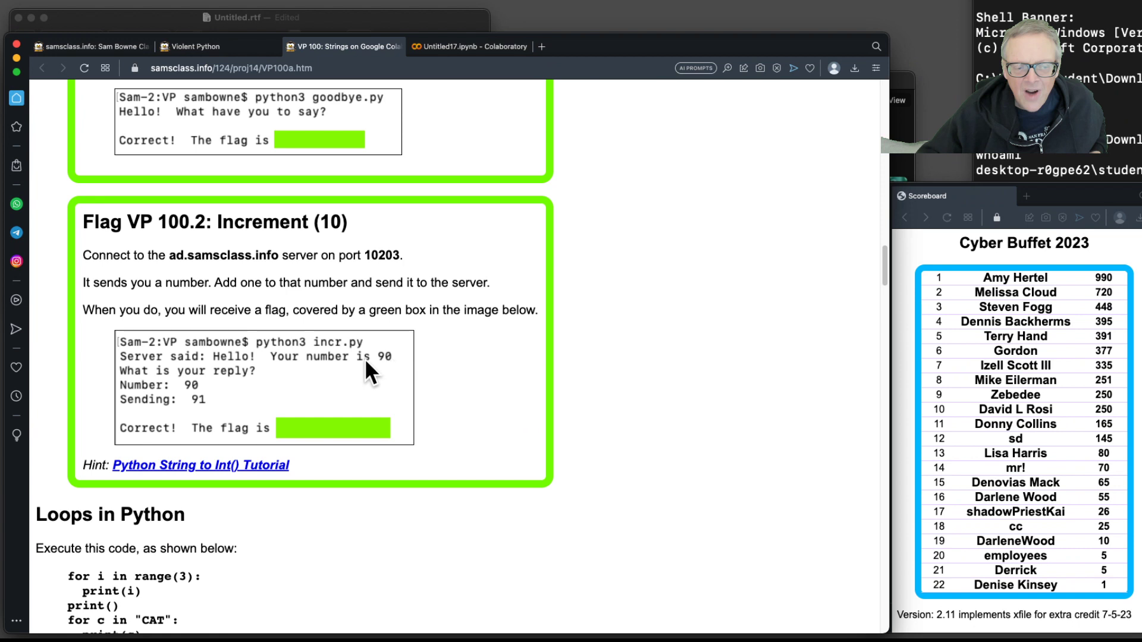
mouse_move(219, 404)
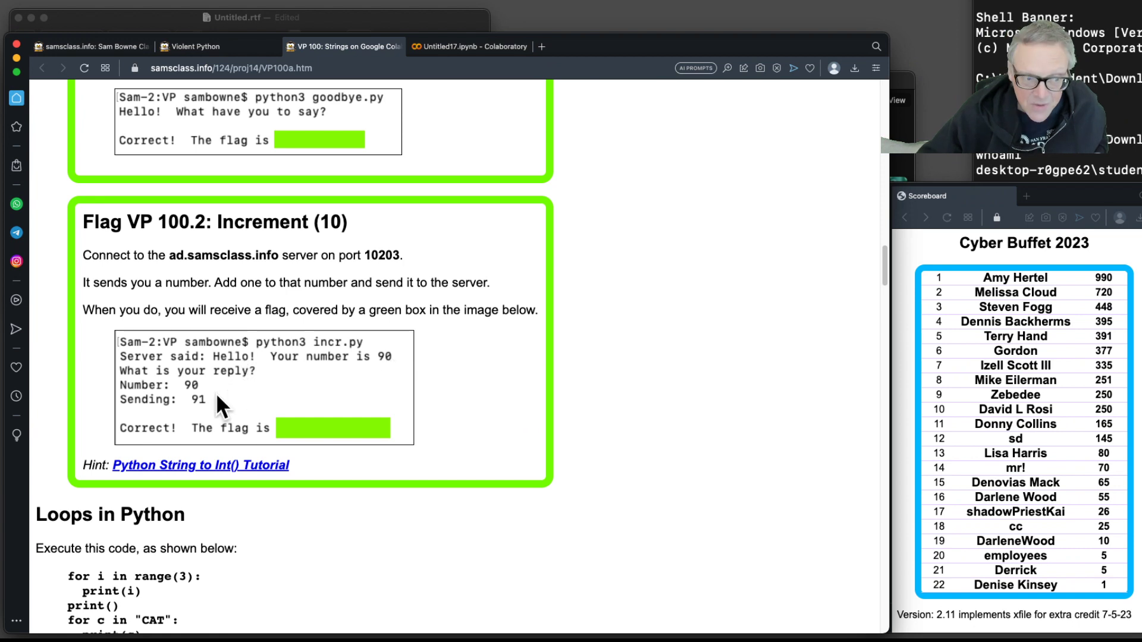
scroll(down, 3)
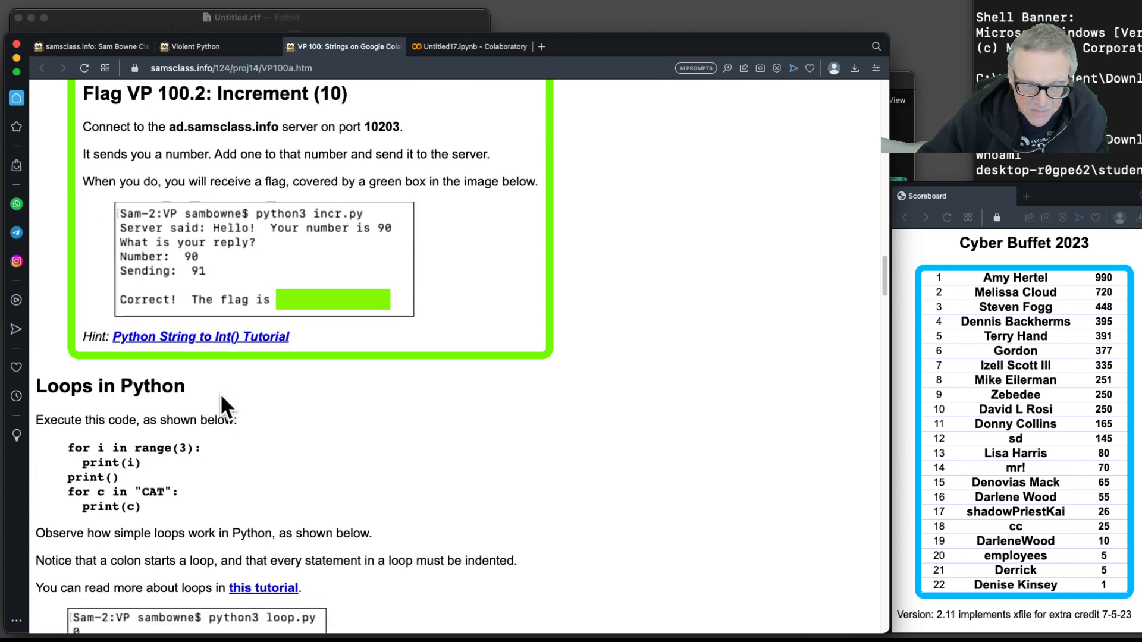
scroll(down, 3)
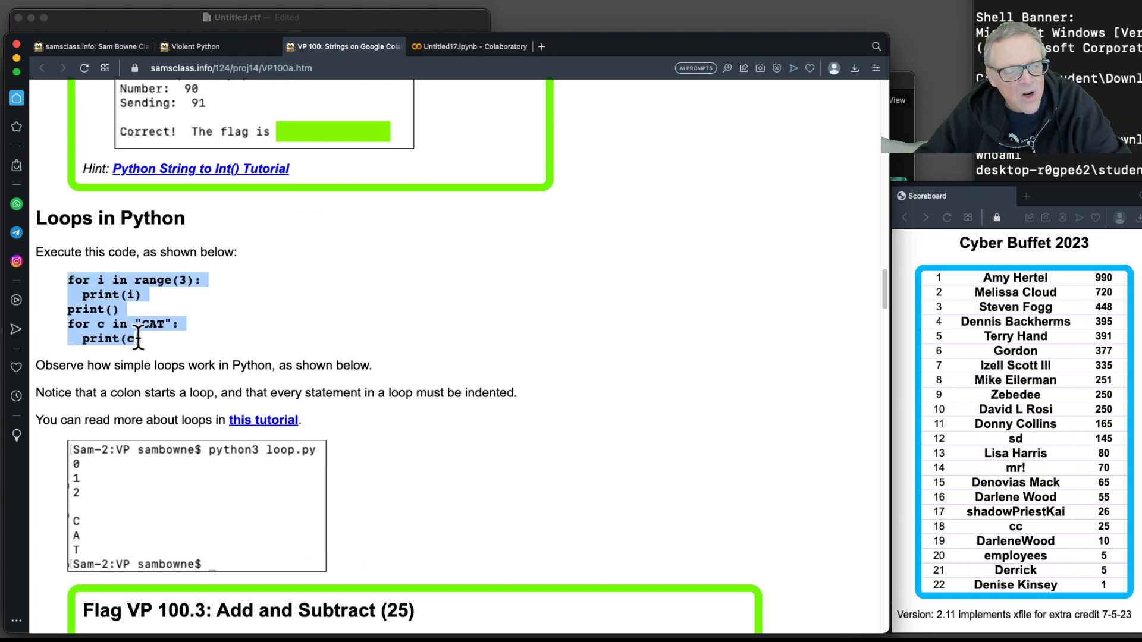
mouse_move(470, 83)
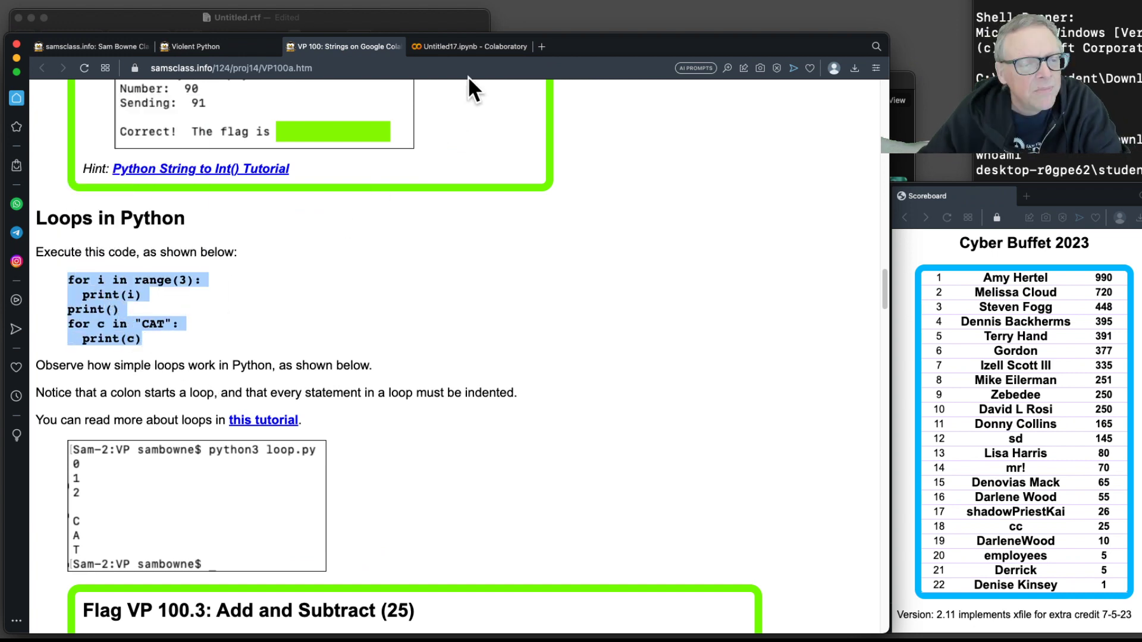
Step: Enter the 'for i in range(3):' loop example in a new Colab cell and run it
click(470, 46)
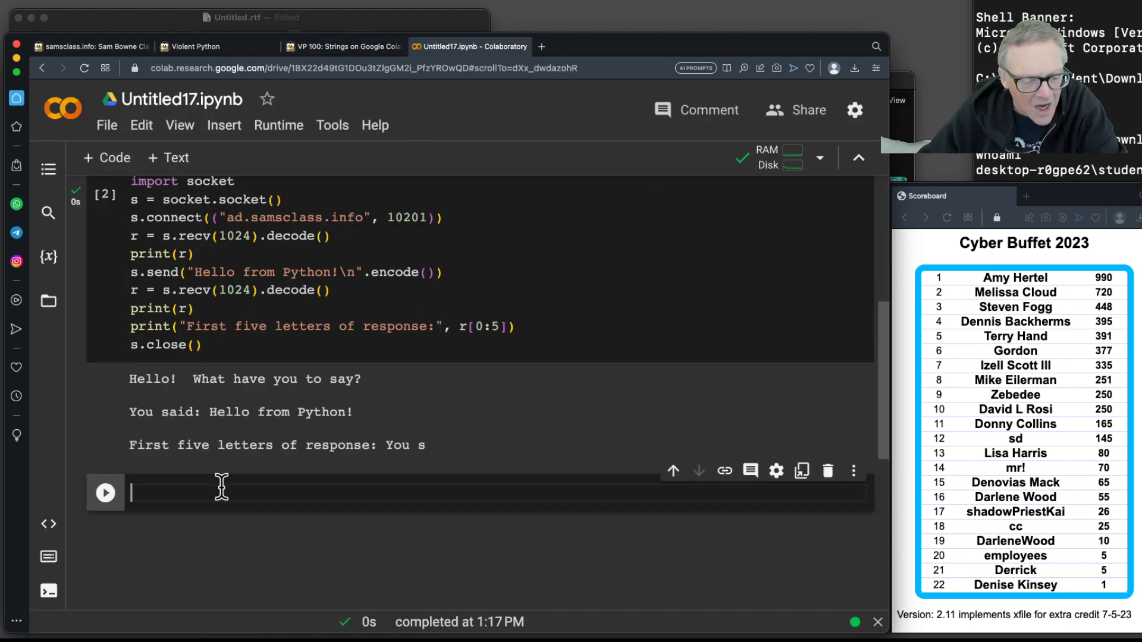
text(for i in range(3):)
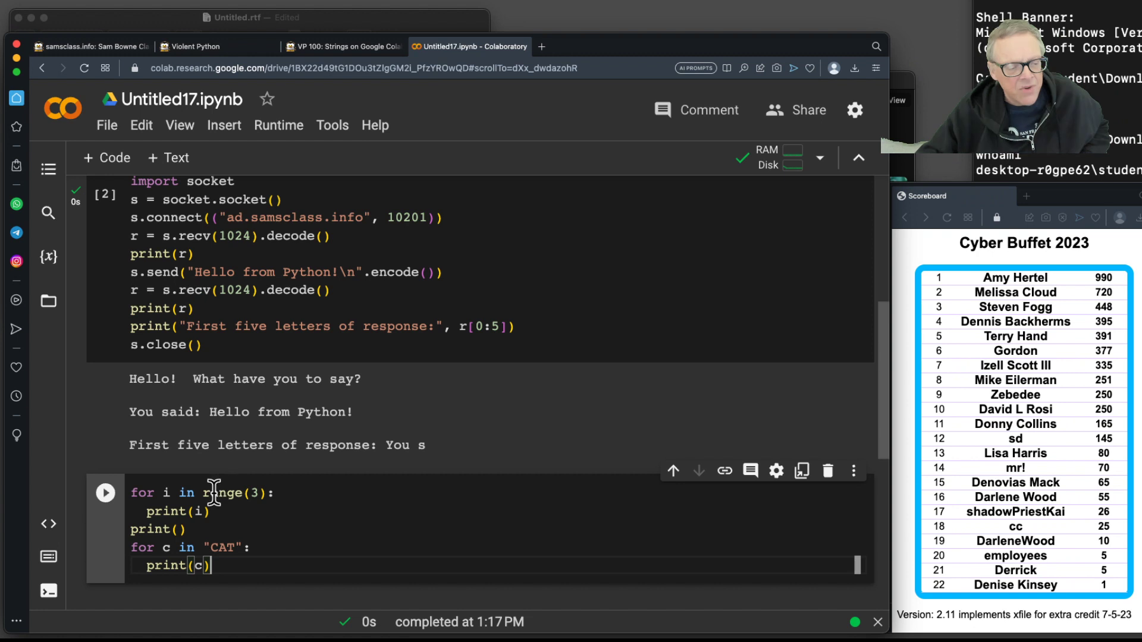
click(105, 493)
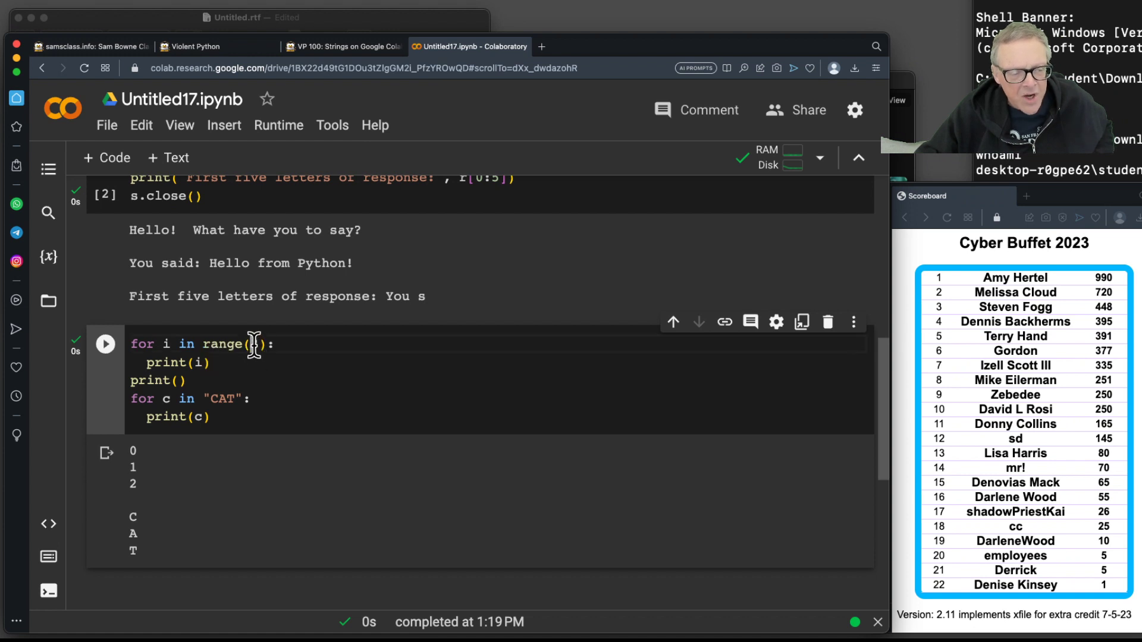
text(3)
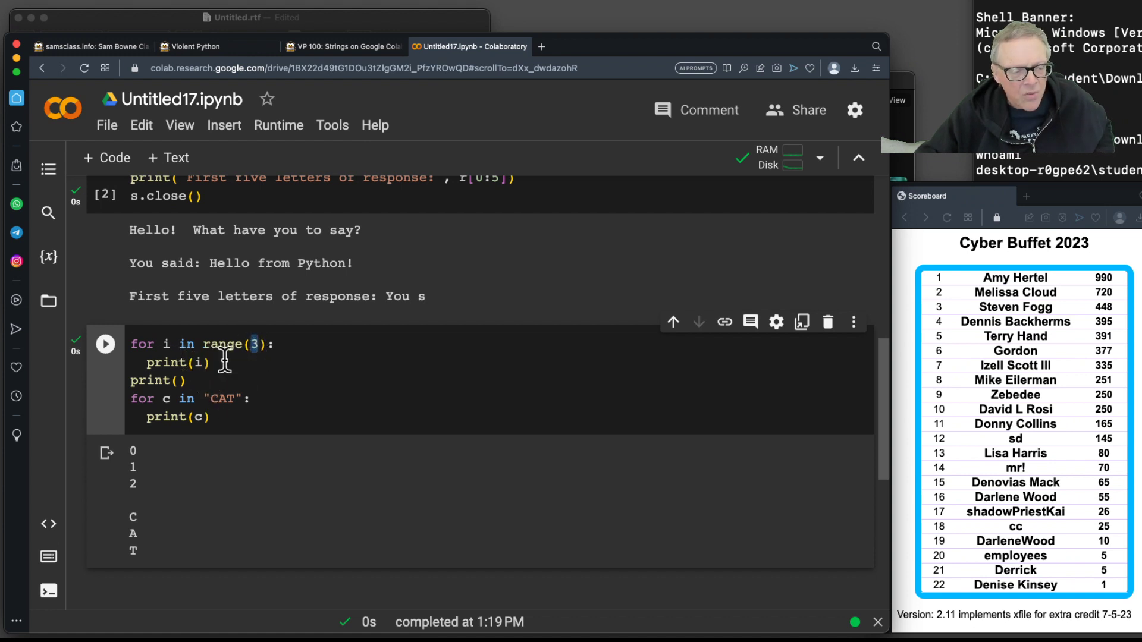
mouse_move(223, 343)
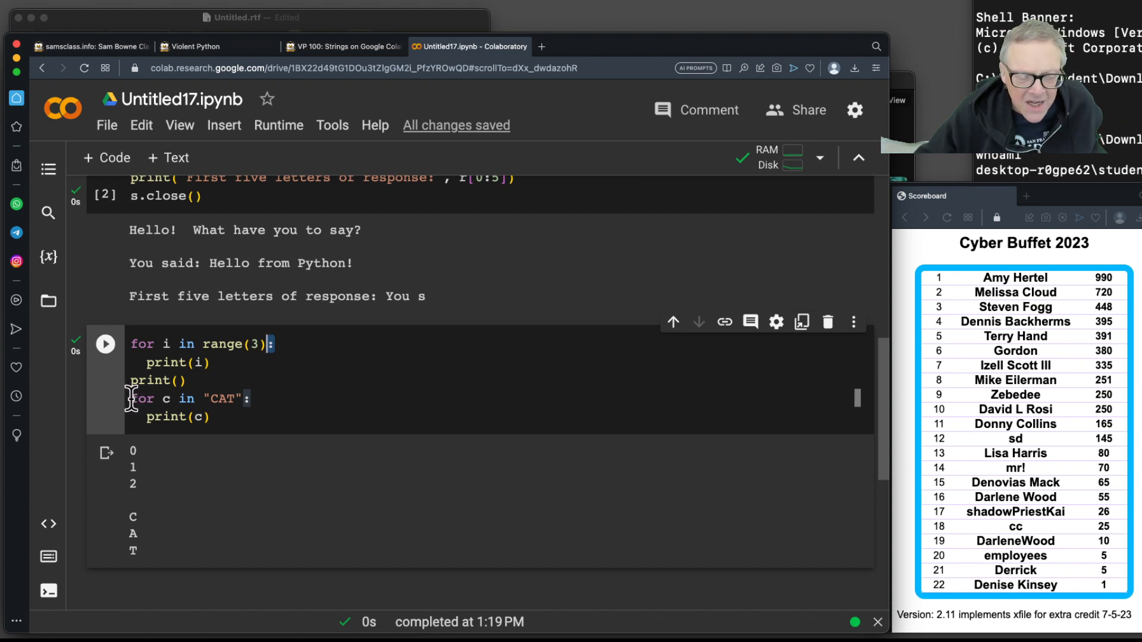
mouse_move(275, 344)
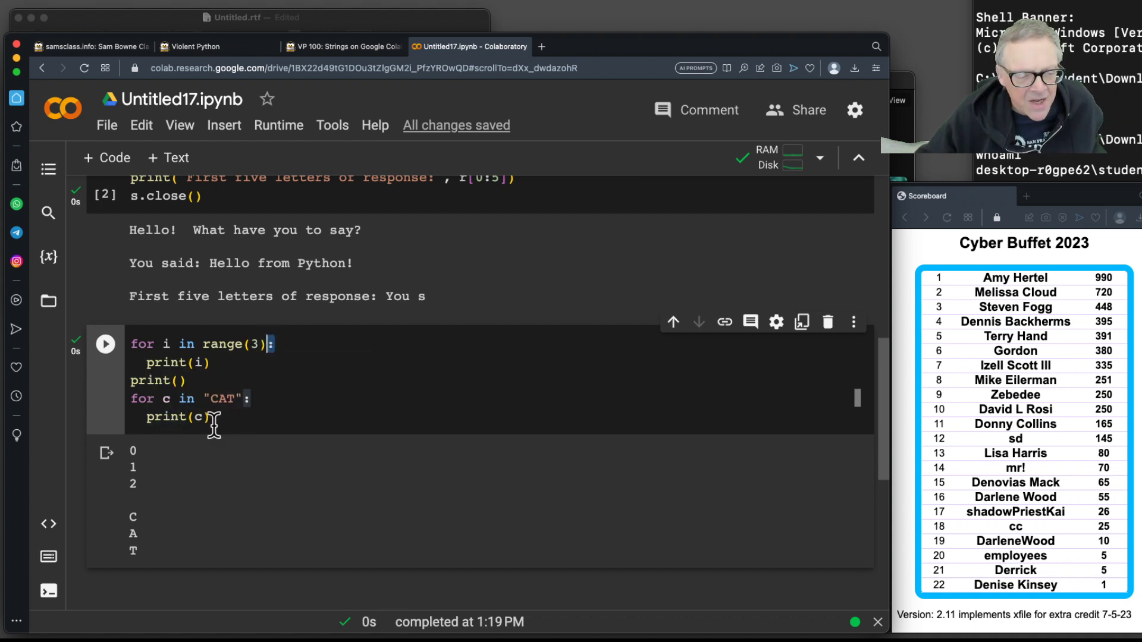
mouse_move(138, 568)
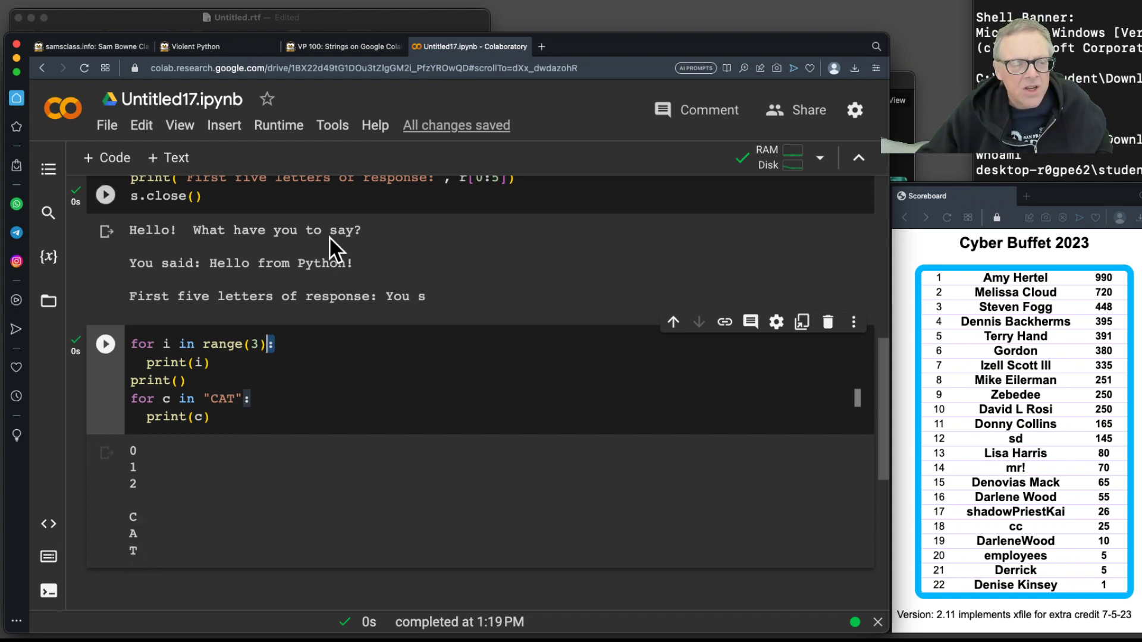
Step: Scroll the tutorial past the addsub.py output to the ASCII Encoding heading
click(342, 46)
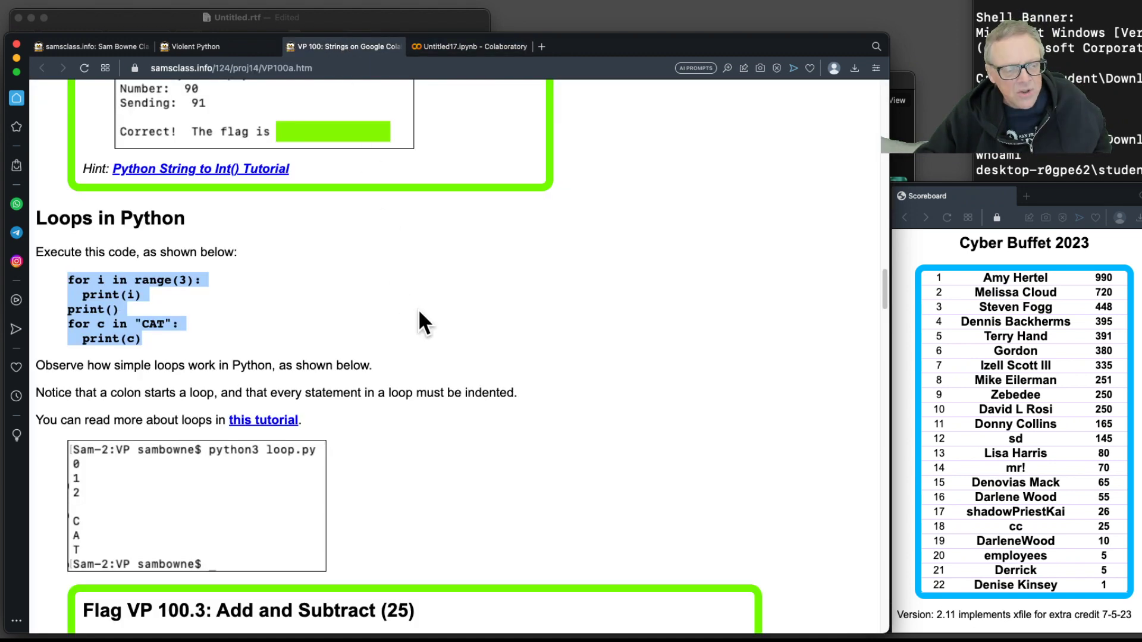
scroll(down, 3)
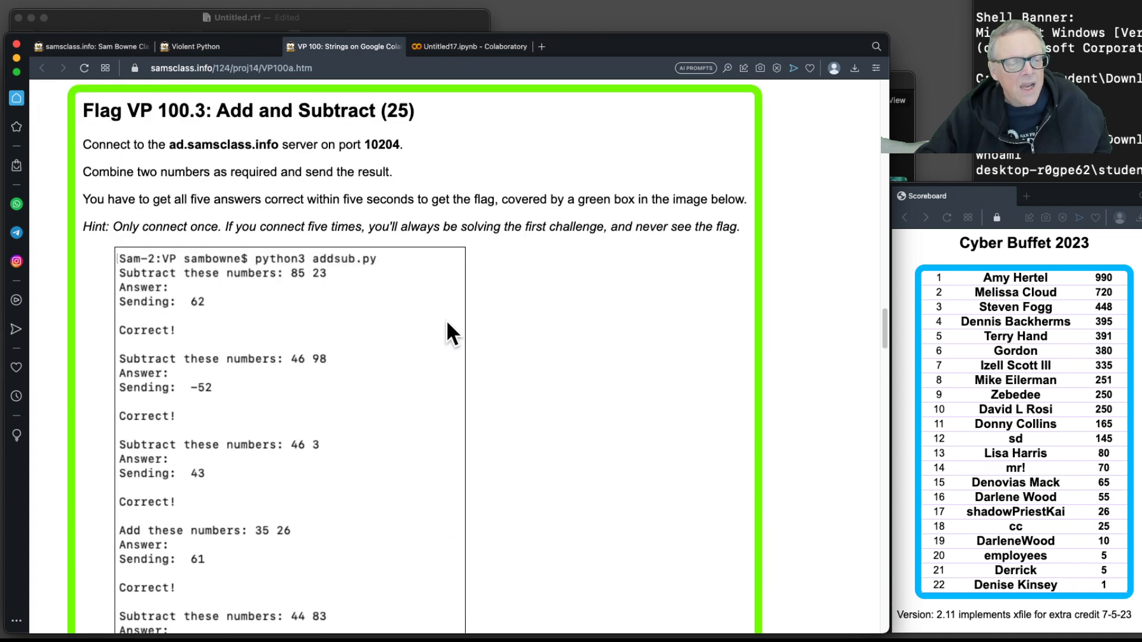
scroll(down, 3)
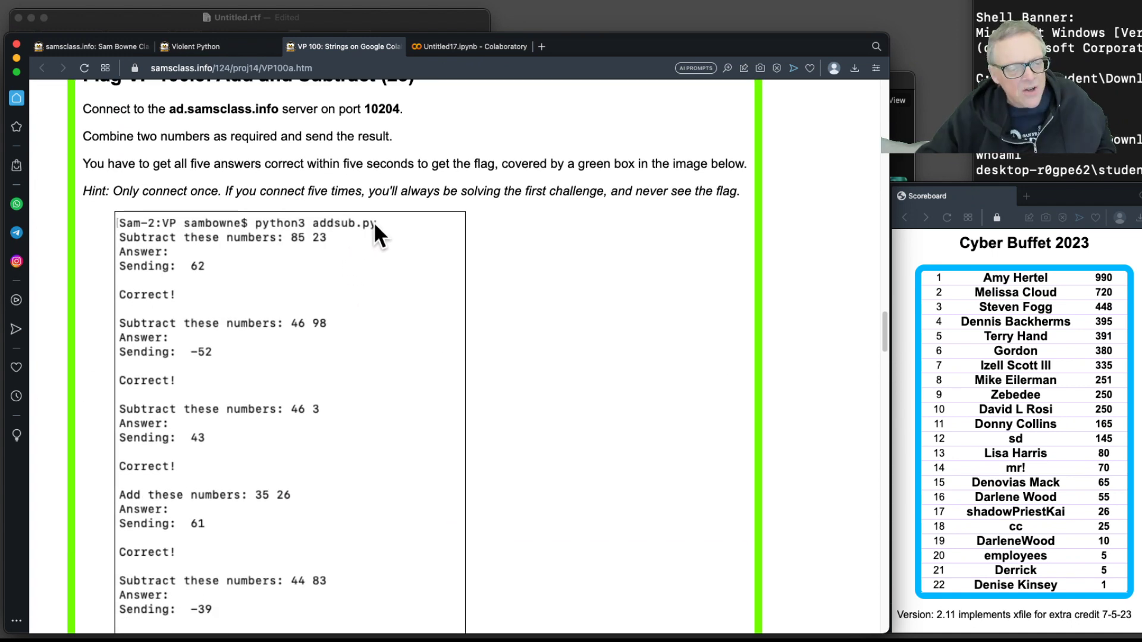
mouse_move(212, 258)
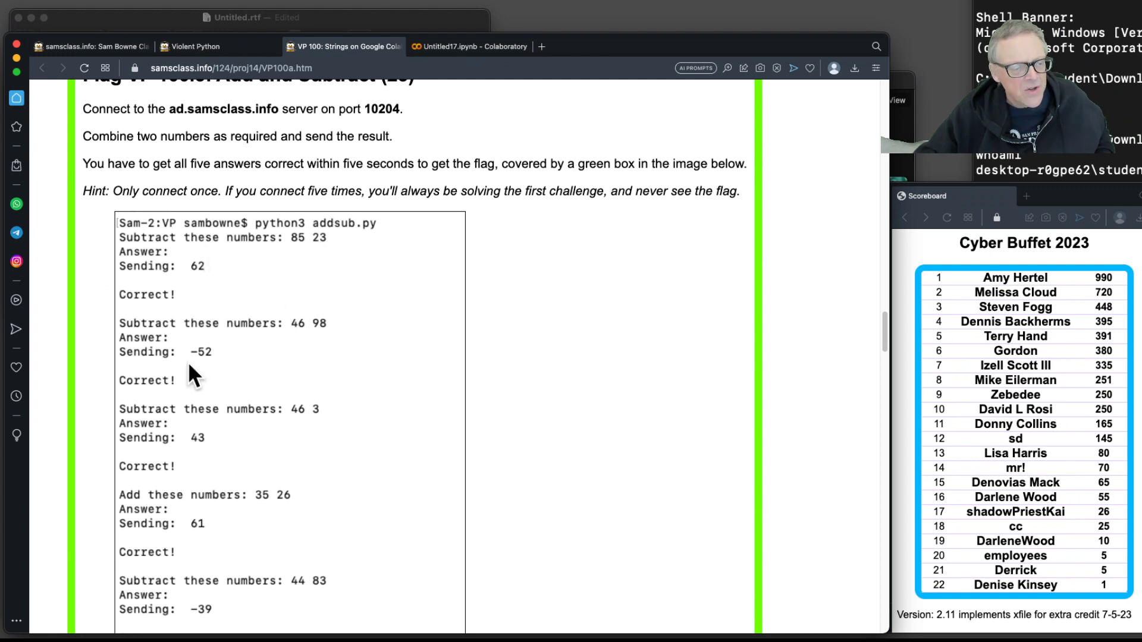
mouse_move(283, 368)
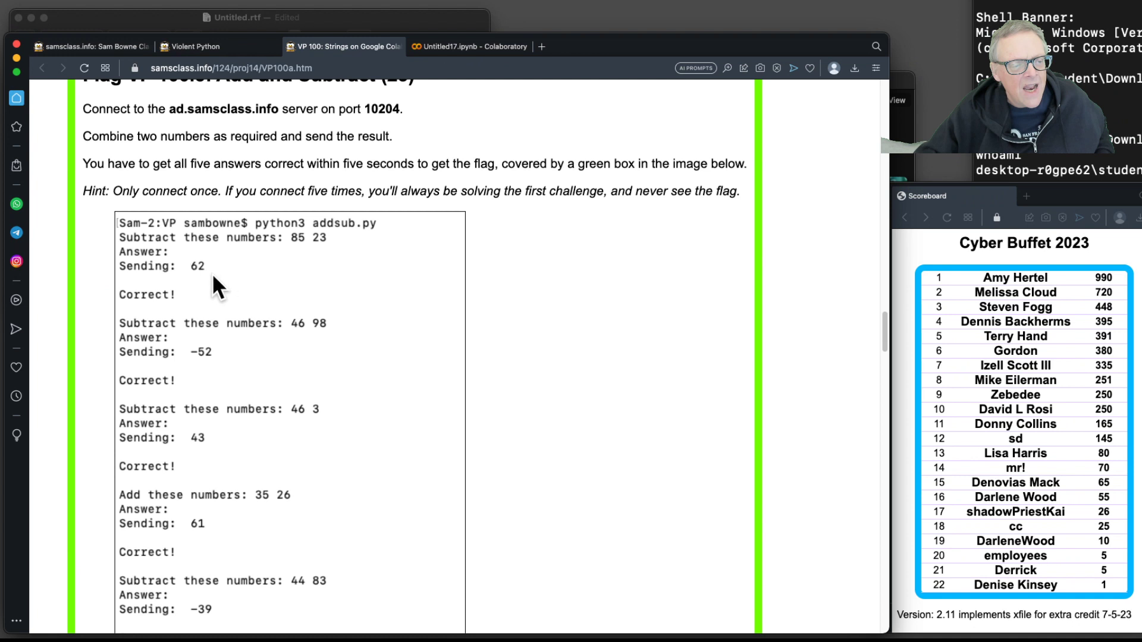
mouse_move(301, 557)
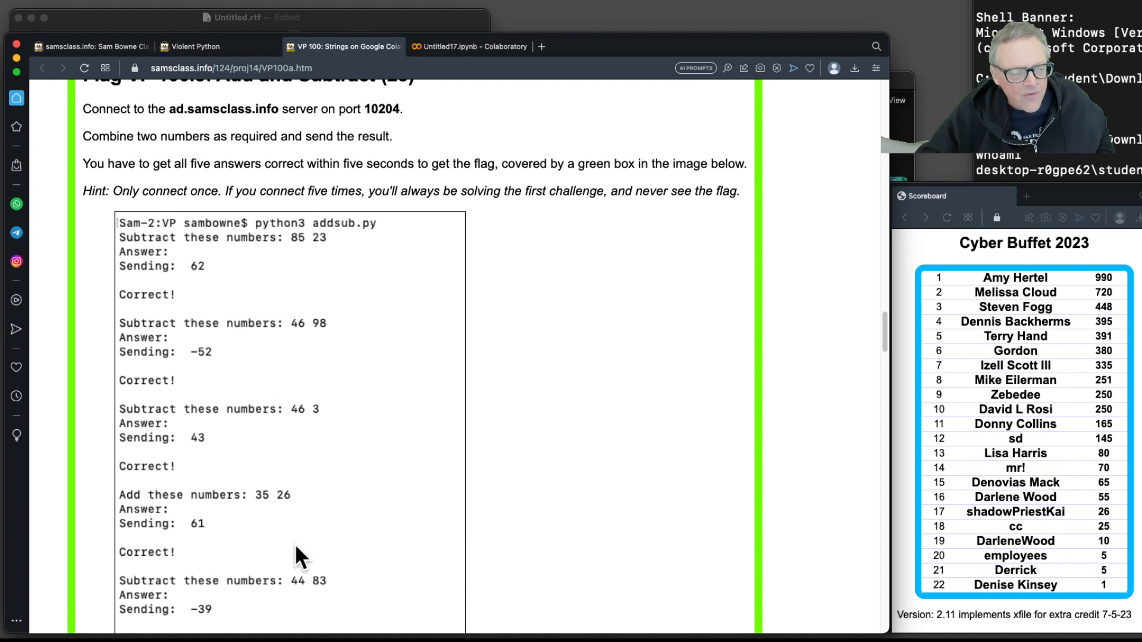
mouse_move(285, 572)
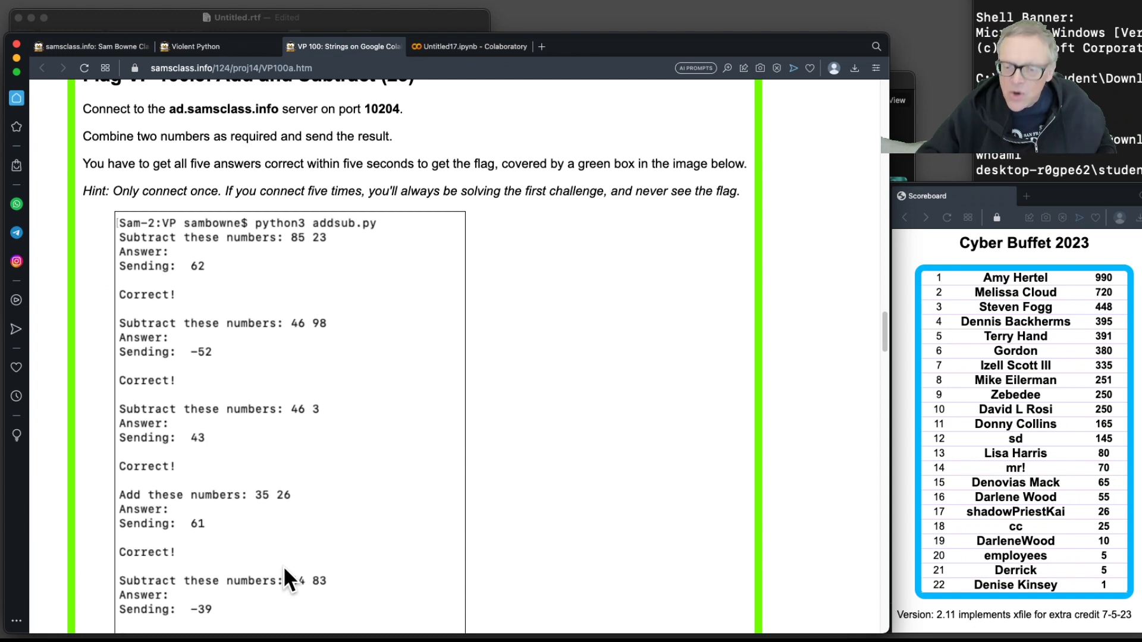
scroll(down, 3)
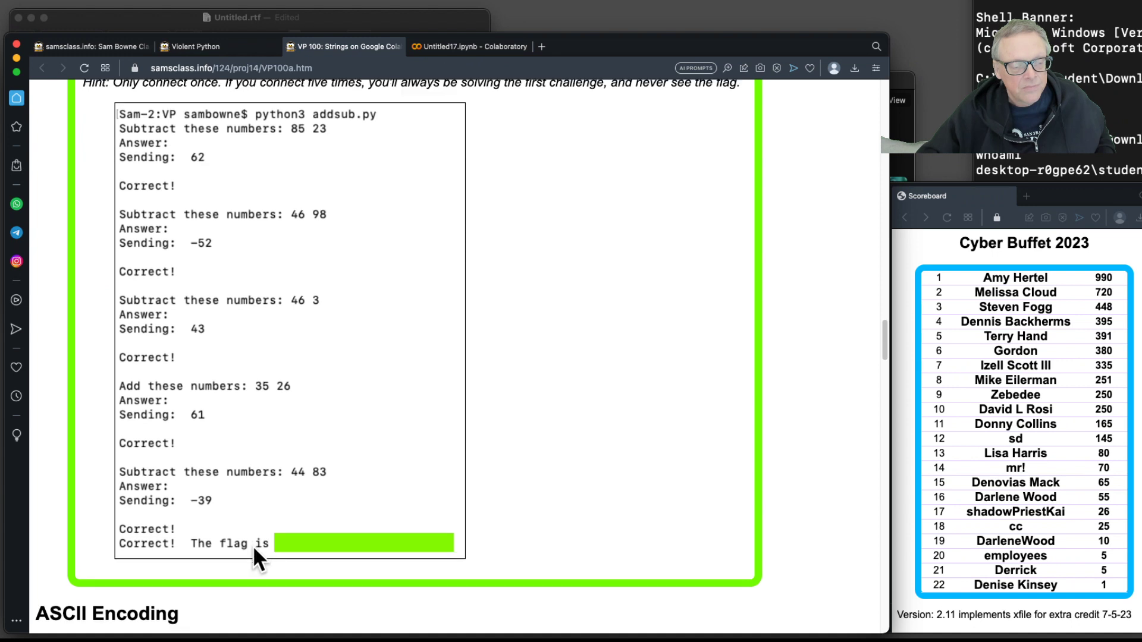
scroll(down, 3)
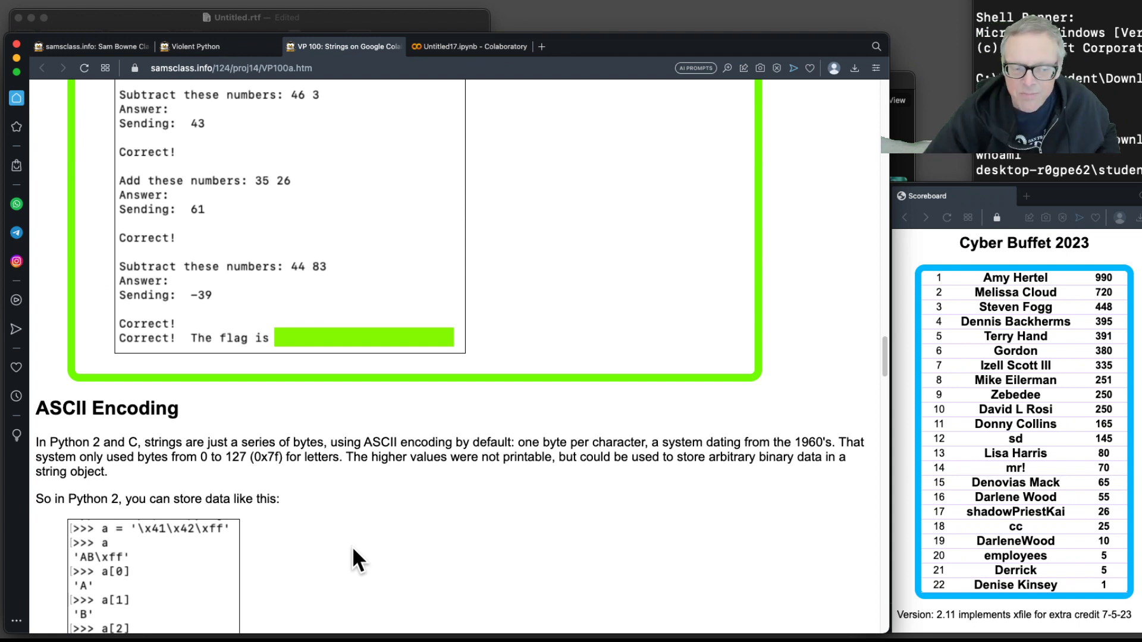
mouse_move(301, 508)
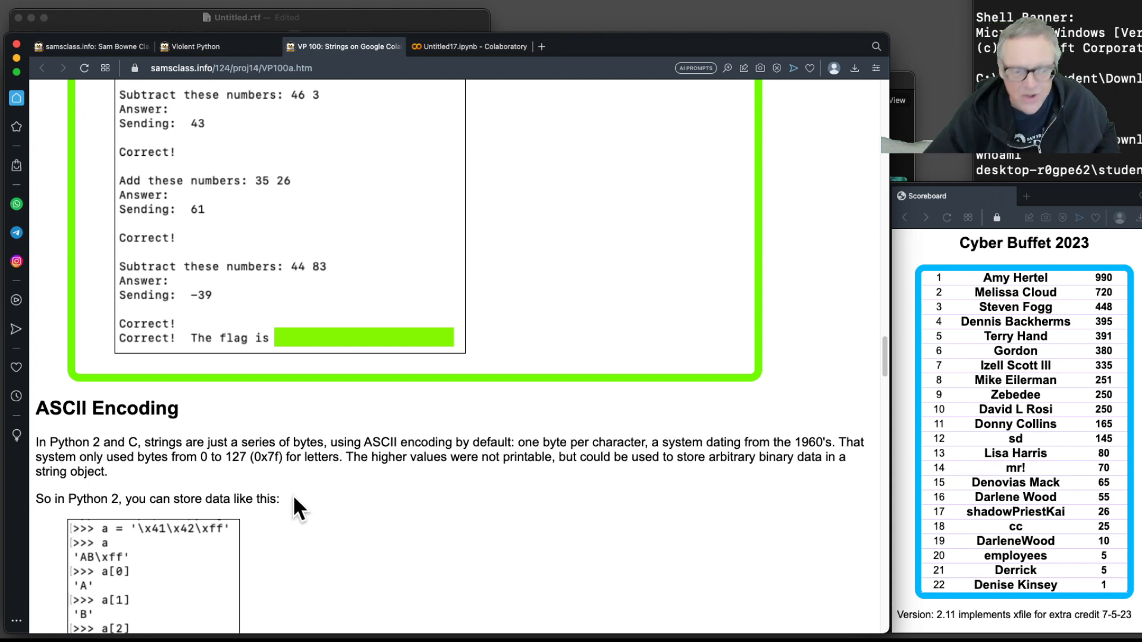
Step: Scroll to the Python 3 hex-escaped string code under 'Execute this code'
scroll(down, 3)
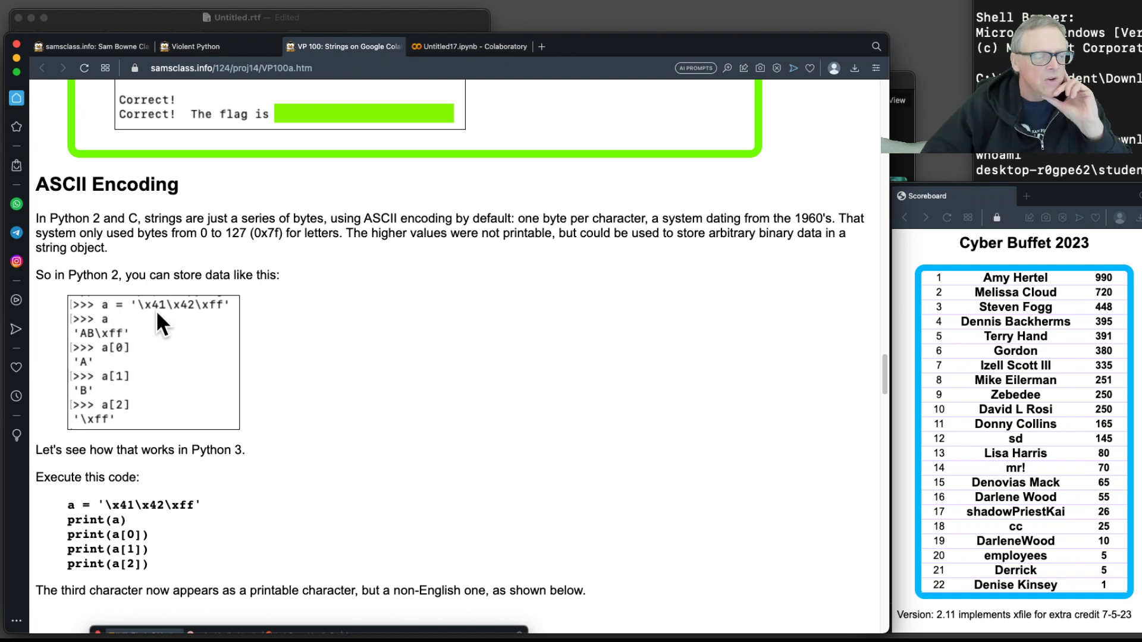
mouse_move(219, 320)
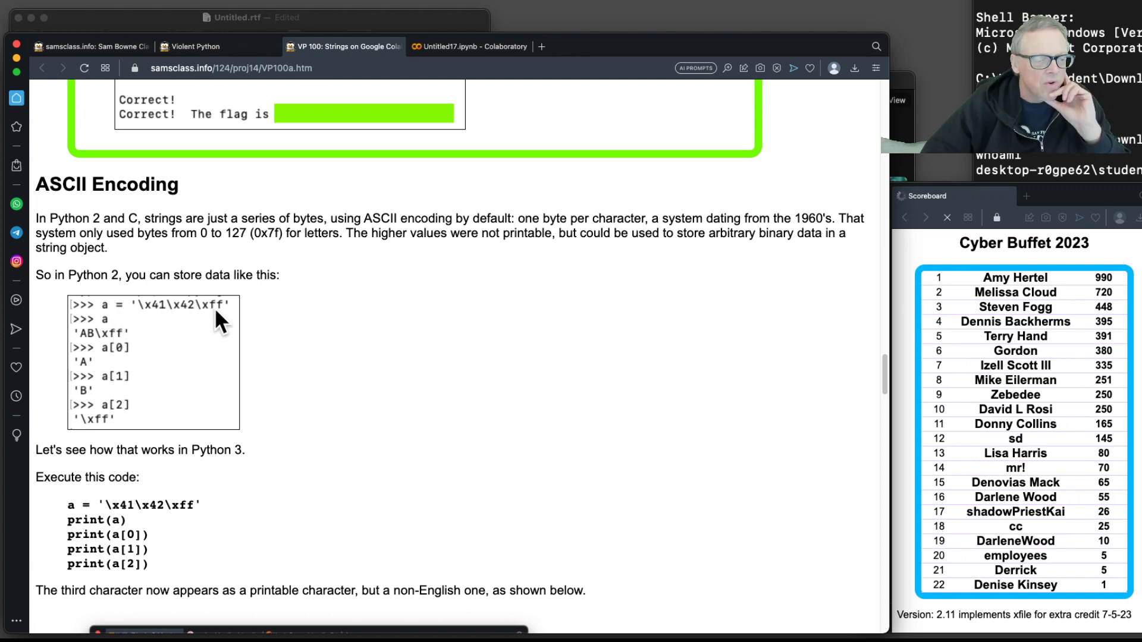
mouse_move(161, 323)
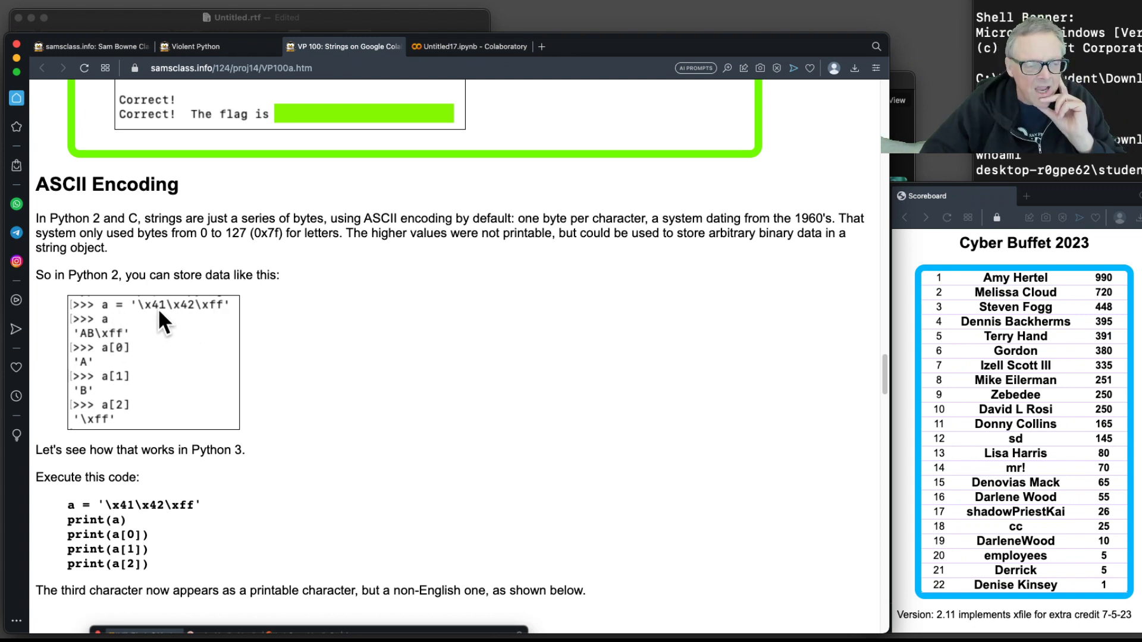
mouse_move(197, 329)
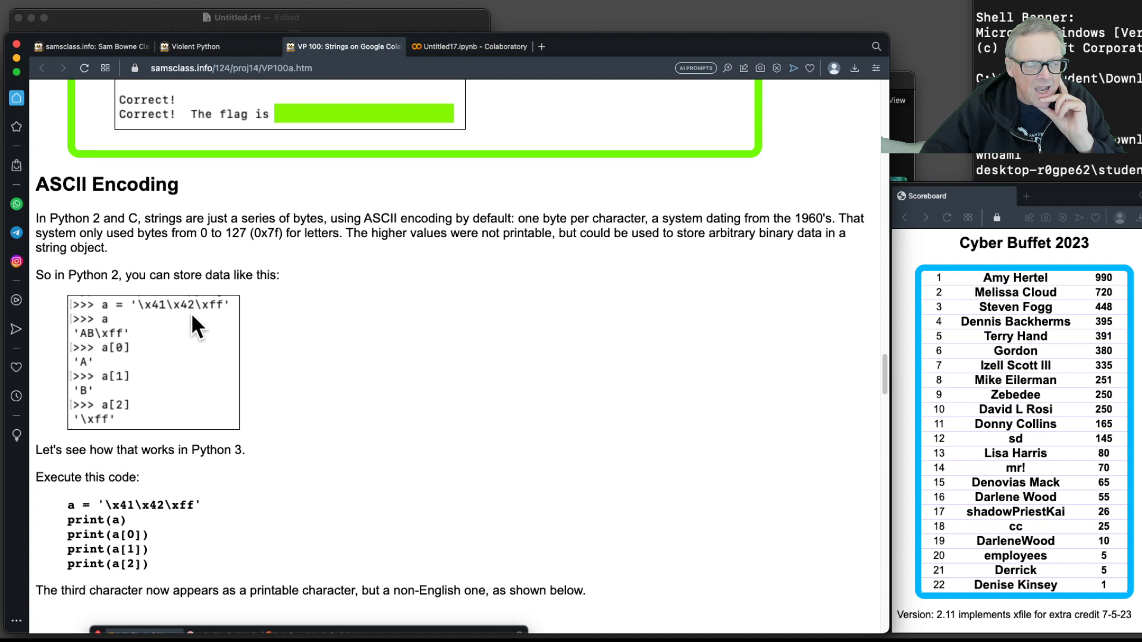
mouse_move(213, 324)
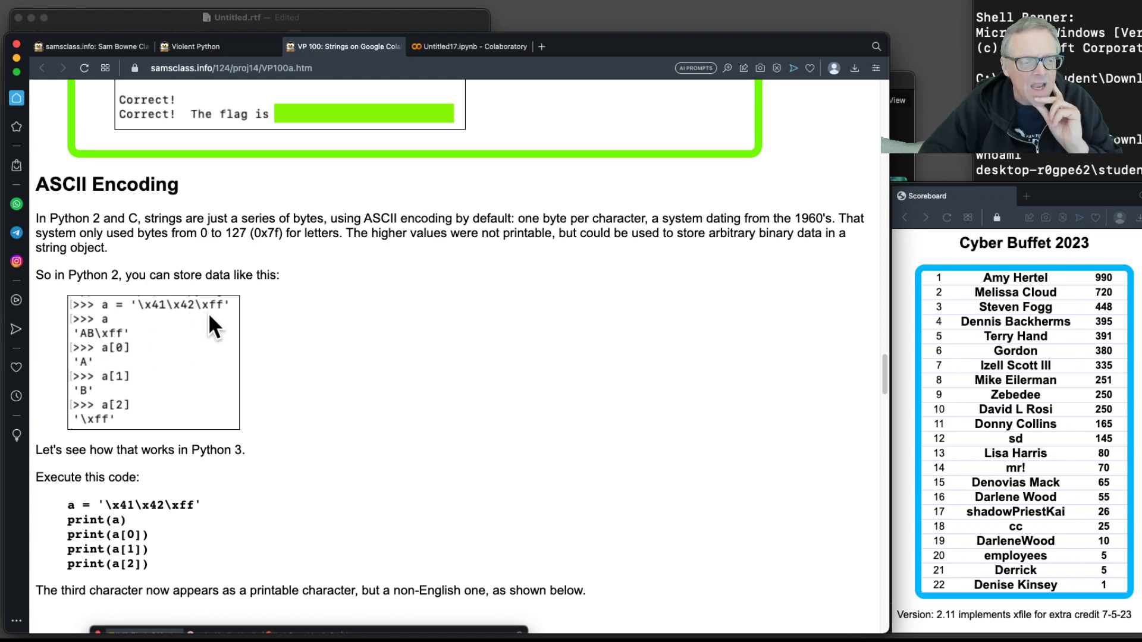
mouse_move(209, 319)
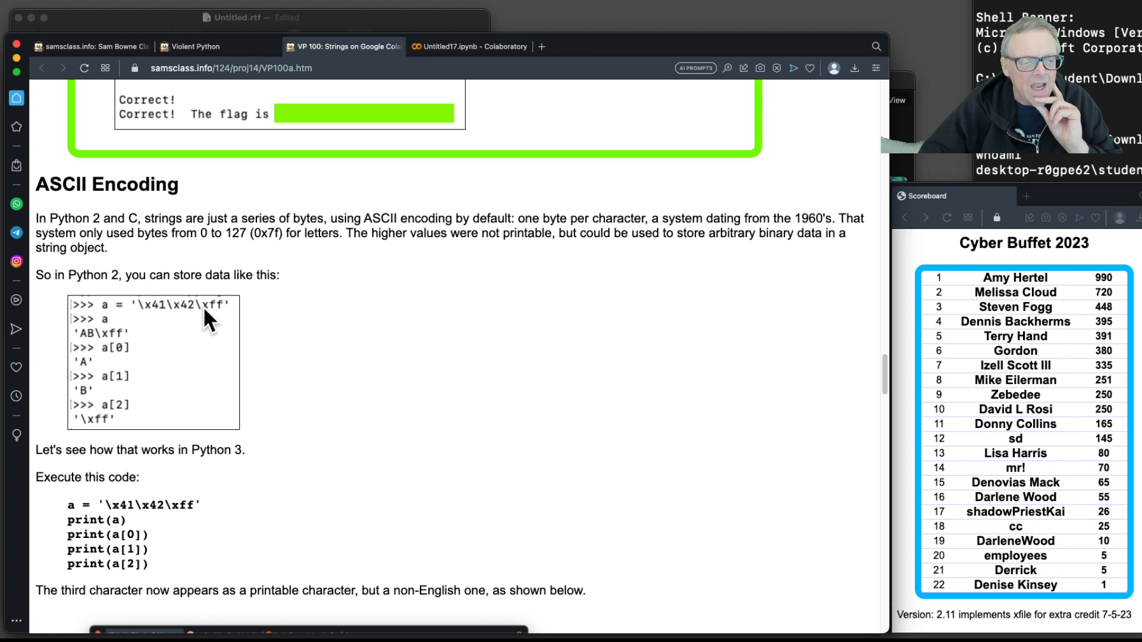
mouse_move(213, 323)
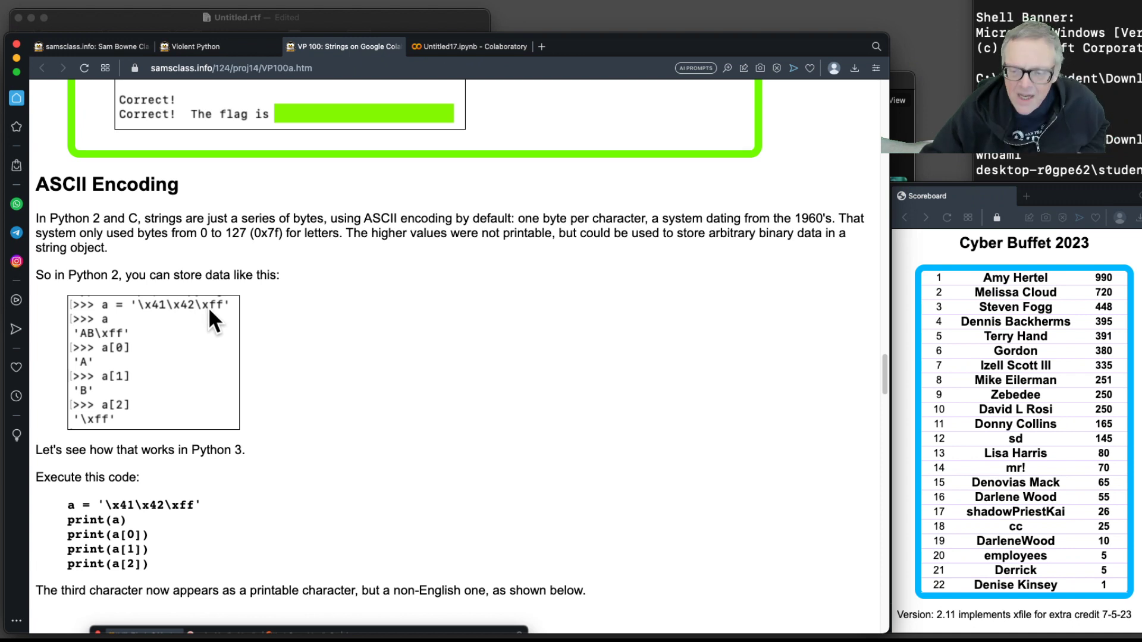
mouse_move(234, 321)
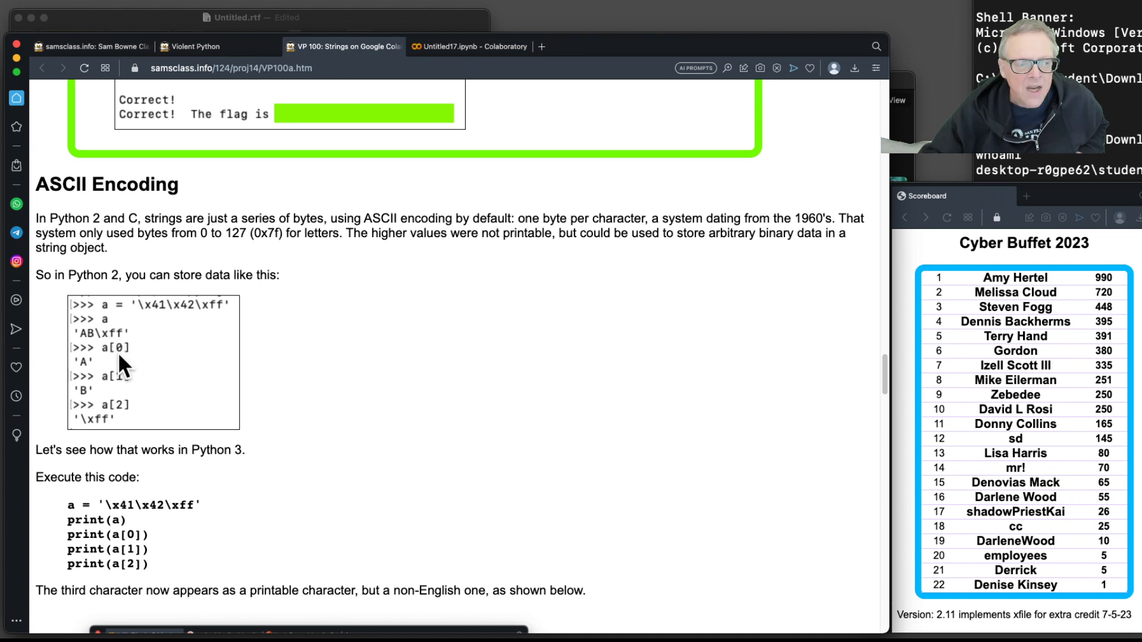
mouse_move(116, 347)
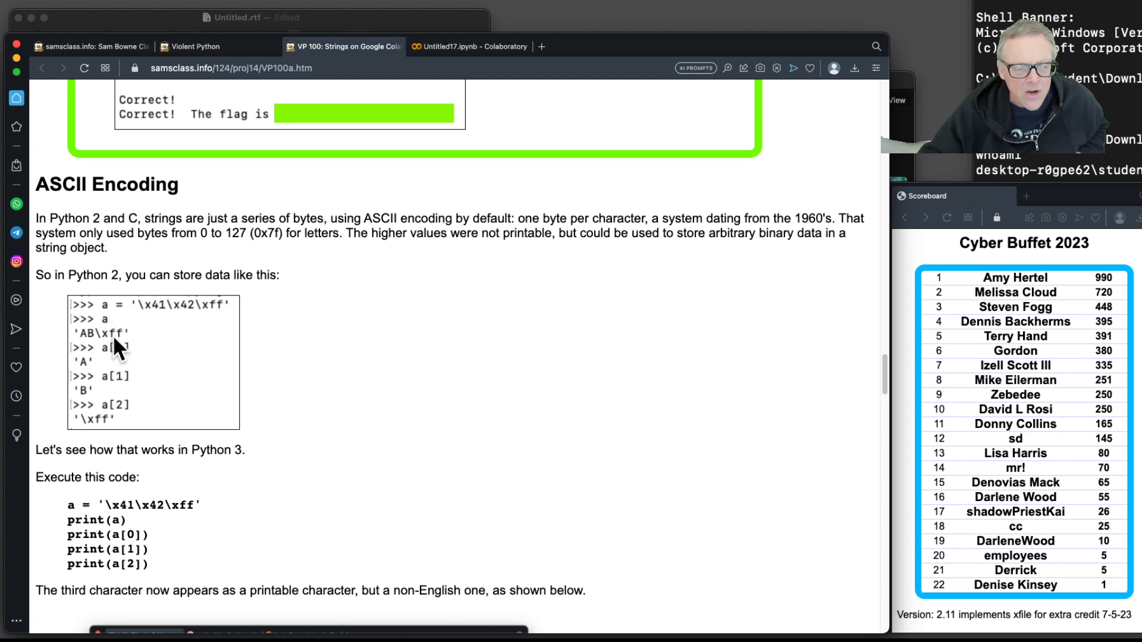
mouse_move(138, 360)
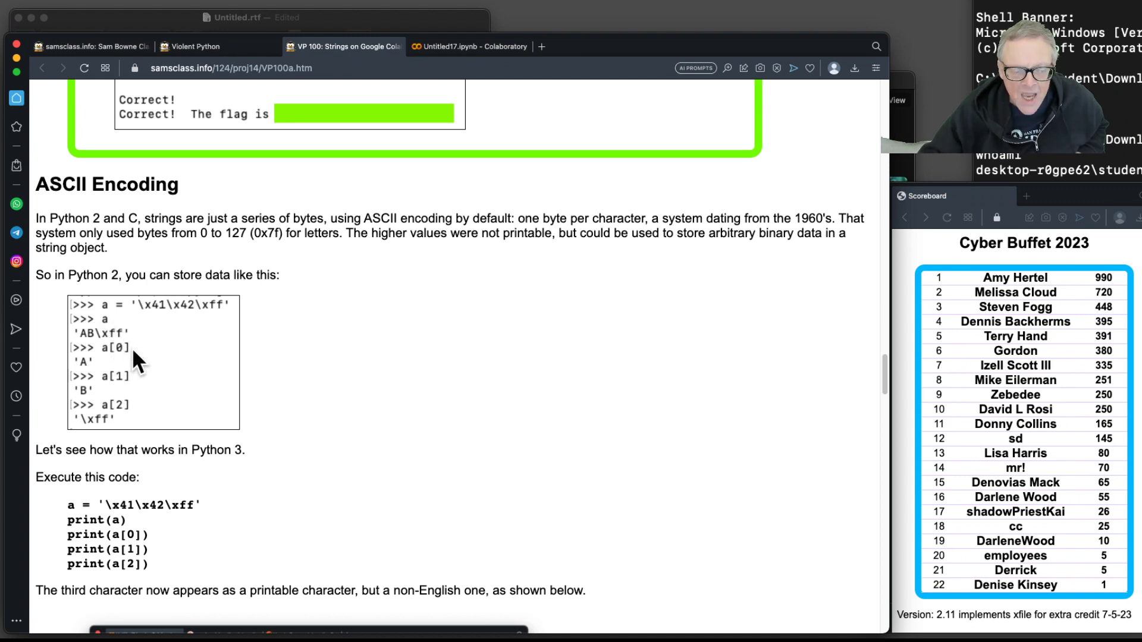
mouse_move(129, 375)
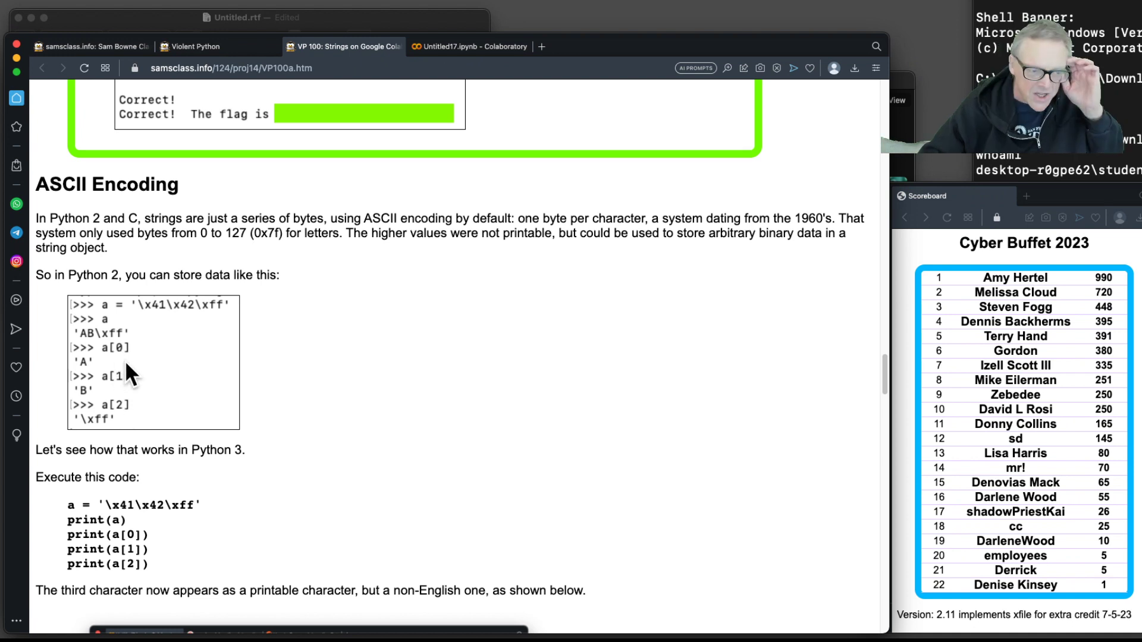
mouse_move(129, 421)
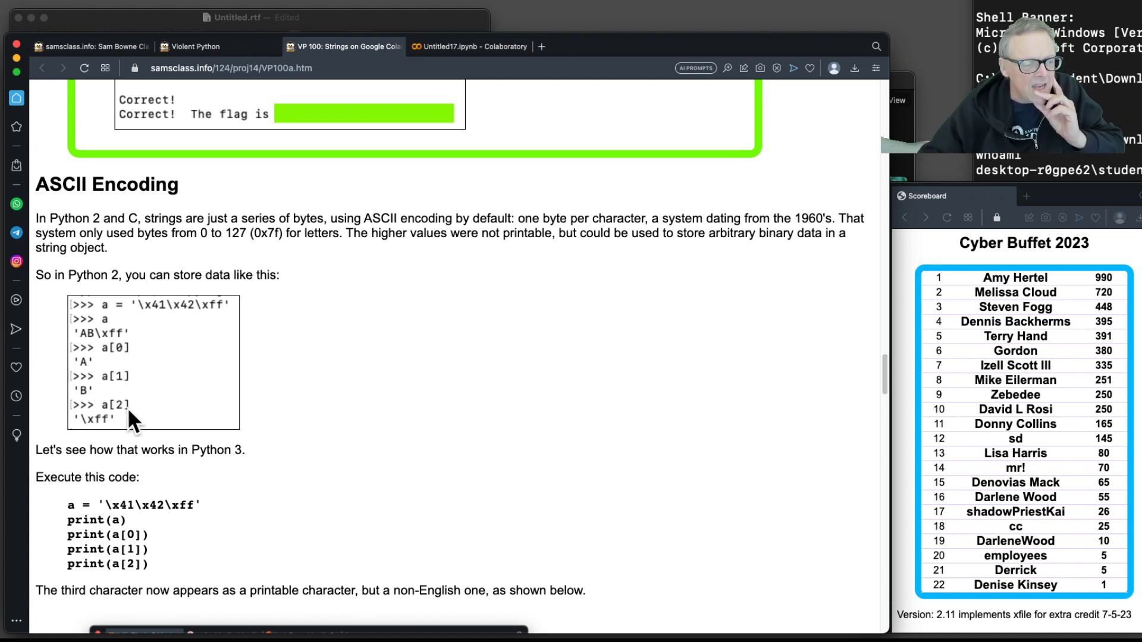
mouse_move(117, 436)
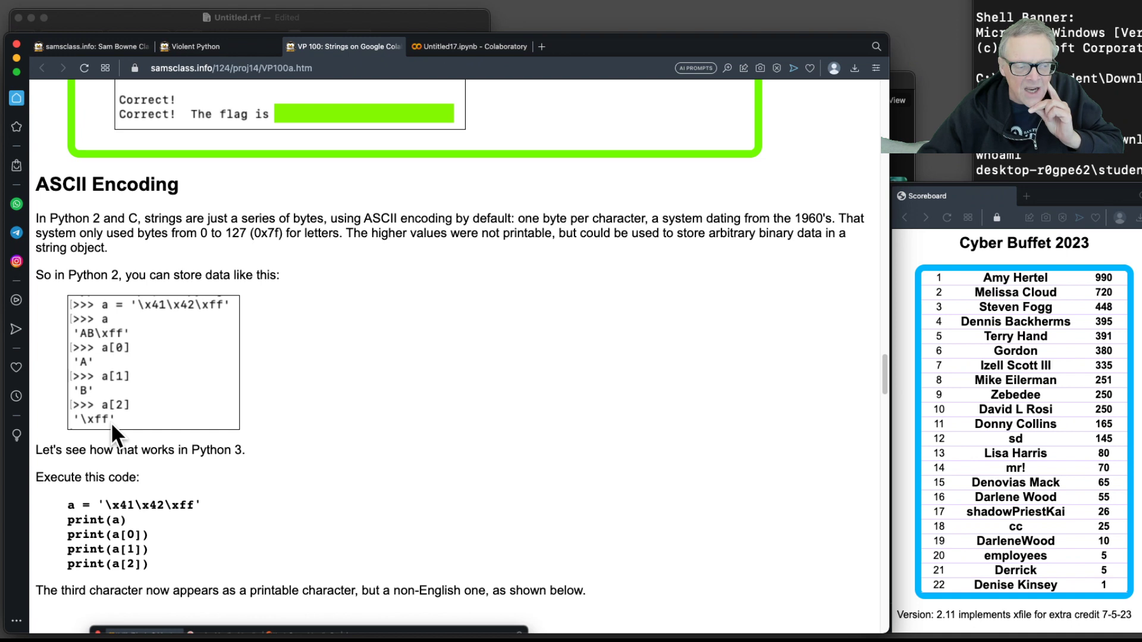
mouse_move(87, 508)
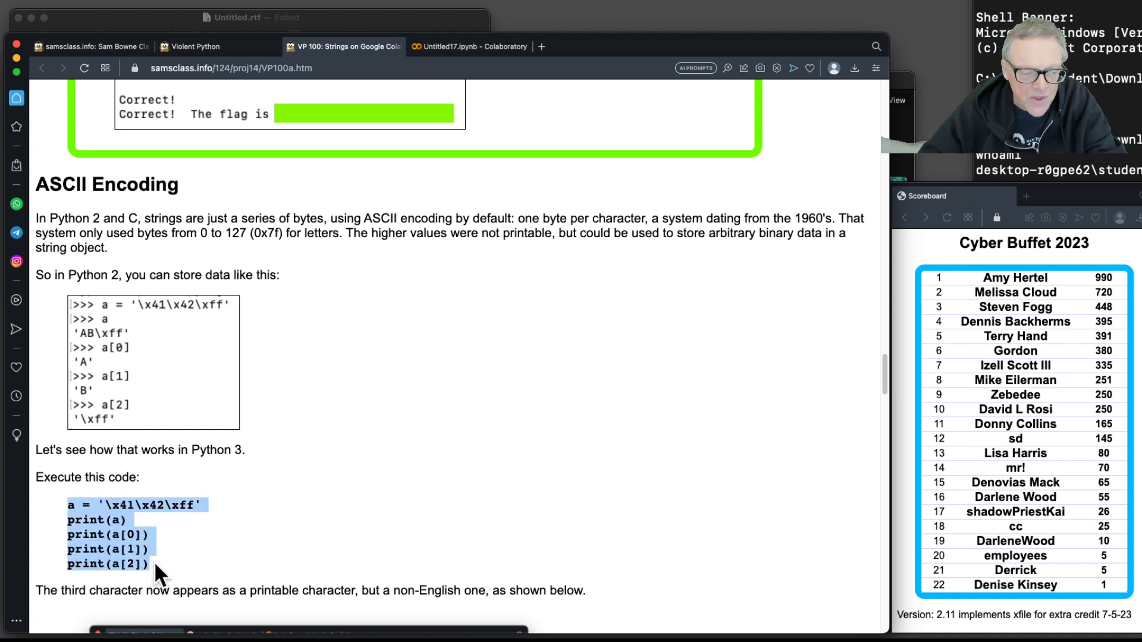
mouse_move(433, 158)
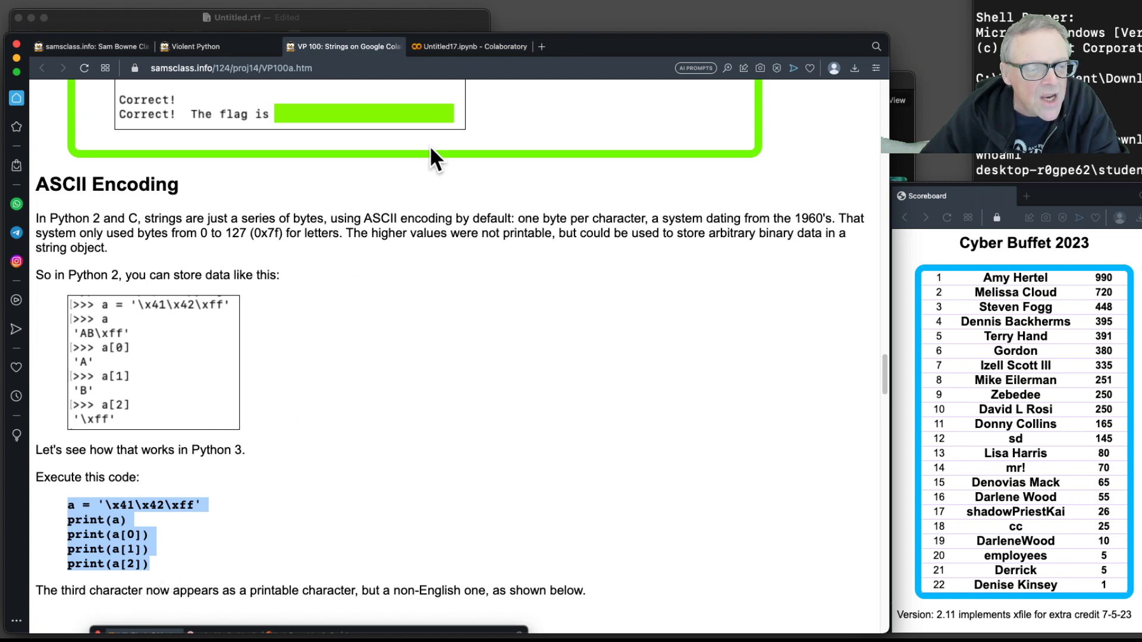
Step: Run a new cell with the hex-escaped string code, printing ABÿ, A, B and ÿ
click(470, 46)
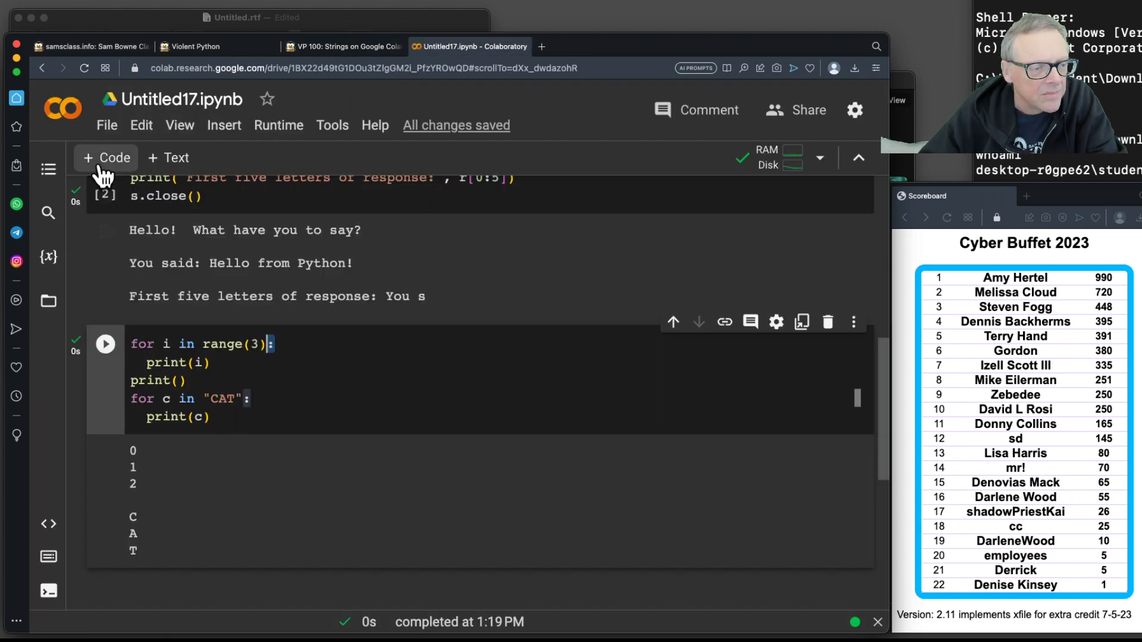
scroll(down, 3)
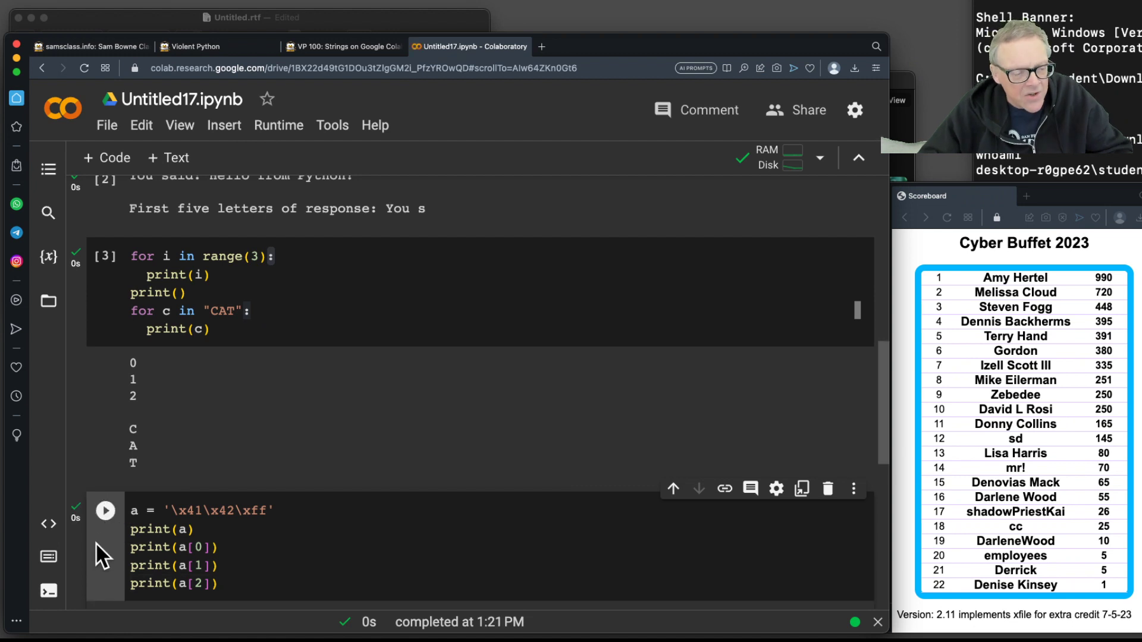
click(105, 510)
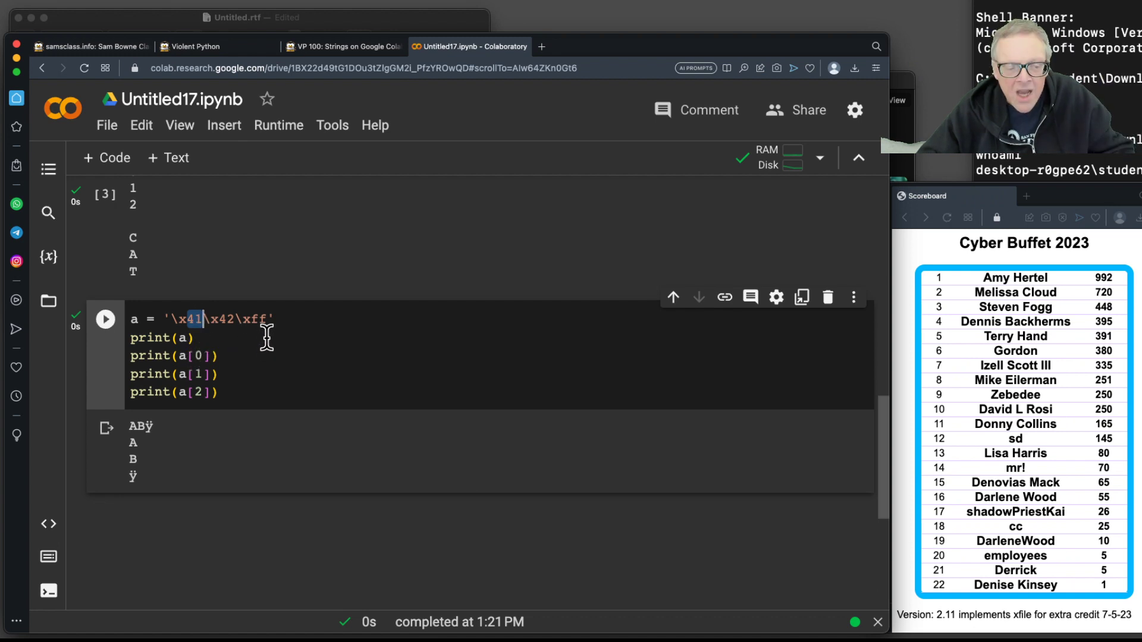
mouse_move(153, 452)
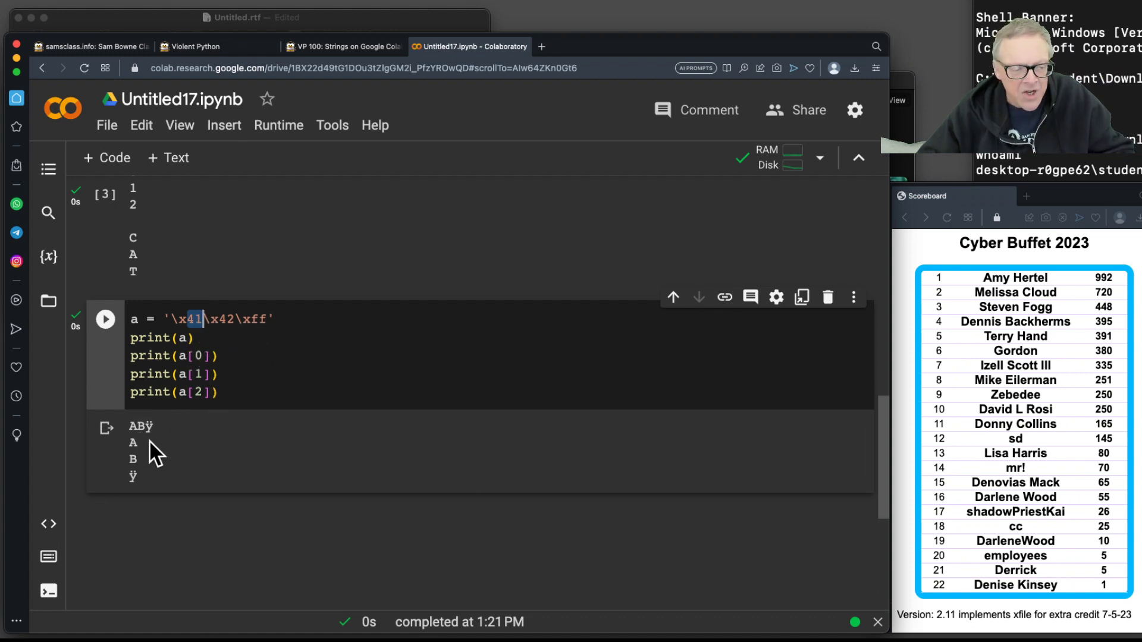
mouse_move(196, 375)
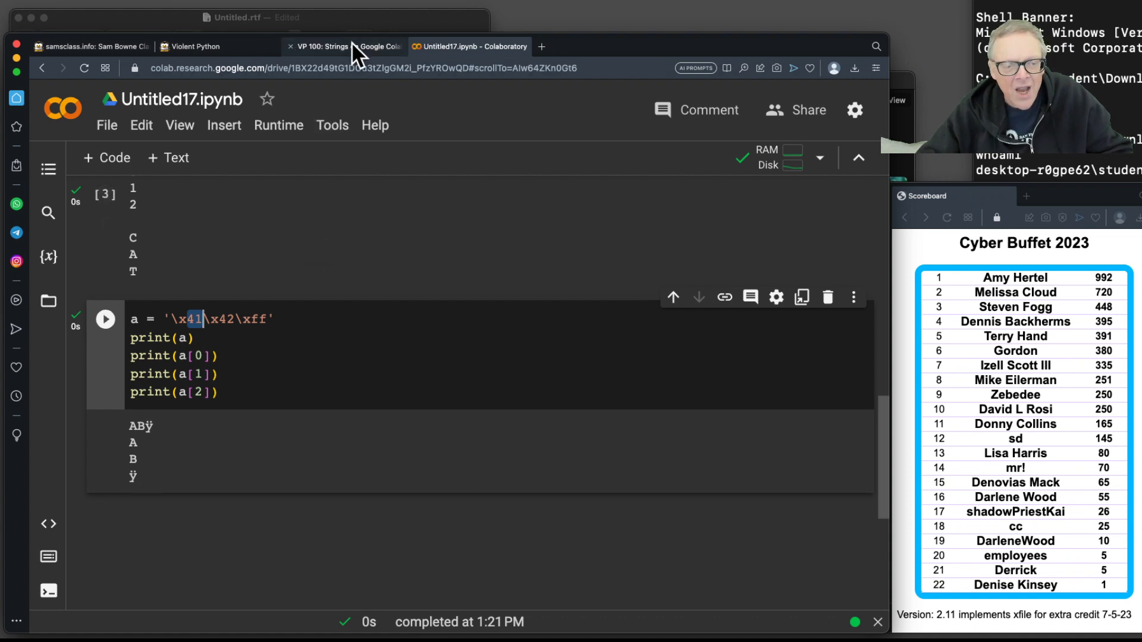
Step: Copy the a.encode() and print(hex(b[...])) byte-printing commands from the tutorial page
click(342, 46)
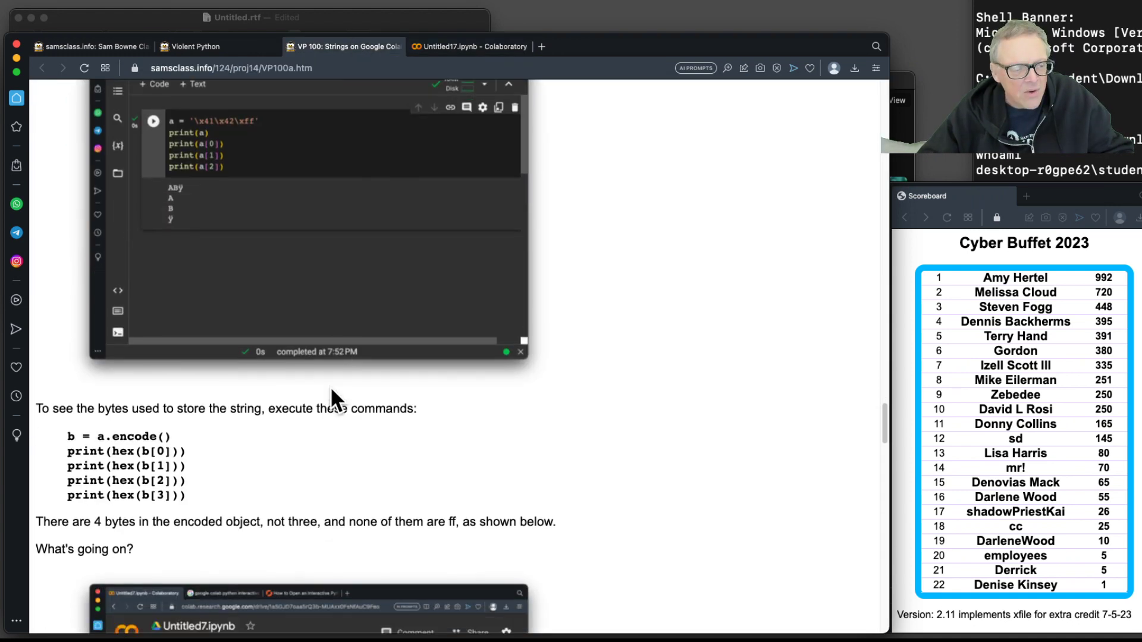
scroll(down, 3)
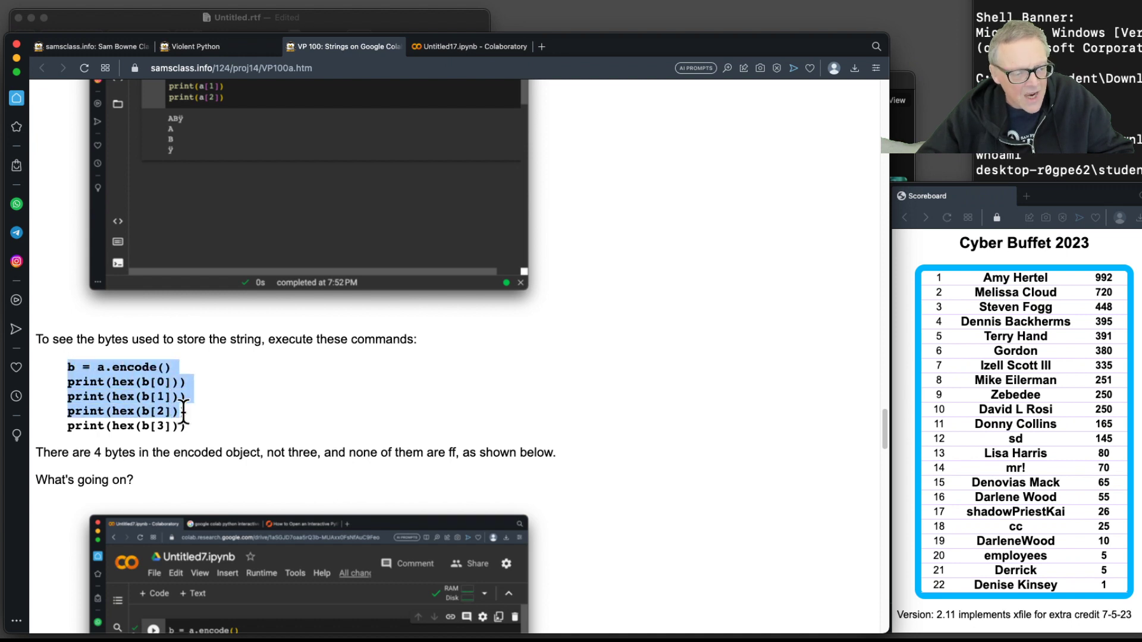
right_click(182, 405)
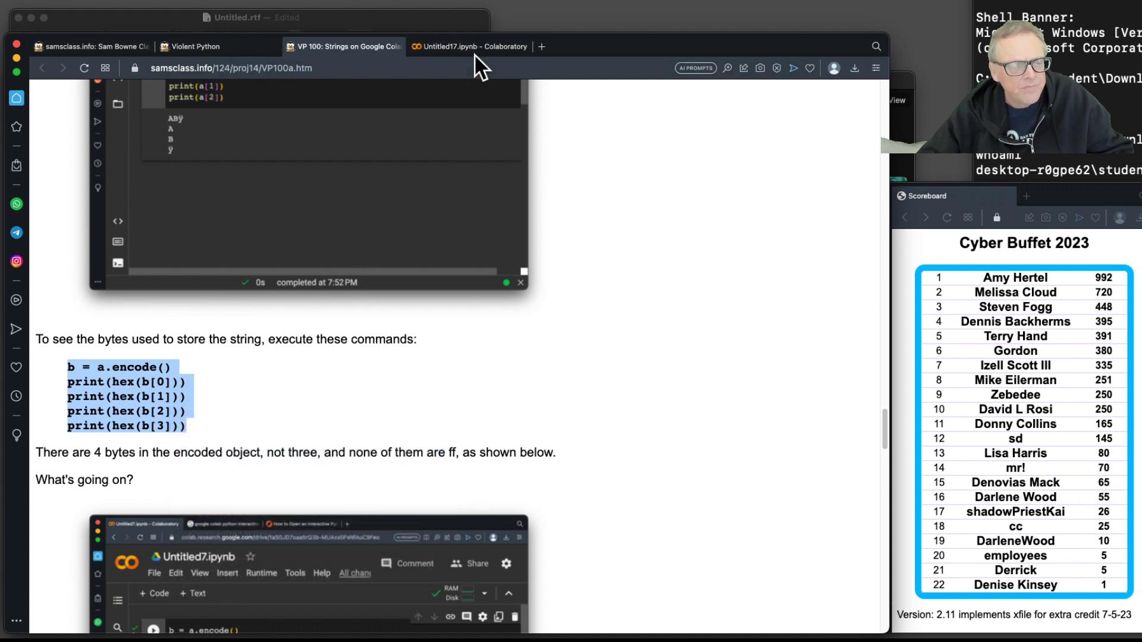
scroll(down, 3)
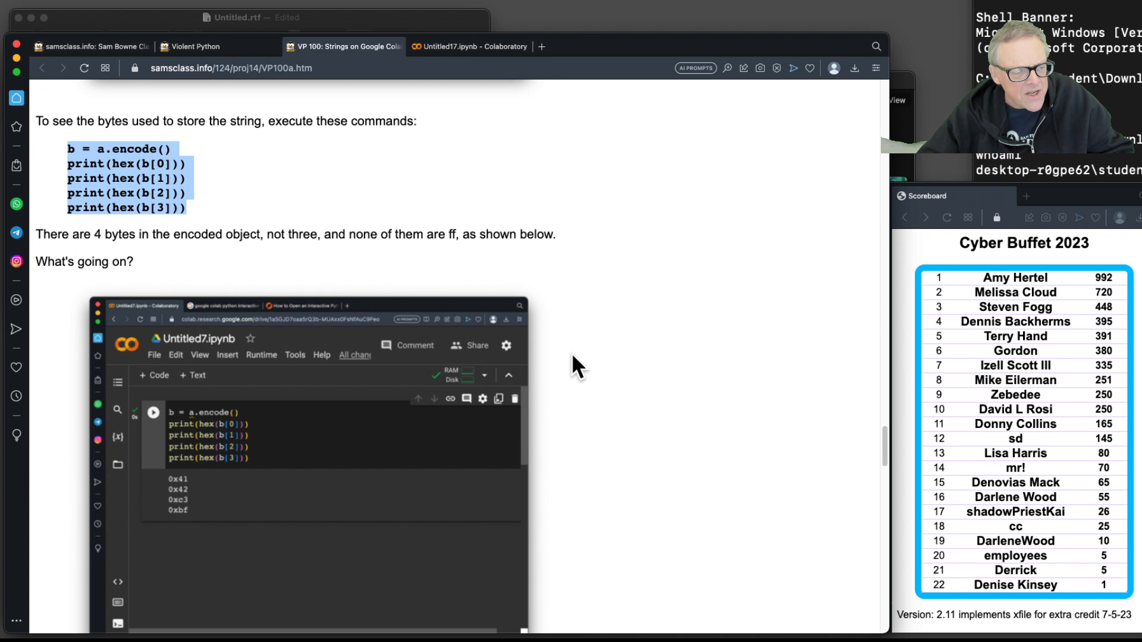
Step: Run a new cell printing the encoded string's bytes 0x41, 0x42, 0xc3 and 0xbf
click(471, 47)
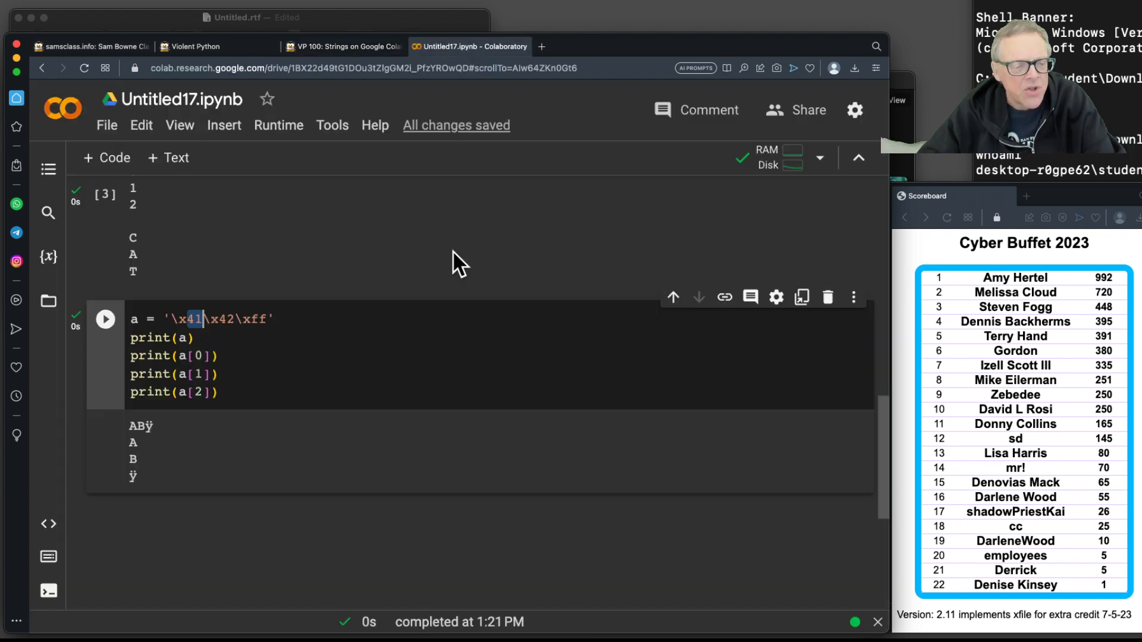
mouse_move(146, 230)
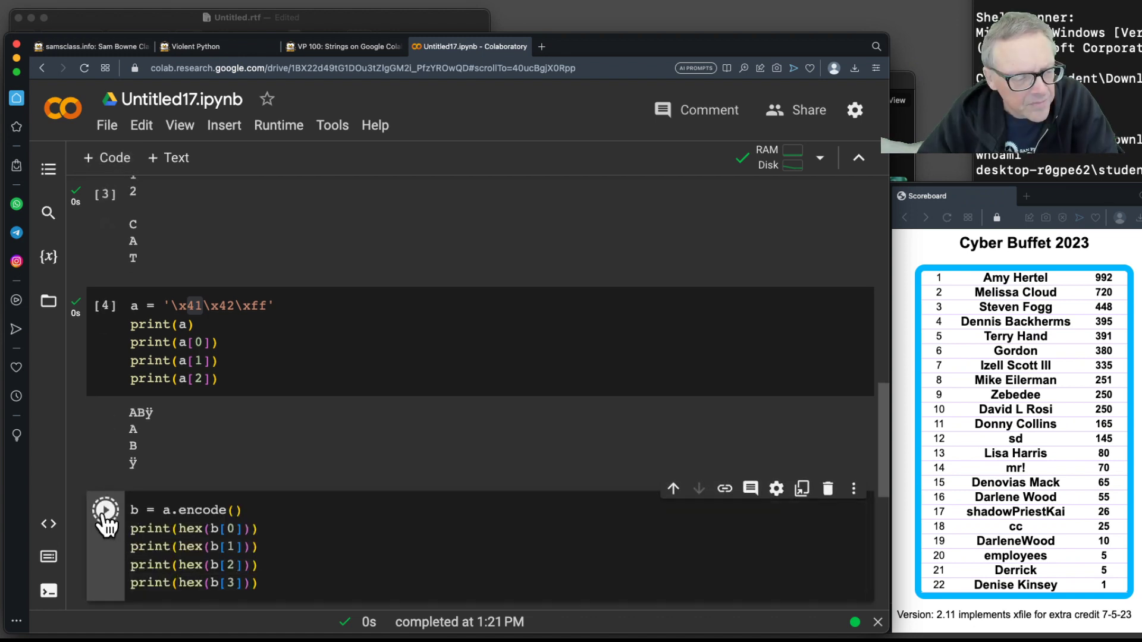
click(105, 517)
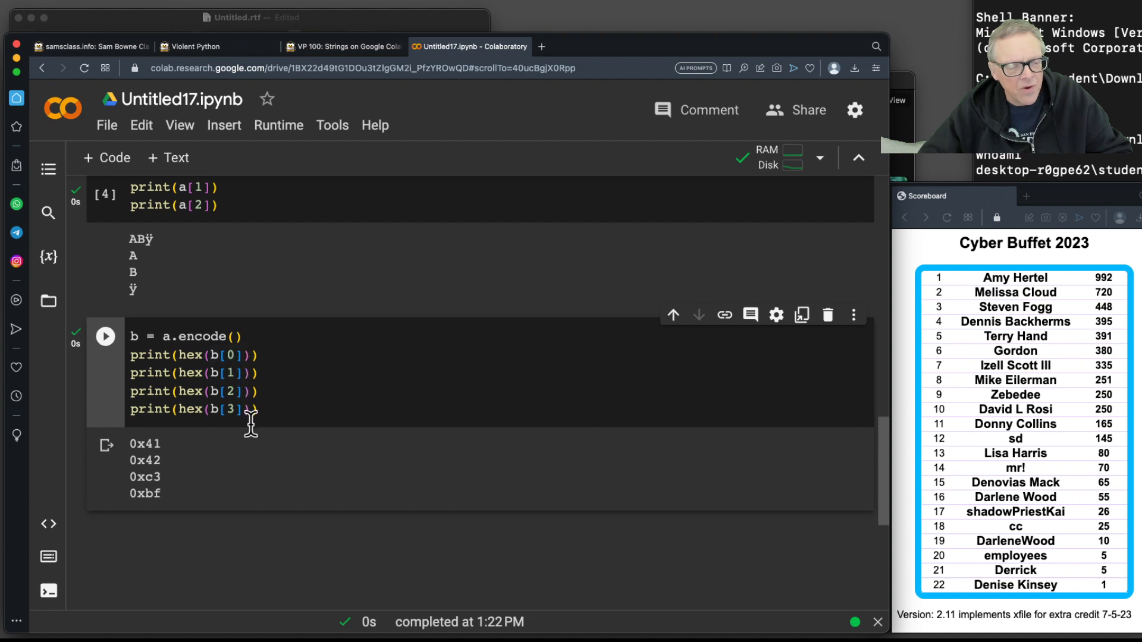
mouse_move(200, 382)
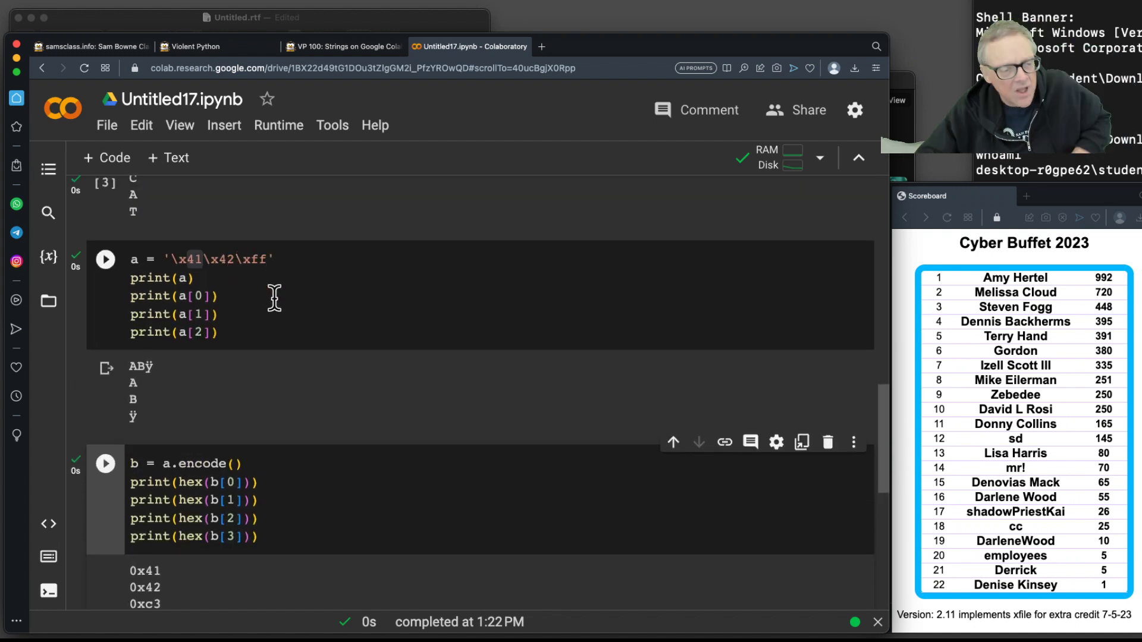
scroll(down, 3)
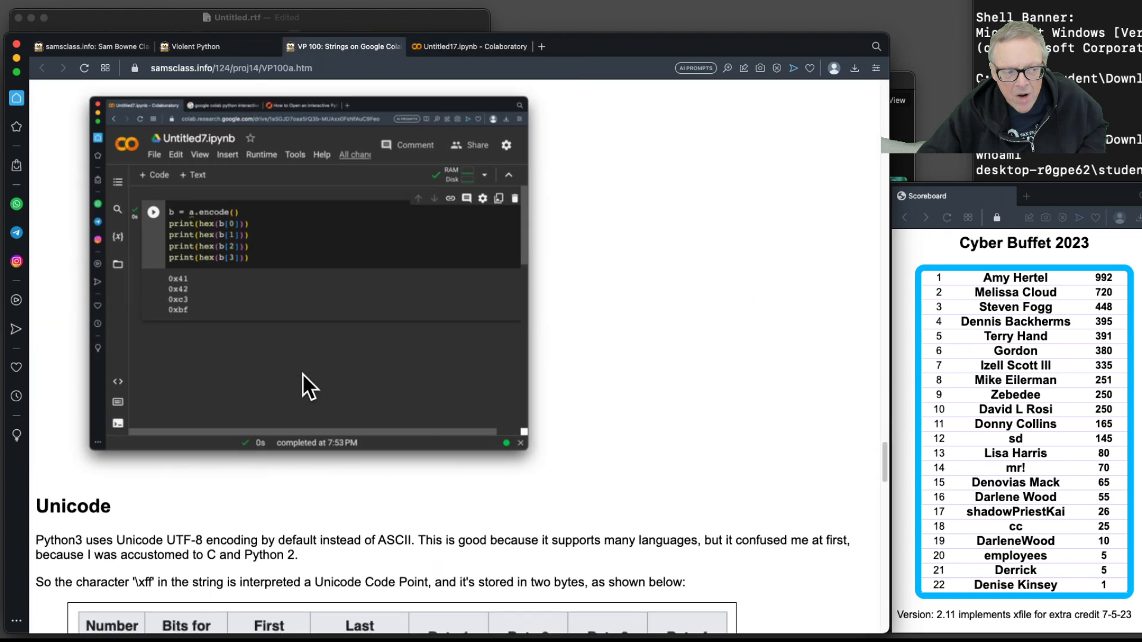
Step: Scroll the tutorial to the UTF-8 block with the six print commands for '\x41' and '\U00000041'
scroll(down, 3)
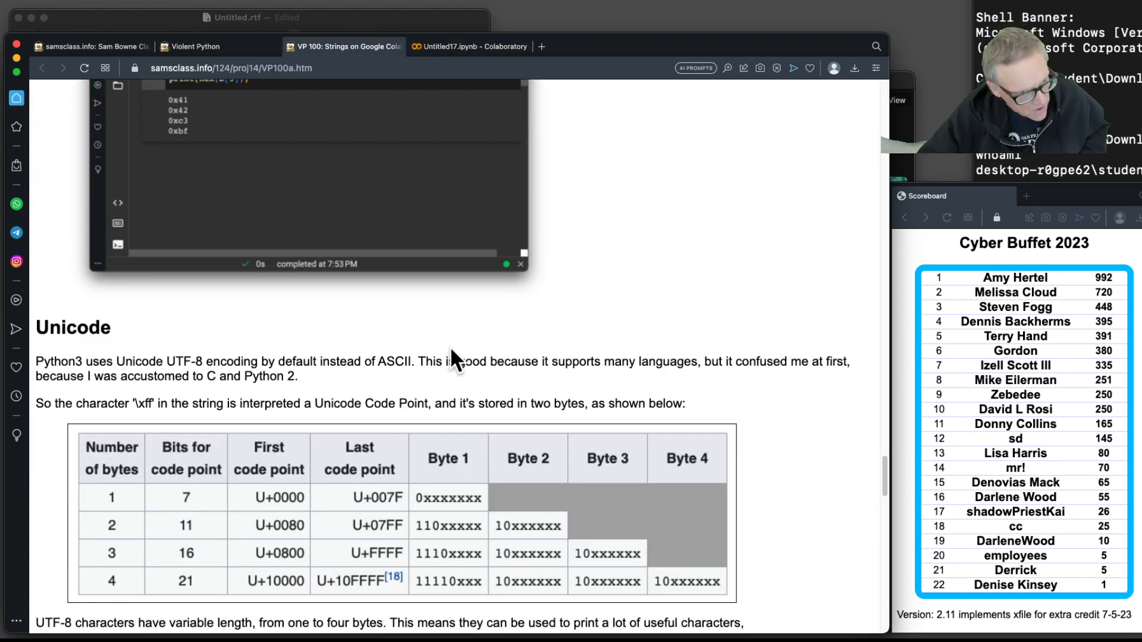
mouse_move(798, 404)
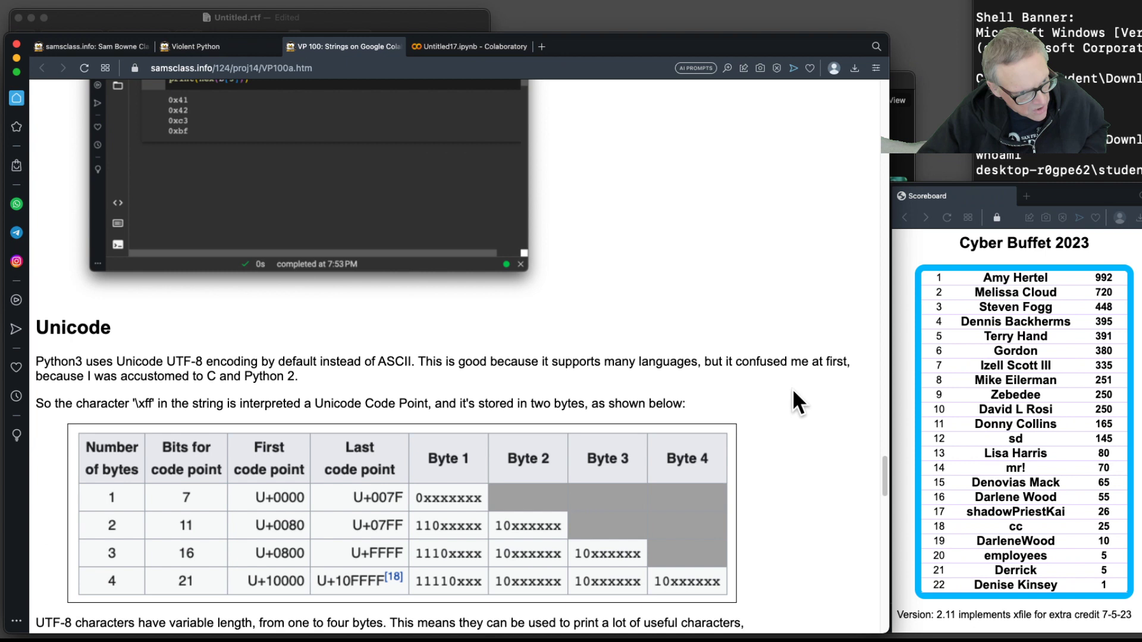
mouse_move(820, 419)
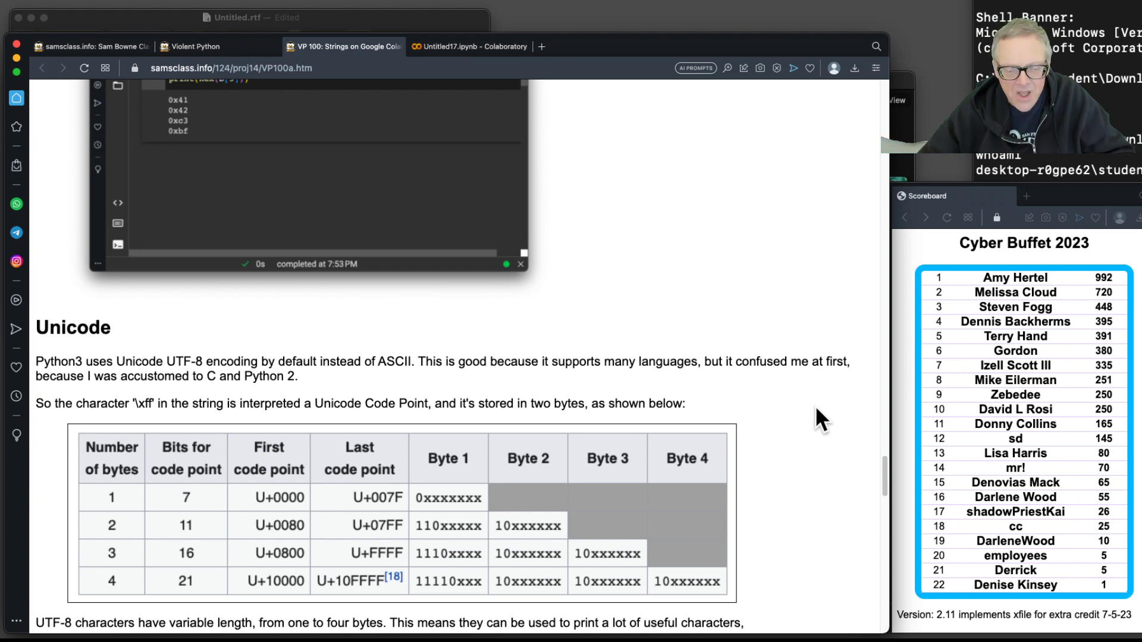
scroll(down, 3)
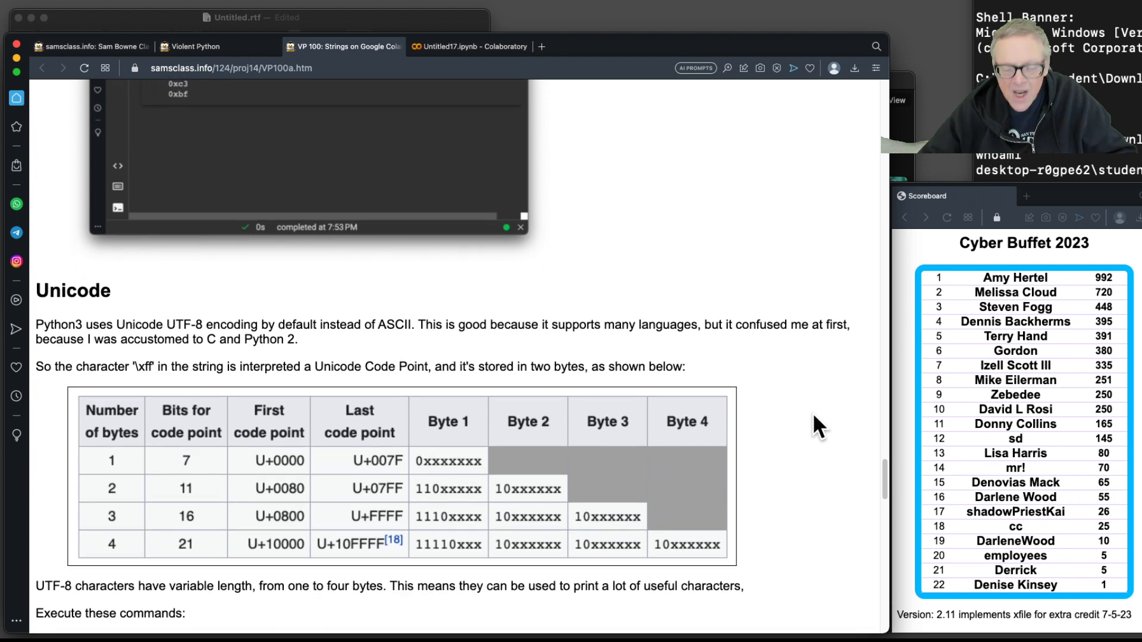
mouse_move(158, 477)
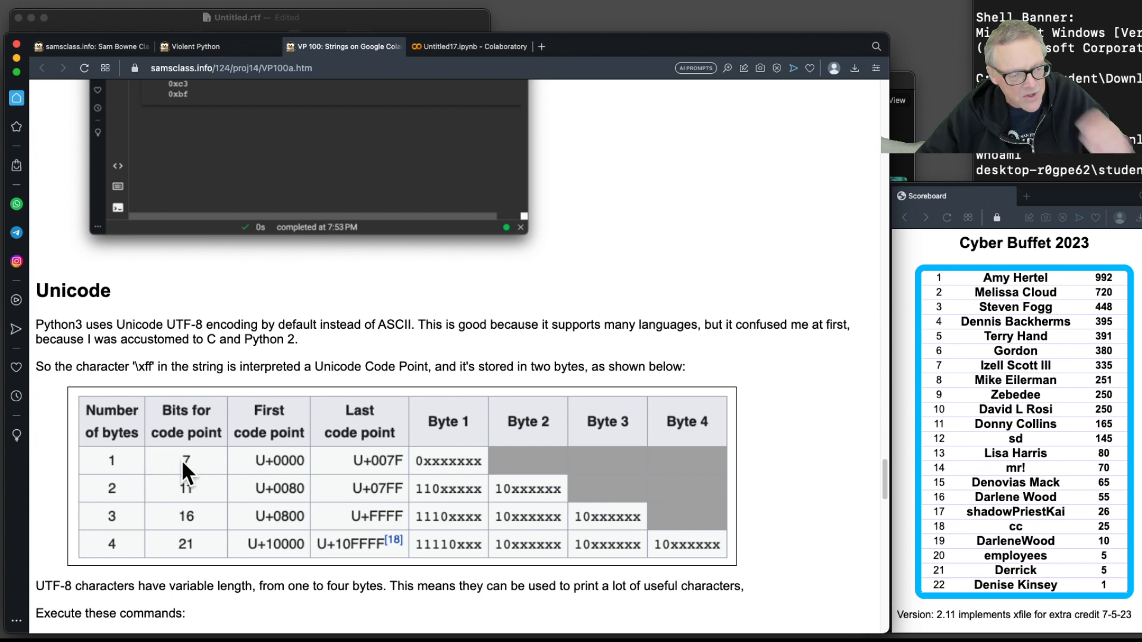
mouse_move(426, 474)
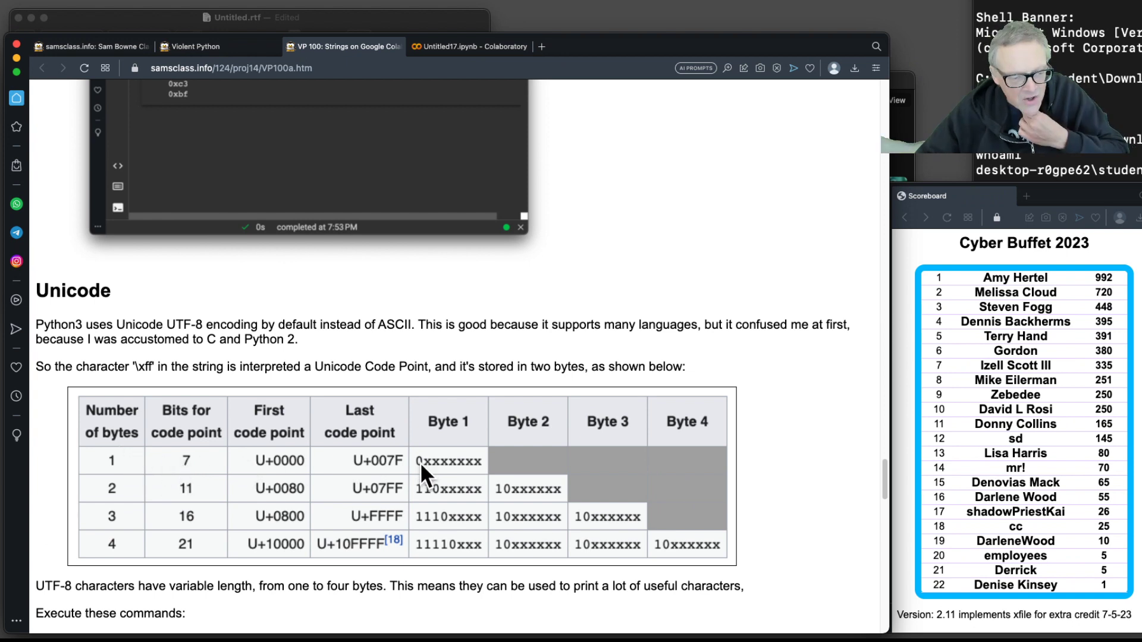
mouse_move(382, 495)
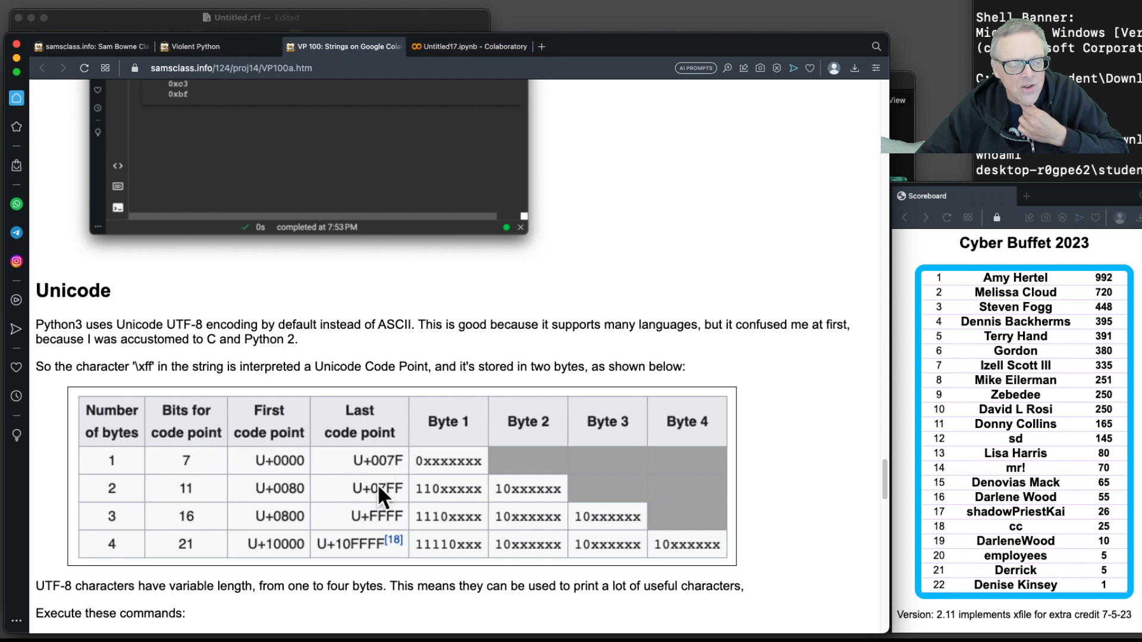
mouse_move(202, 515)
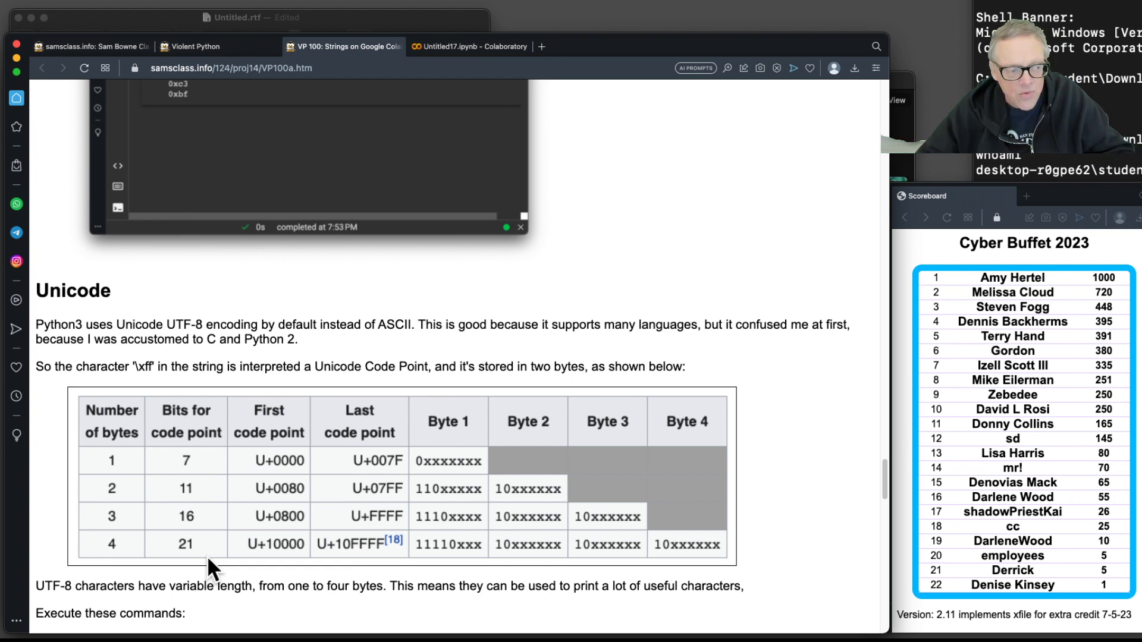
mouse_move(316, 452)
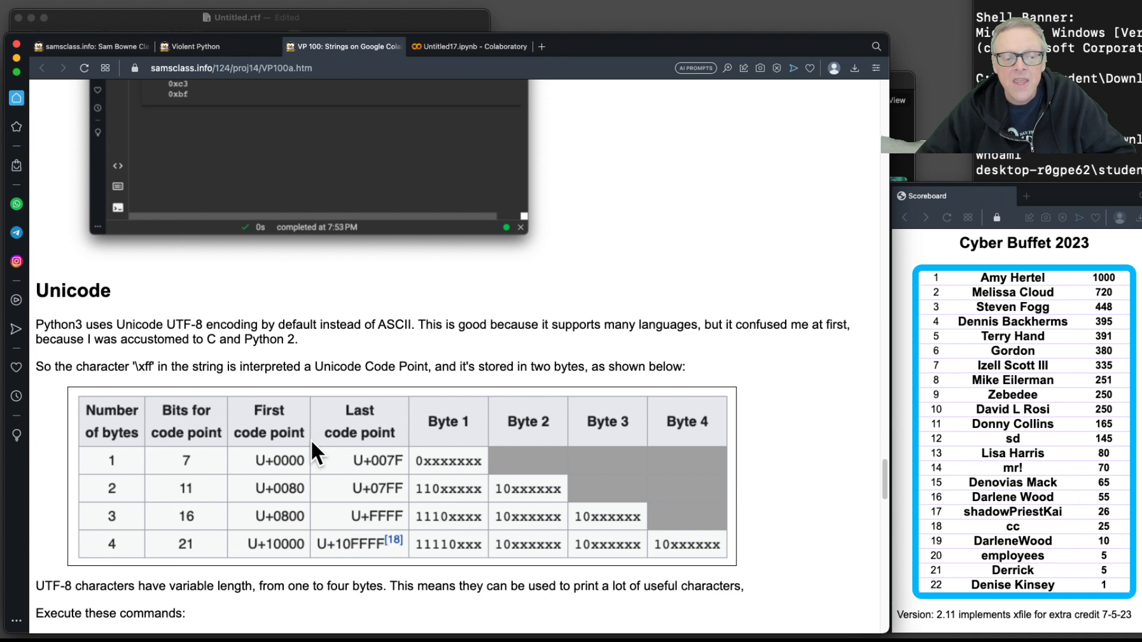
scroll(up, 3)
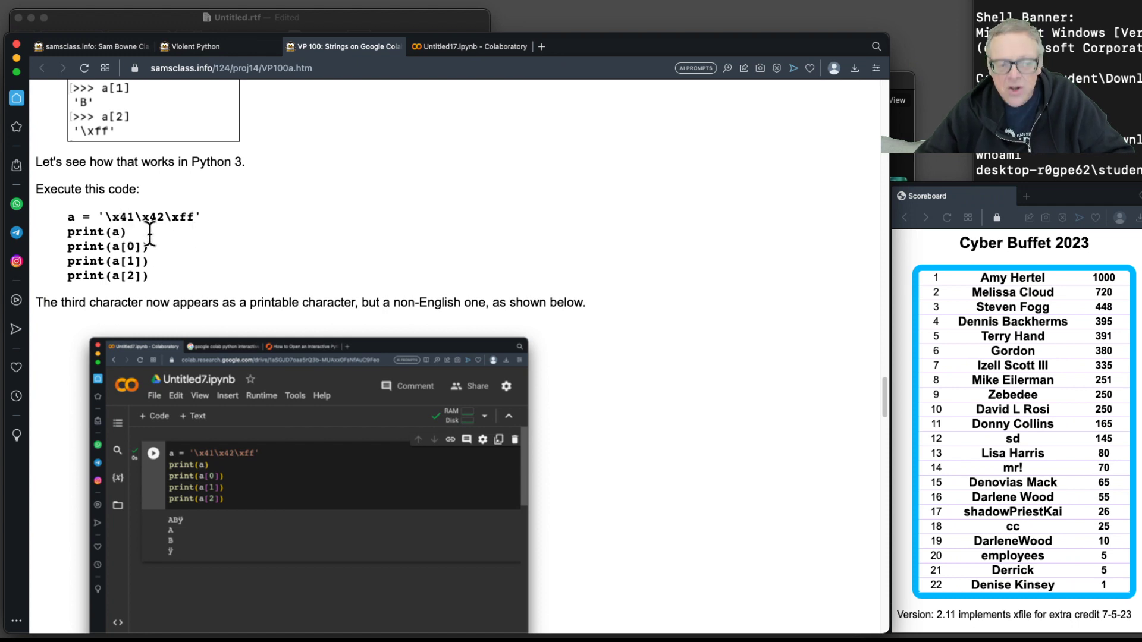
mouse_move(188, 240)
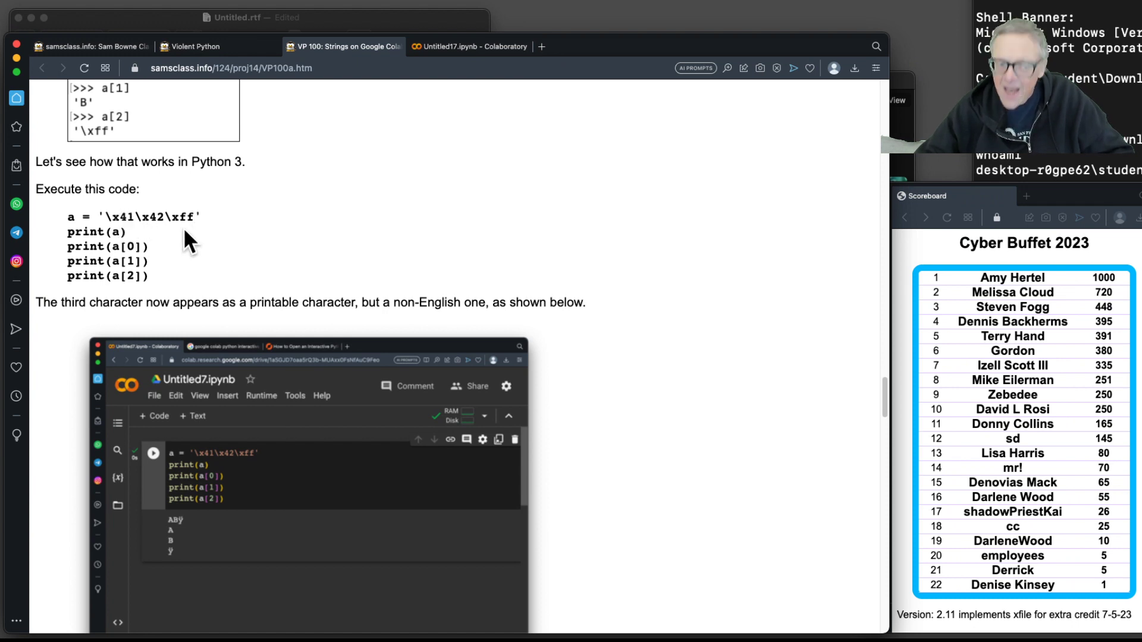
mouse_move(229, 248)
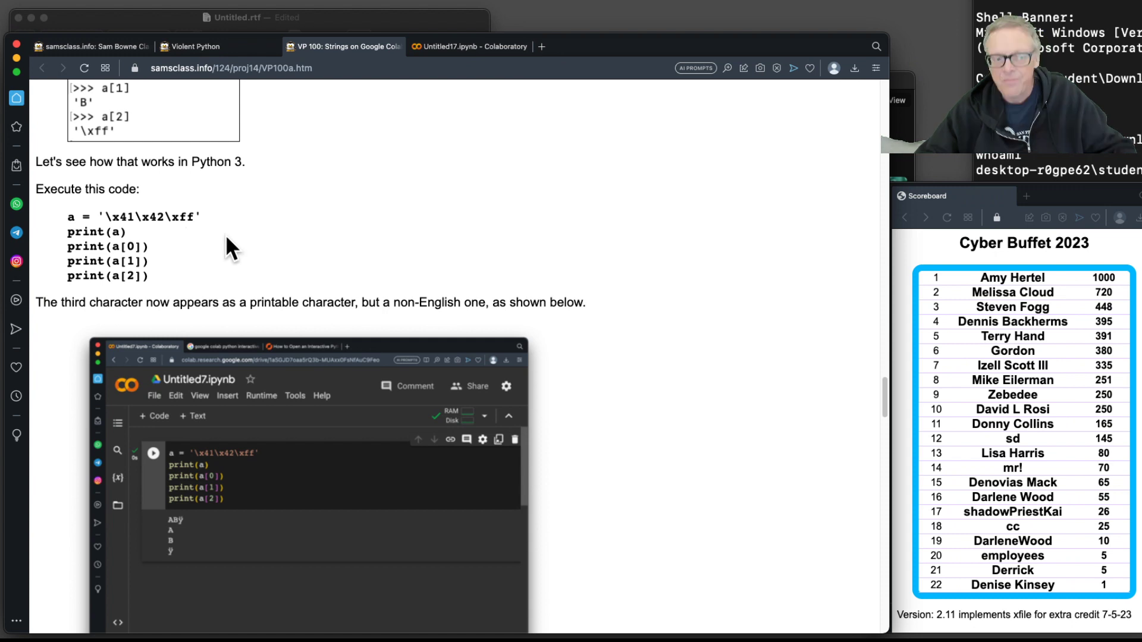
mouse_move(328, 272)
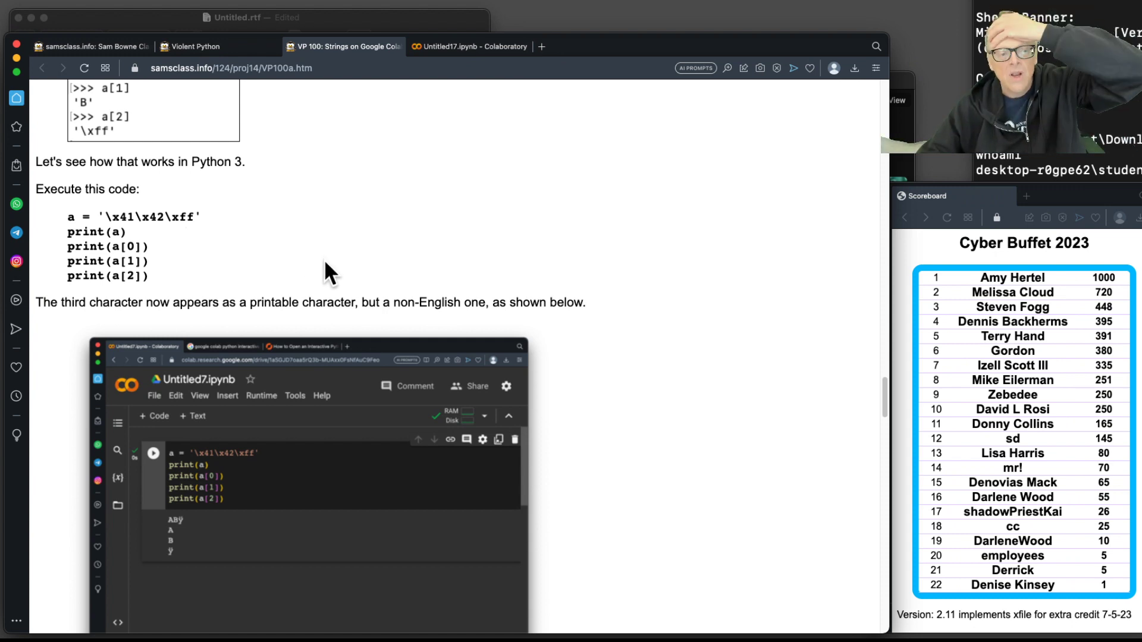
scroll(down, 3)
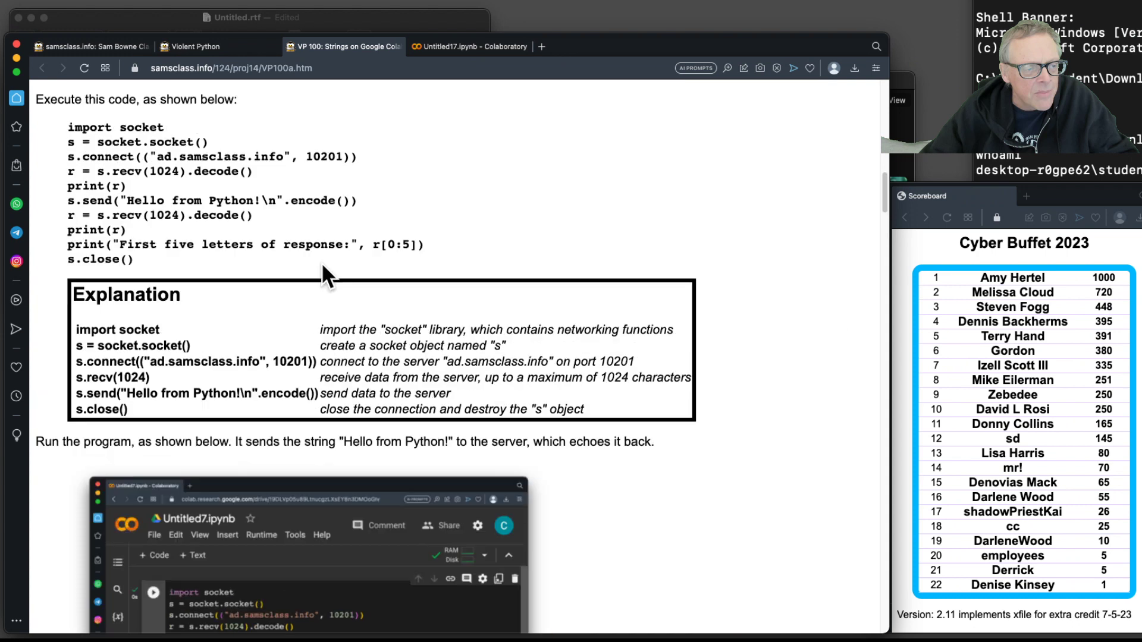
scroll(up, 3)
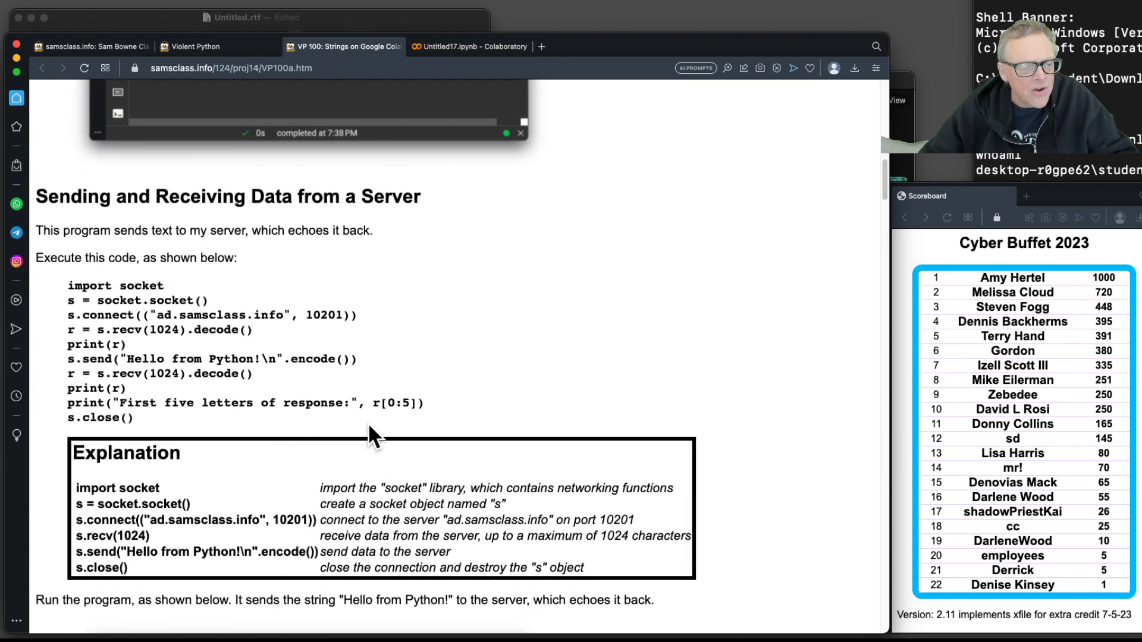
mouse_move(418, 422)
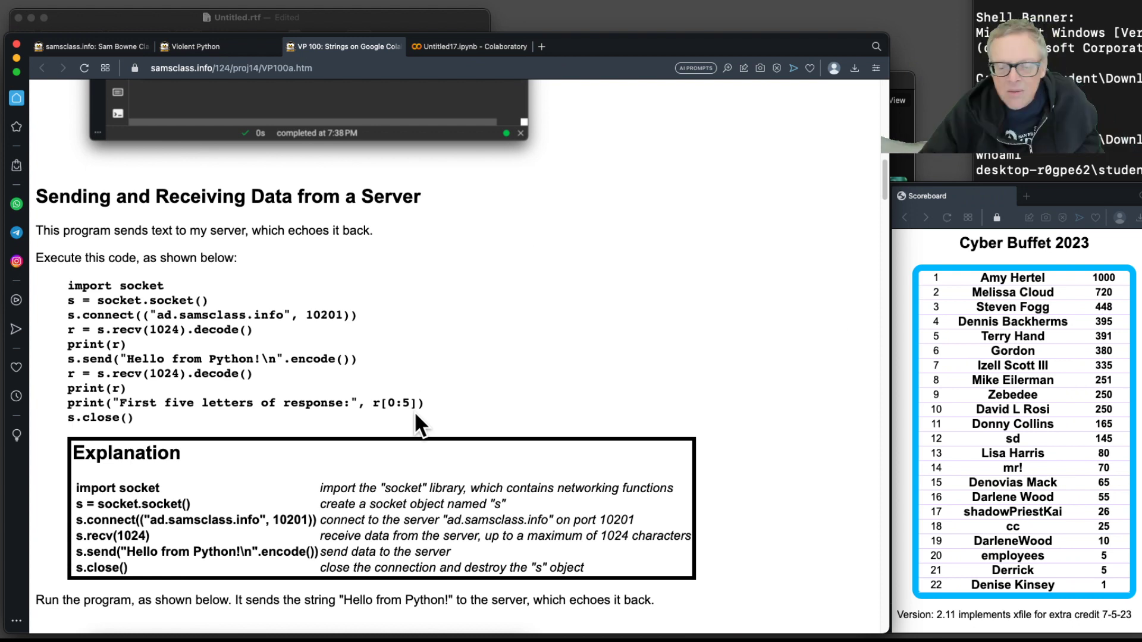
scroll(down, 3)
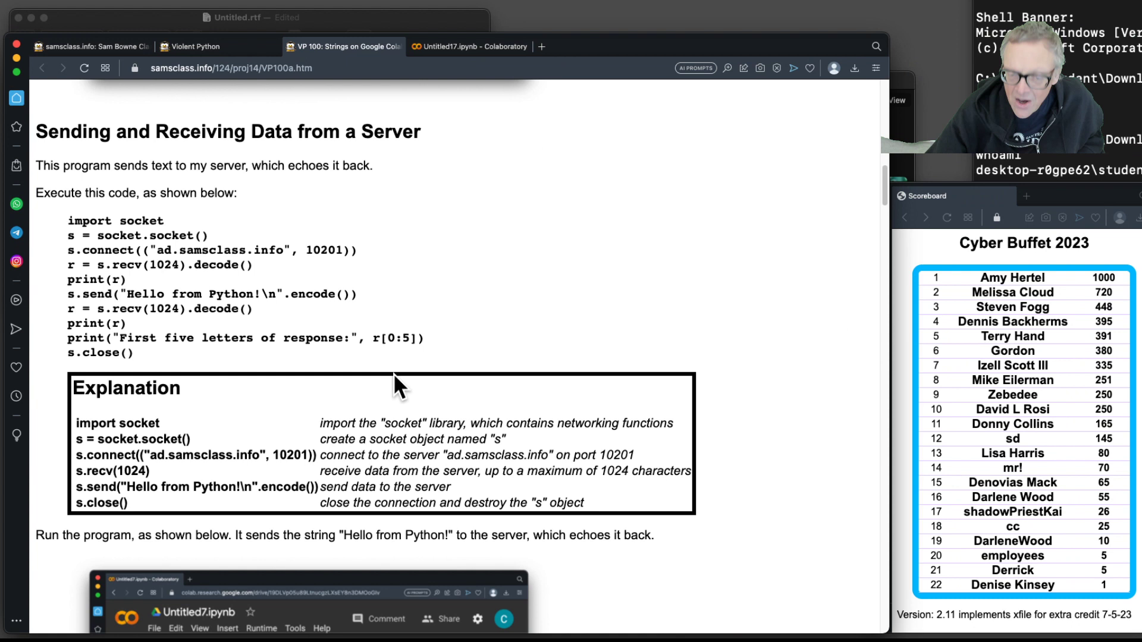
scroll(down, 3)
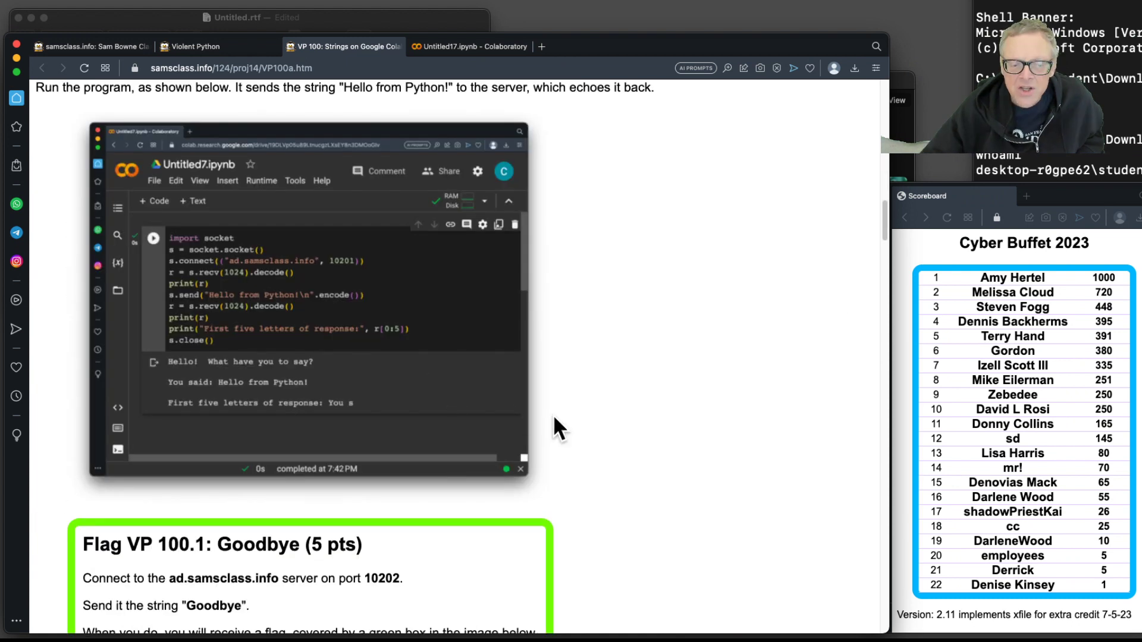
scroll(down, 3)
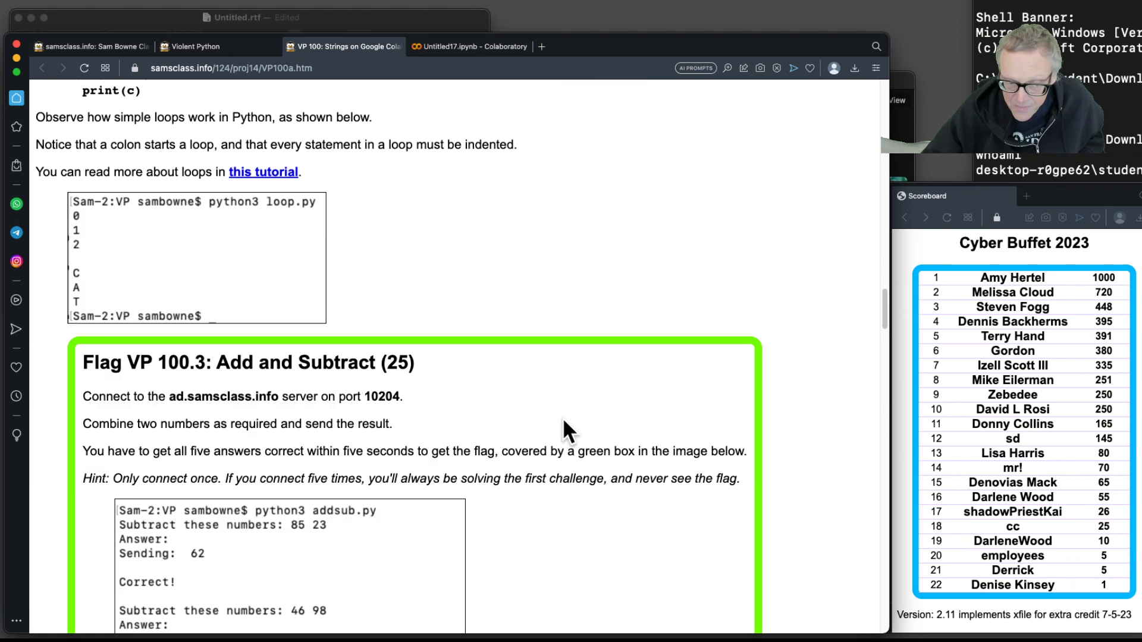
scroll(down, 3)
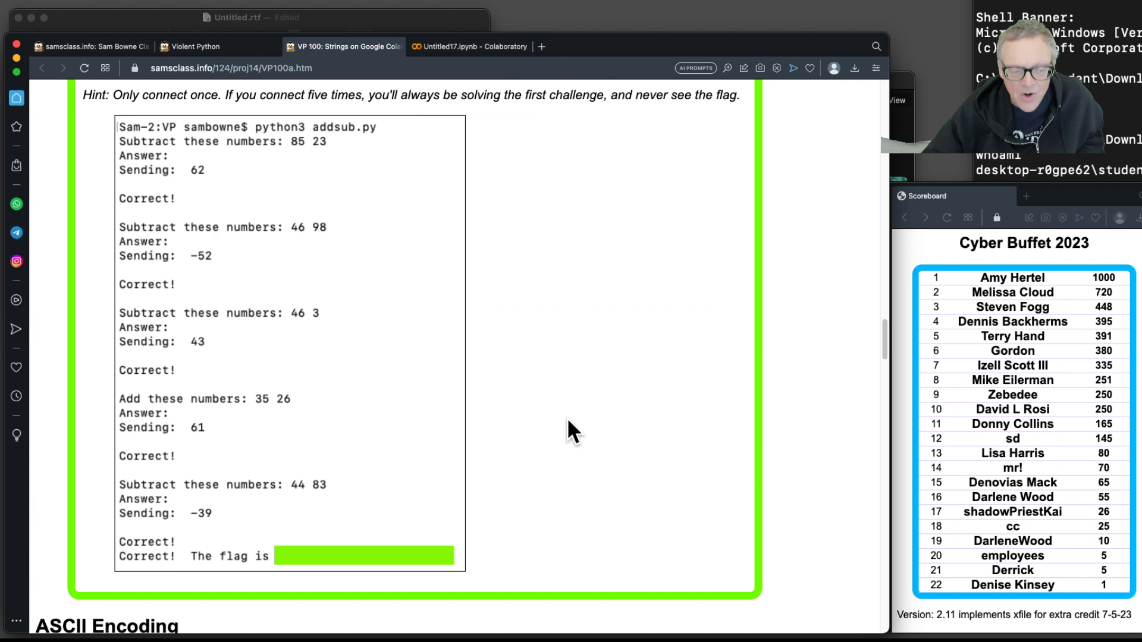
scroll(down, 3)
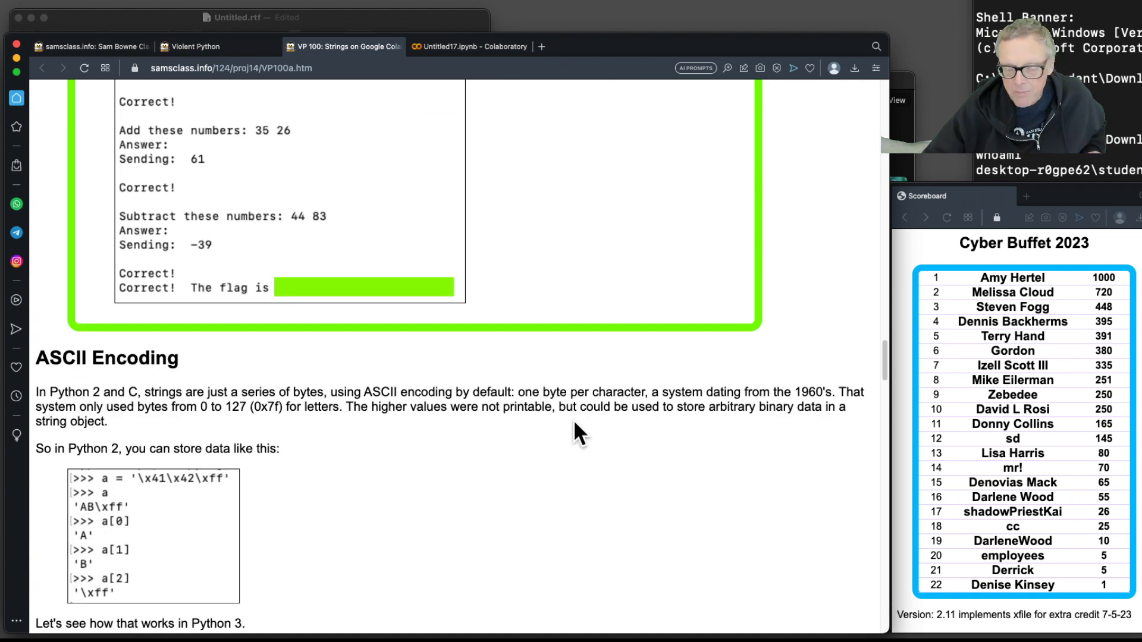
scroll(down, 3)
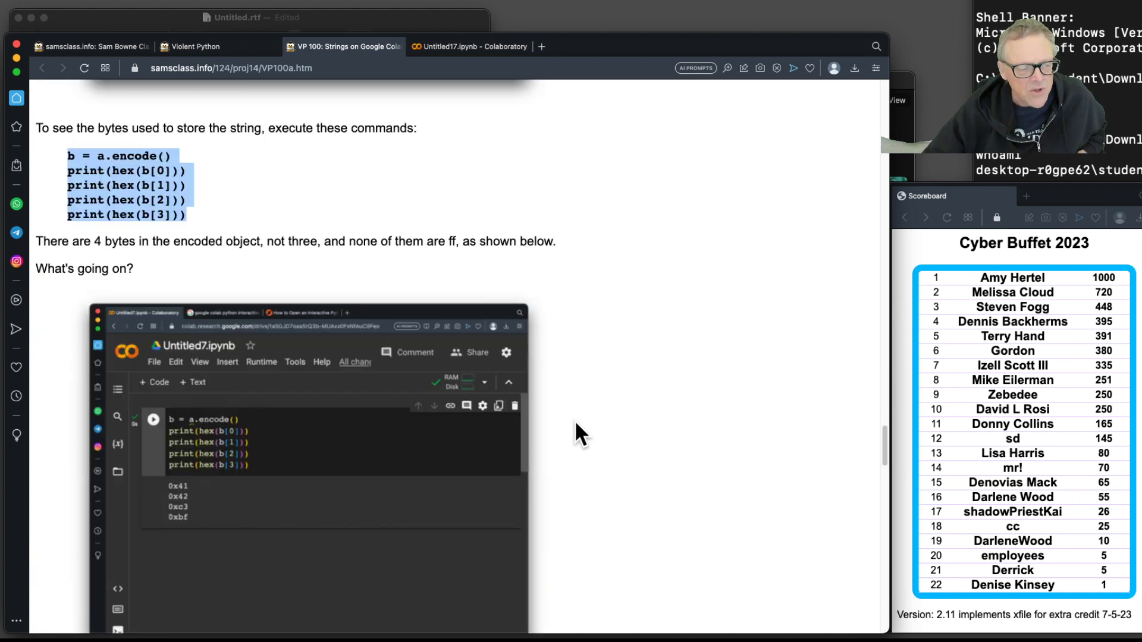
scroll(down, 3)
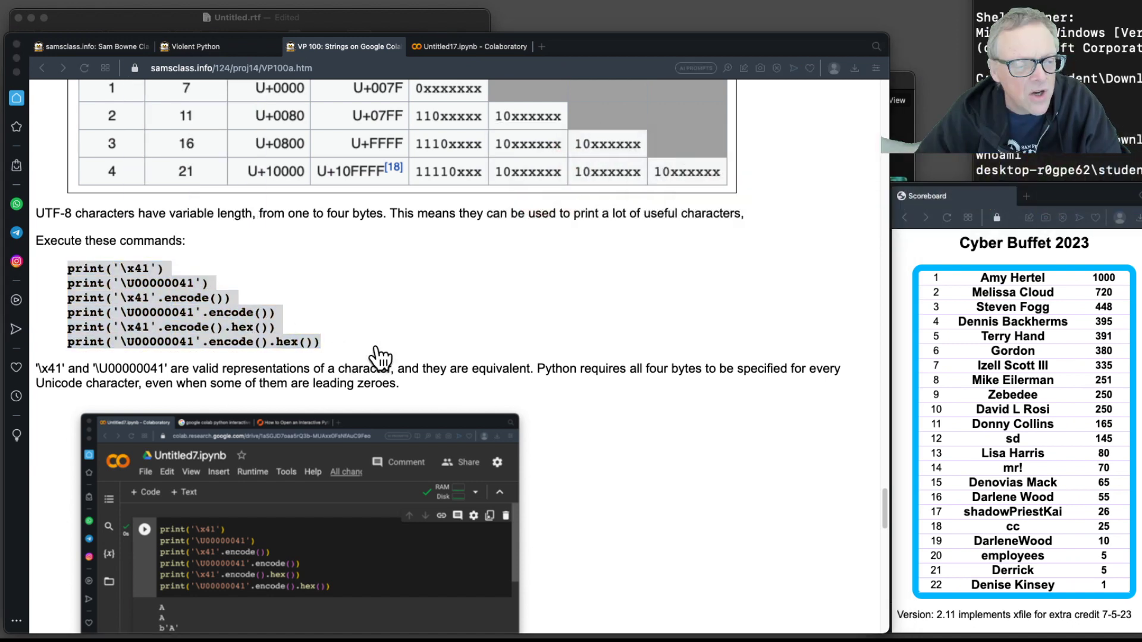
Step: Run a new cell with the six print, encode and hex commands for '\x41' and '\U00000041'
click(470, 46)
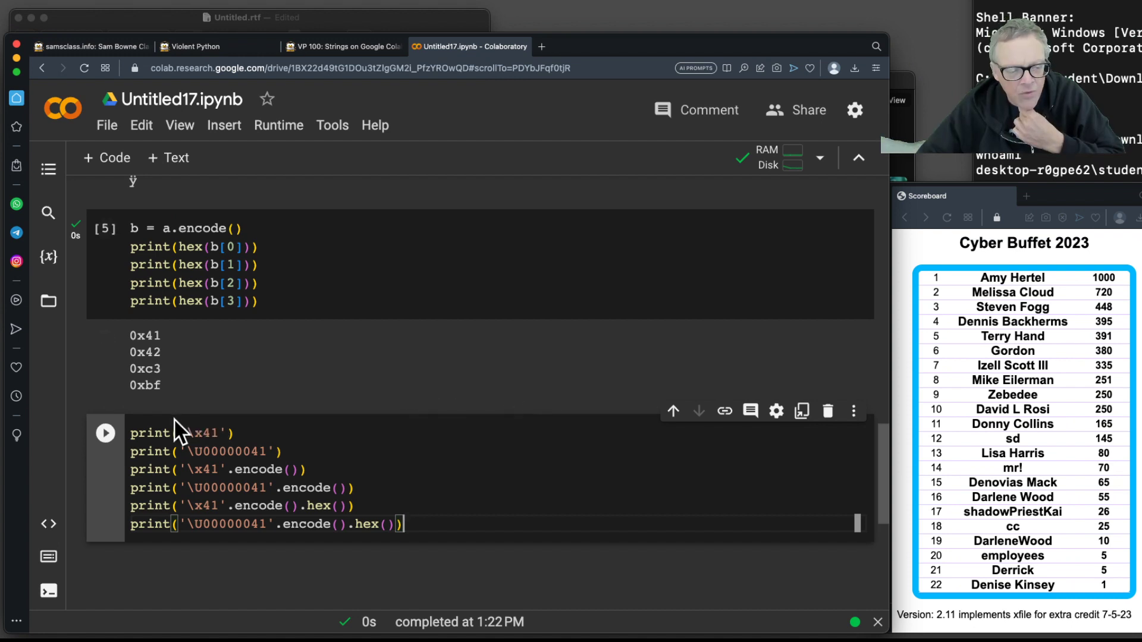
mouse_move(258, 469)
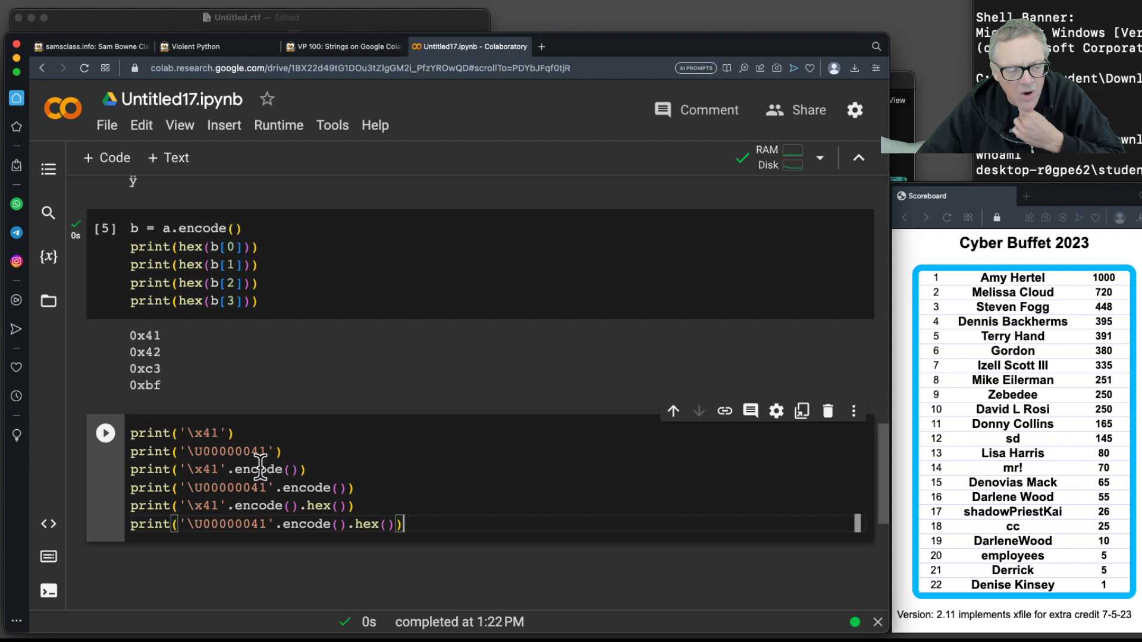
mouse_move(200, 488)
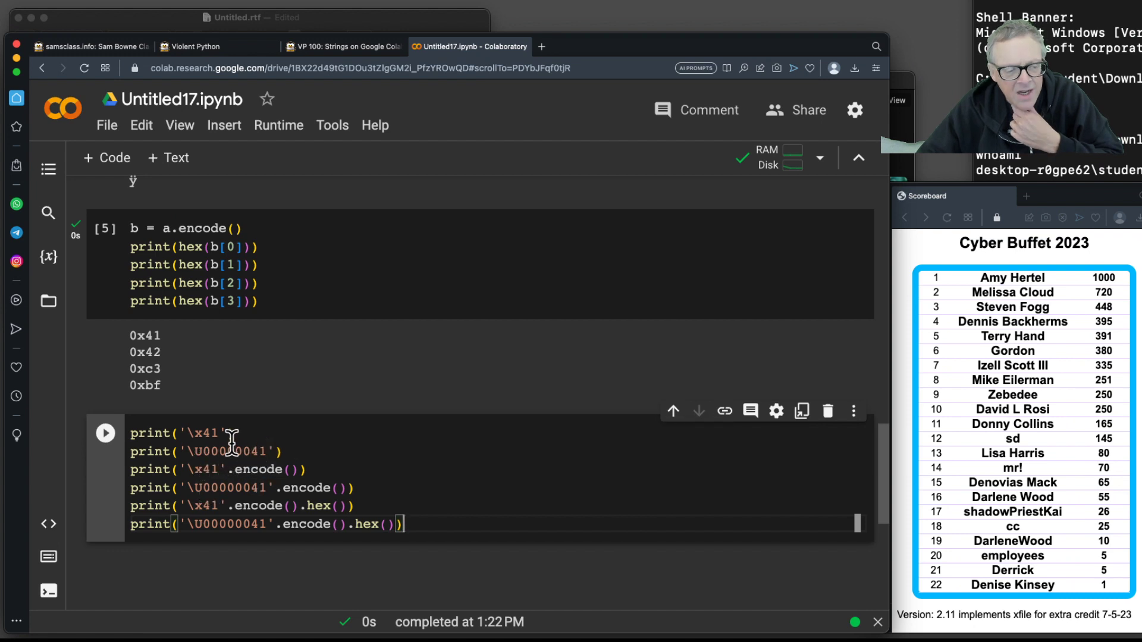
mouse_move(199, 468)
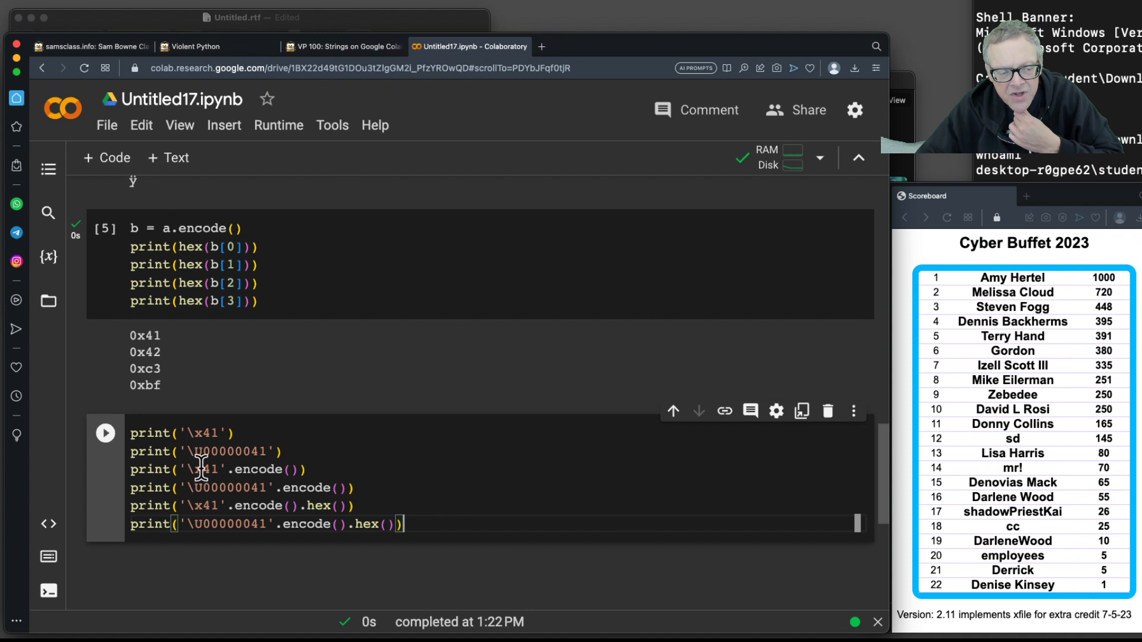
mouse_move(317, 506)
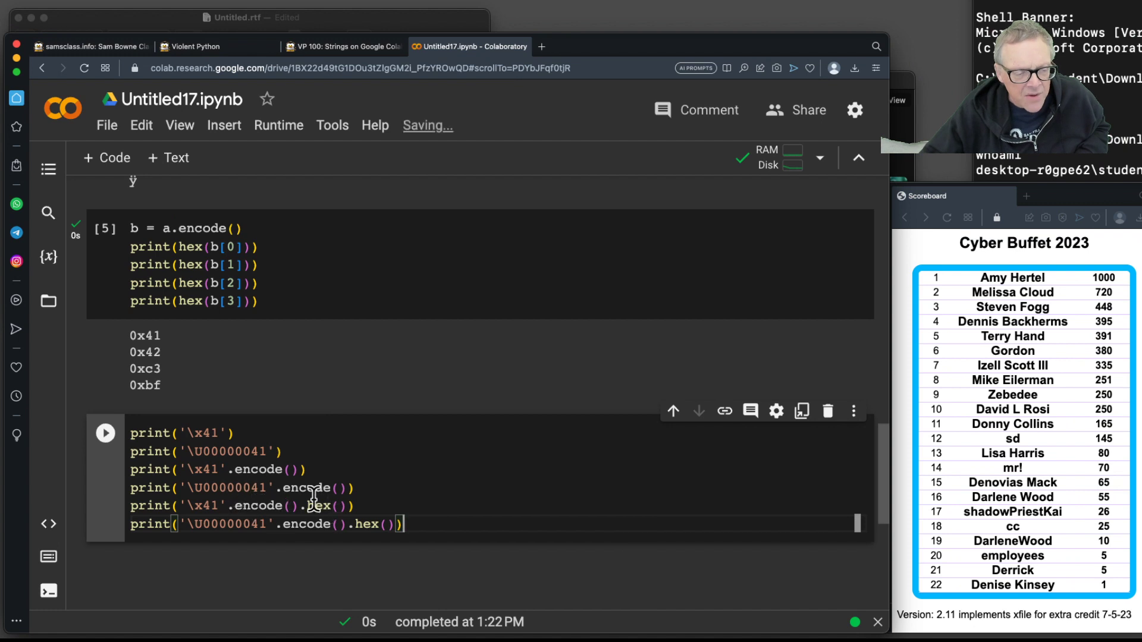
click(106, 433)
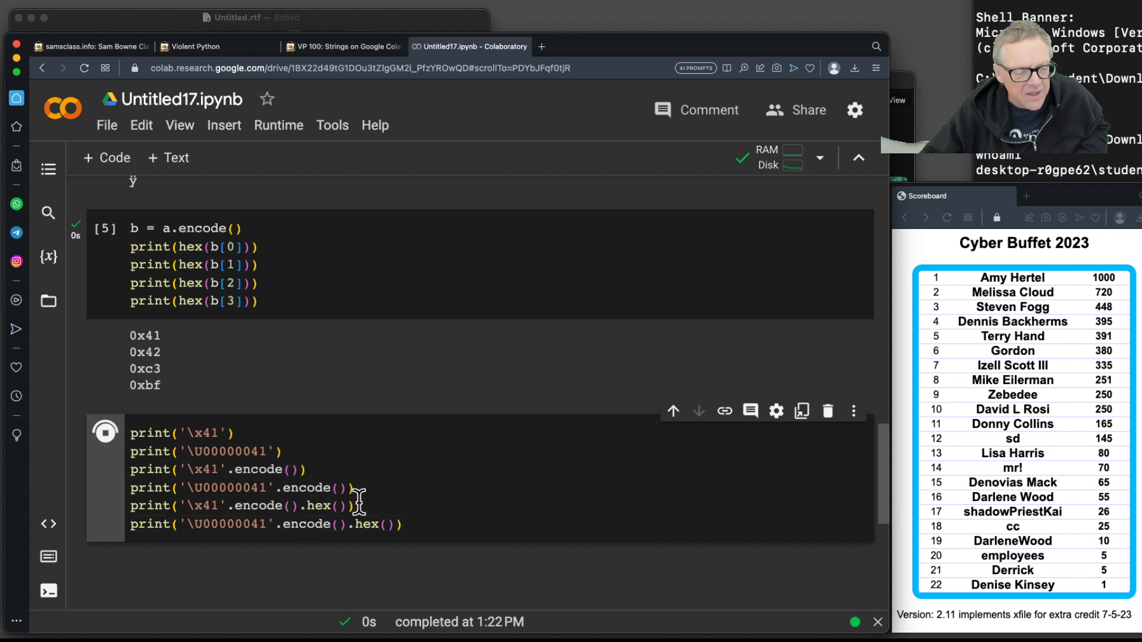
Step: Review the finished cell output: A, A, b'A', b'A', 41 and 41
click(105, 339)
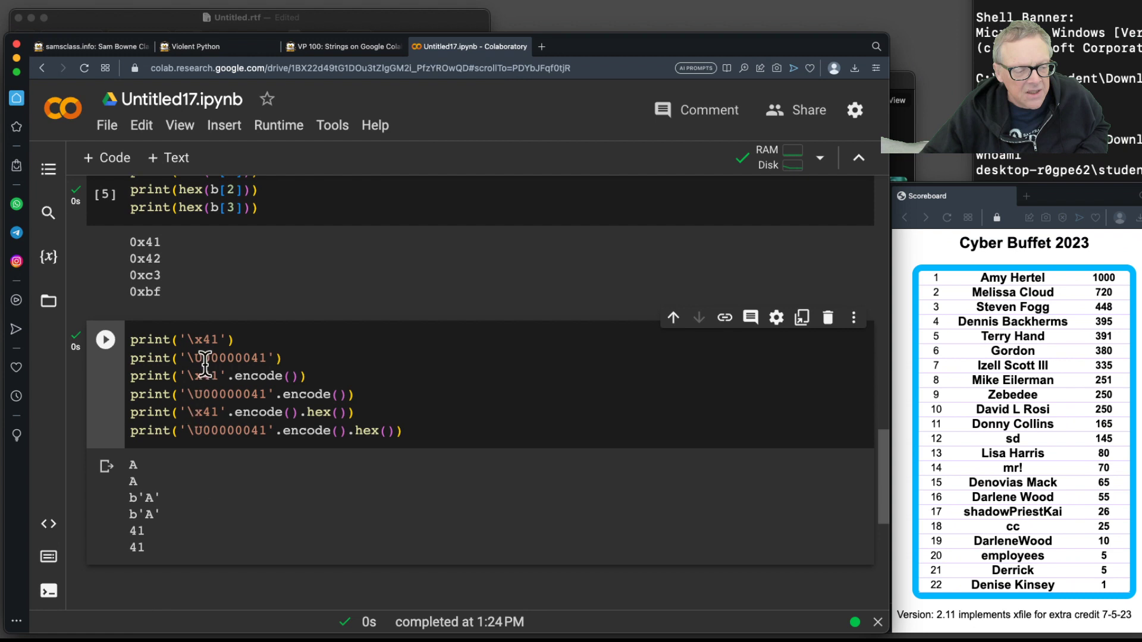
mouse_move(142, 487)
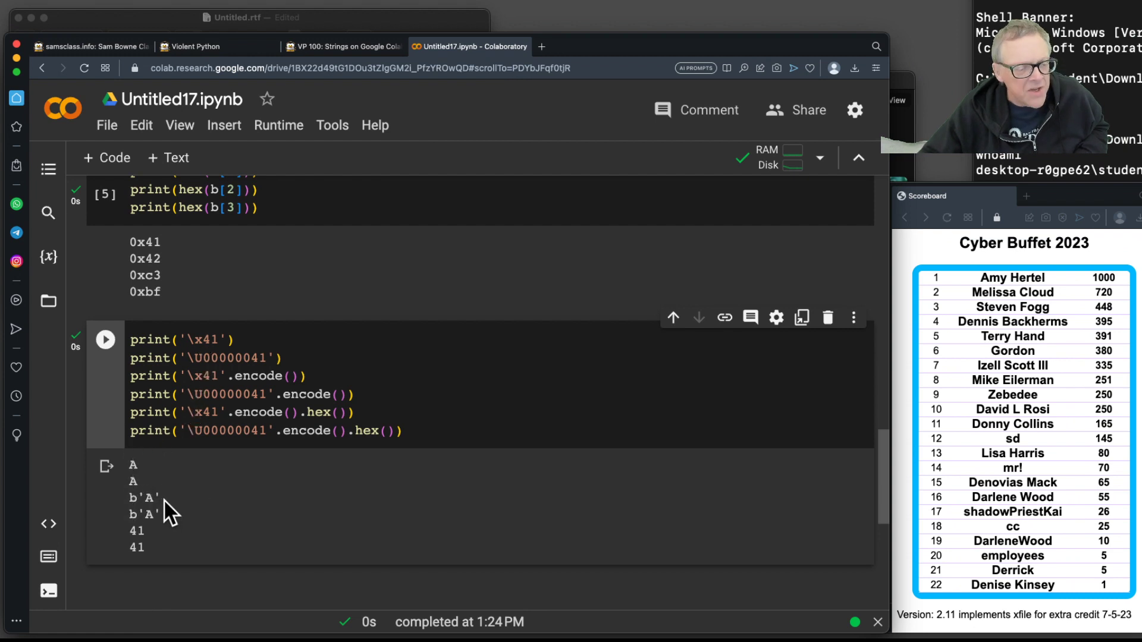
mouse_move(216, 382)
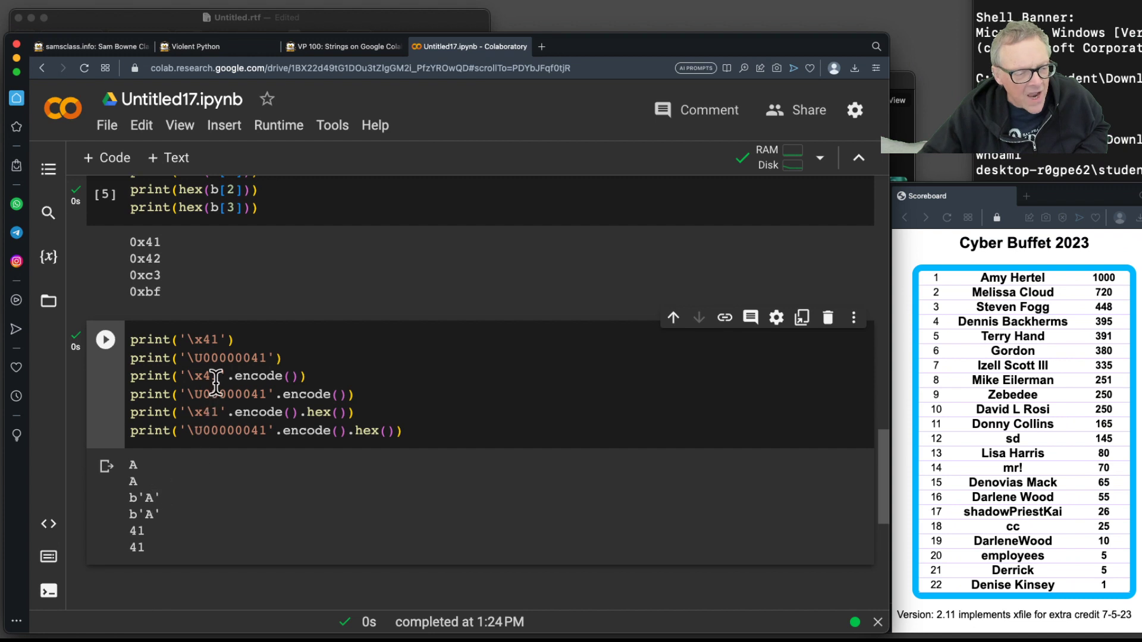
mouse_move(233, 423)
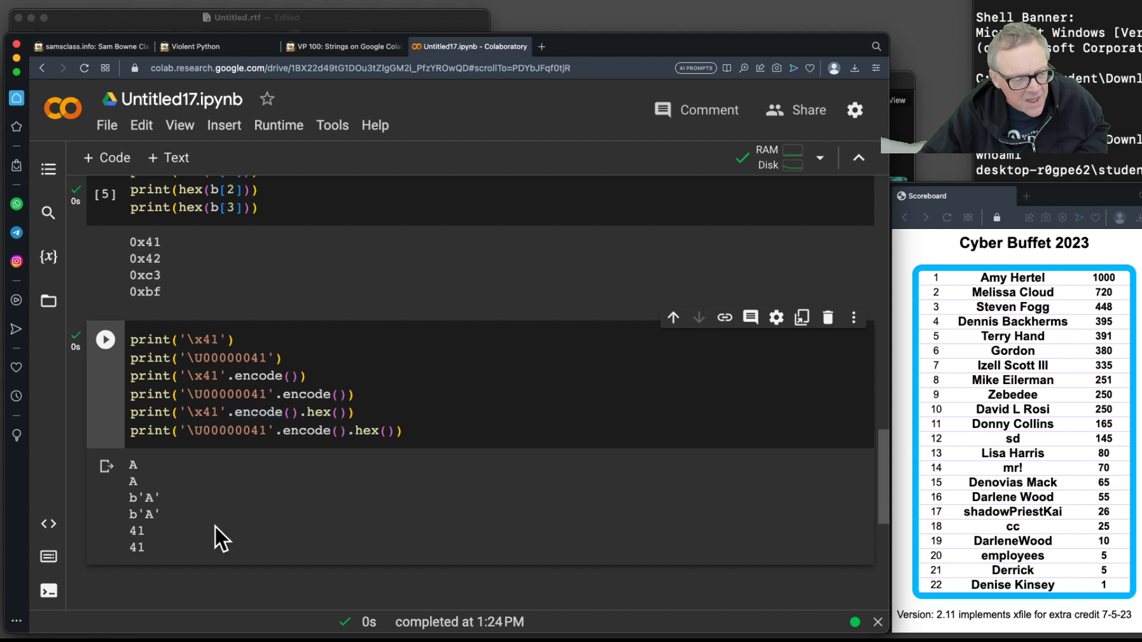
mouse_move(151, 564)
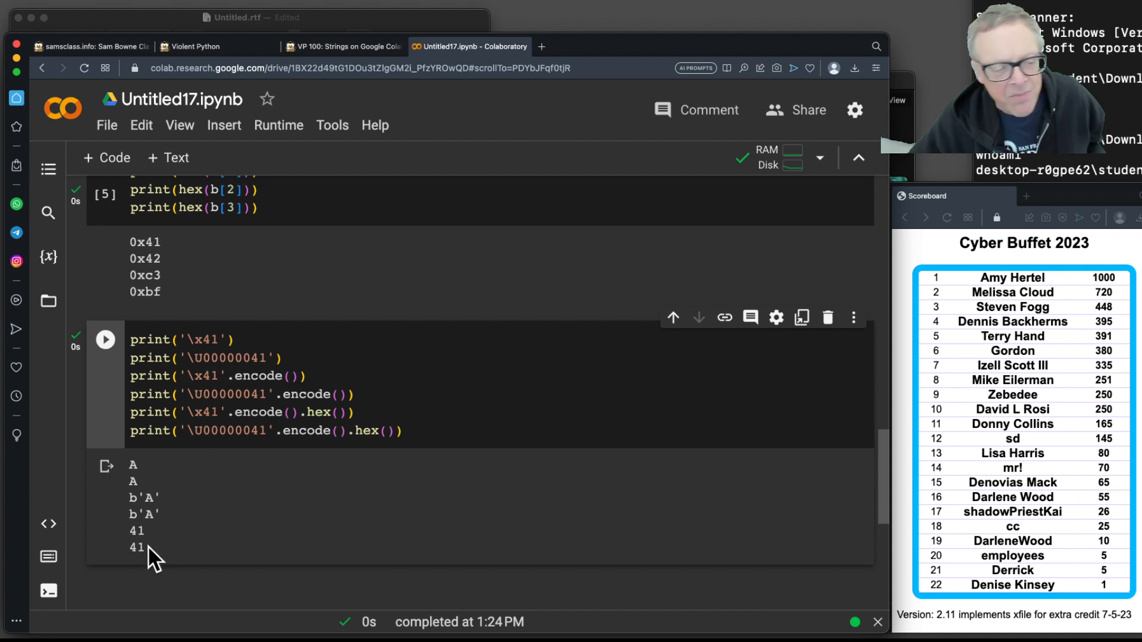
mouse_move(169, 515)
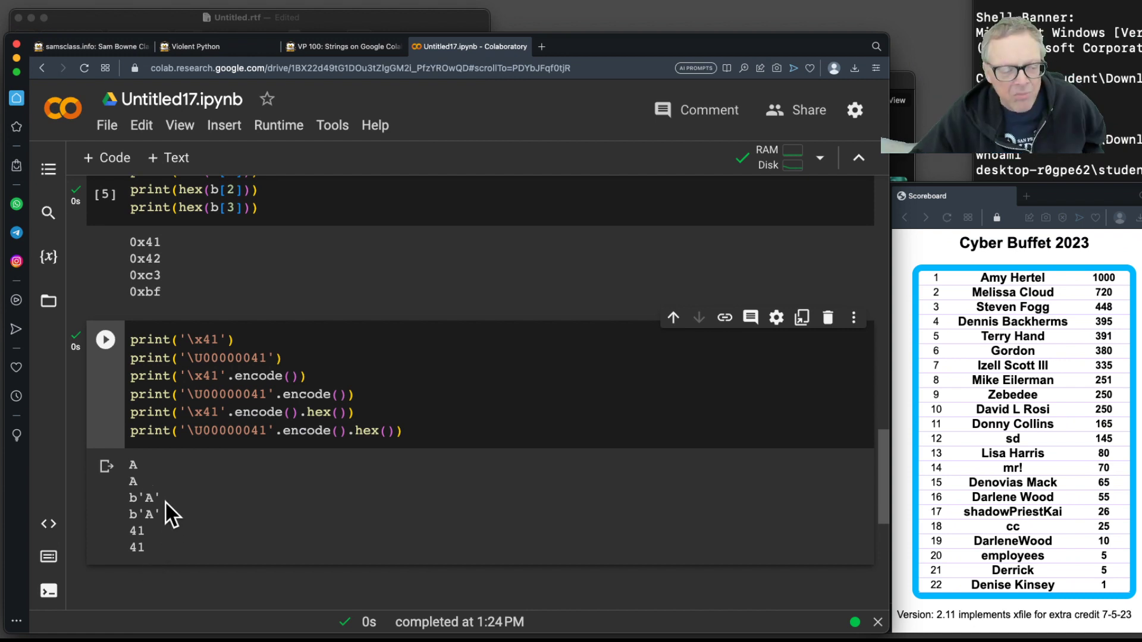
mouse_move(138, 532)
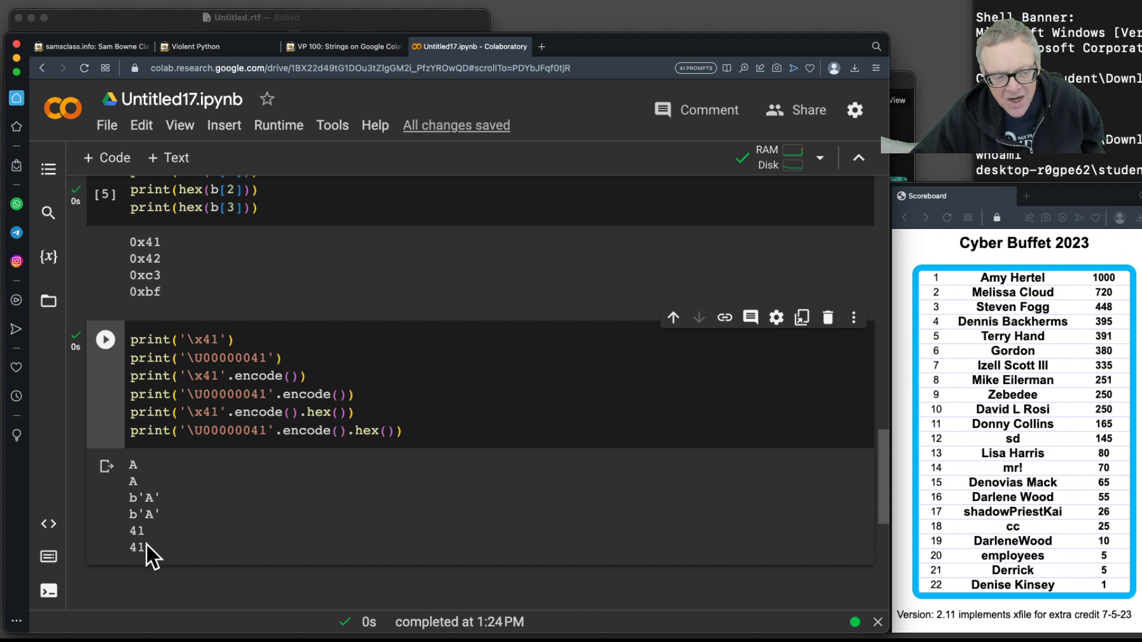
mouse_move(425, 174)
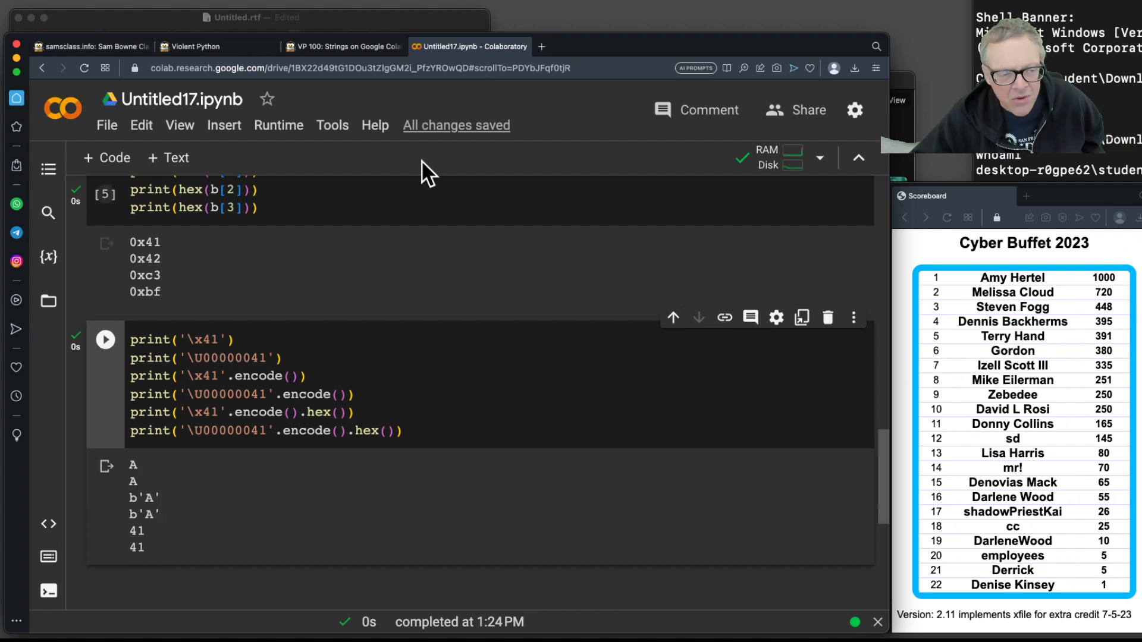
Step: Look over Flags VP 100.4 and 100.5 on the tutorial page, then back to the ABÿ hex-escape example
click(343, 47)
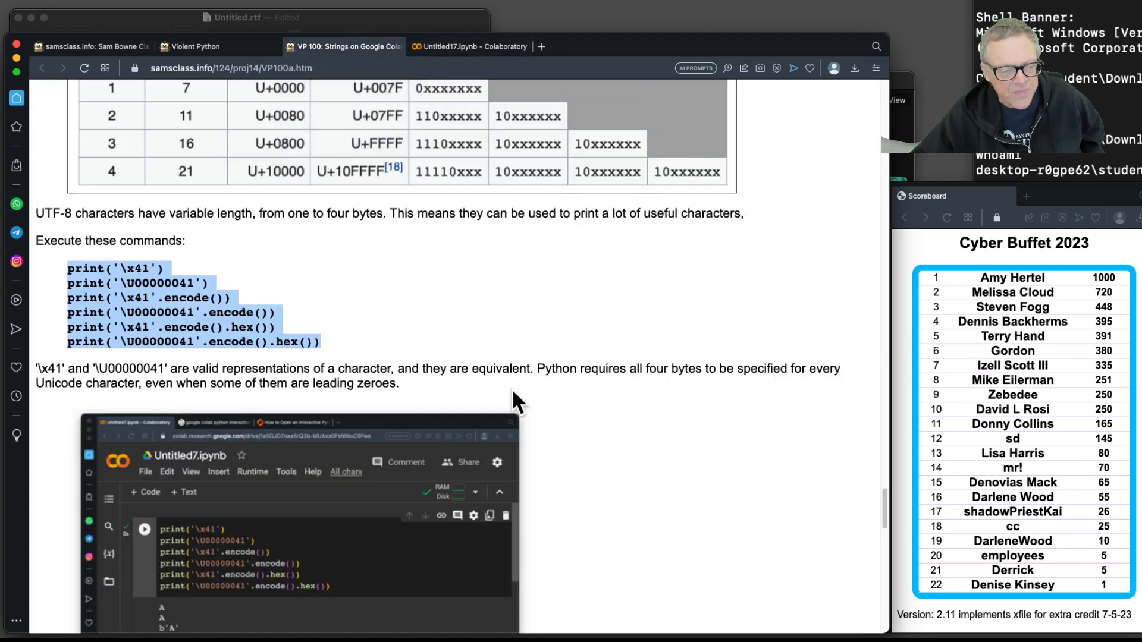
scroll(down, 3)
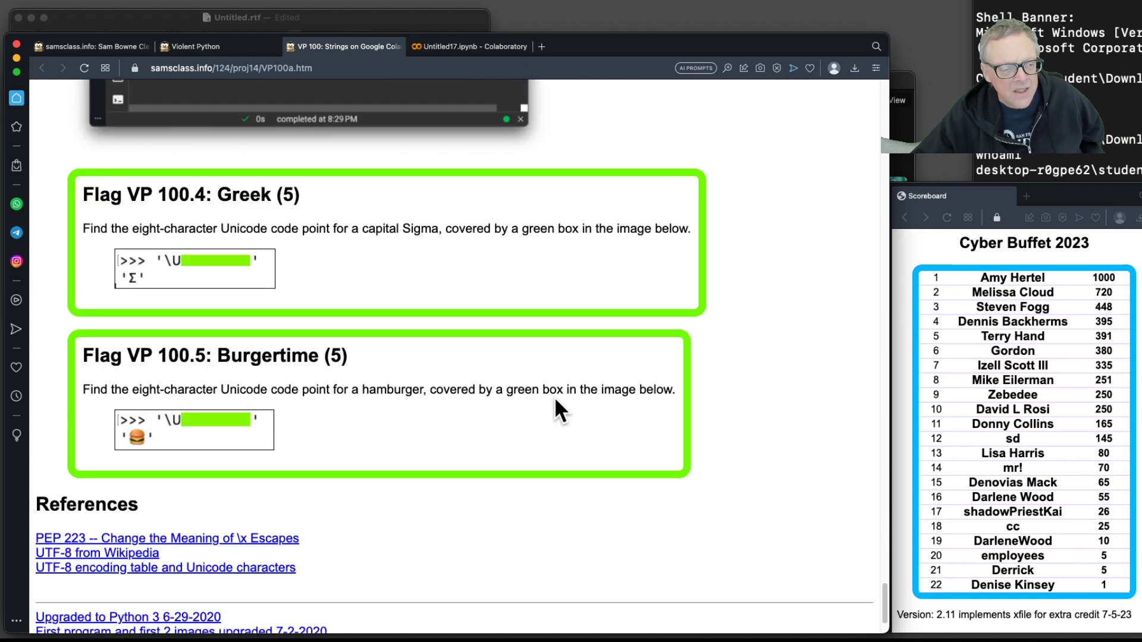
mouse_move(192, 422)
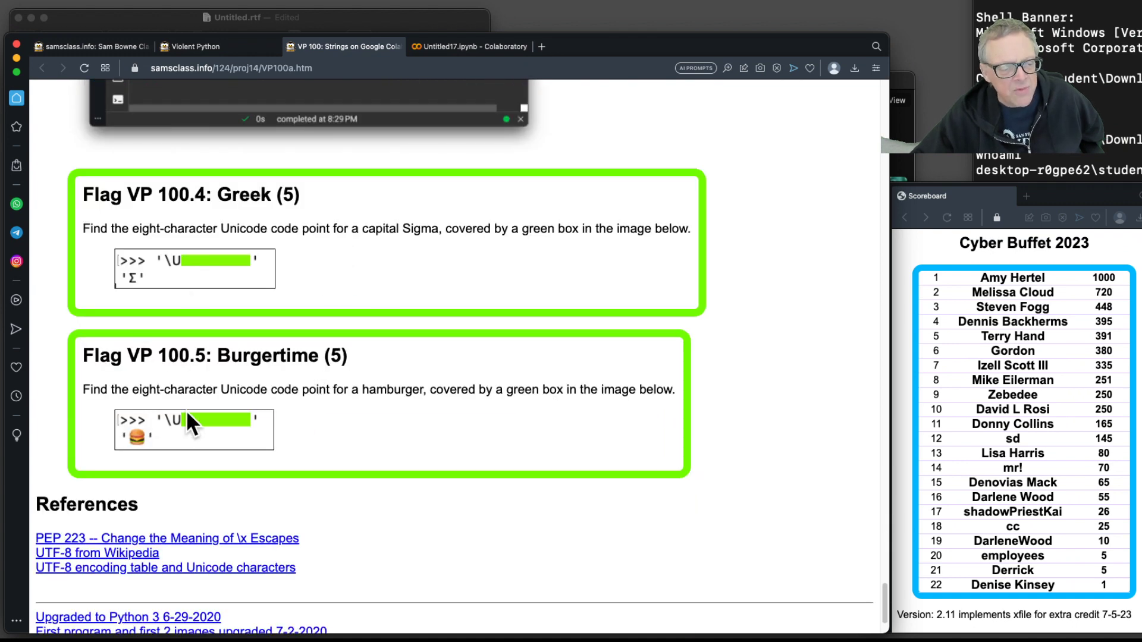
scroll(up, 3)
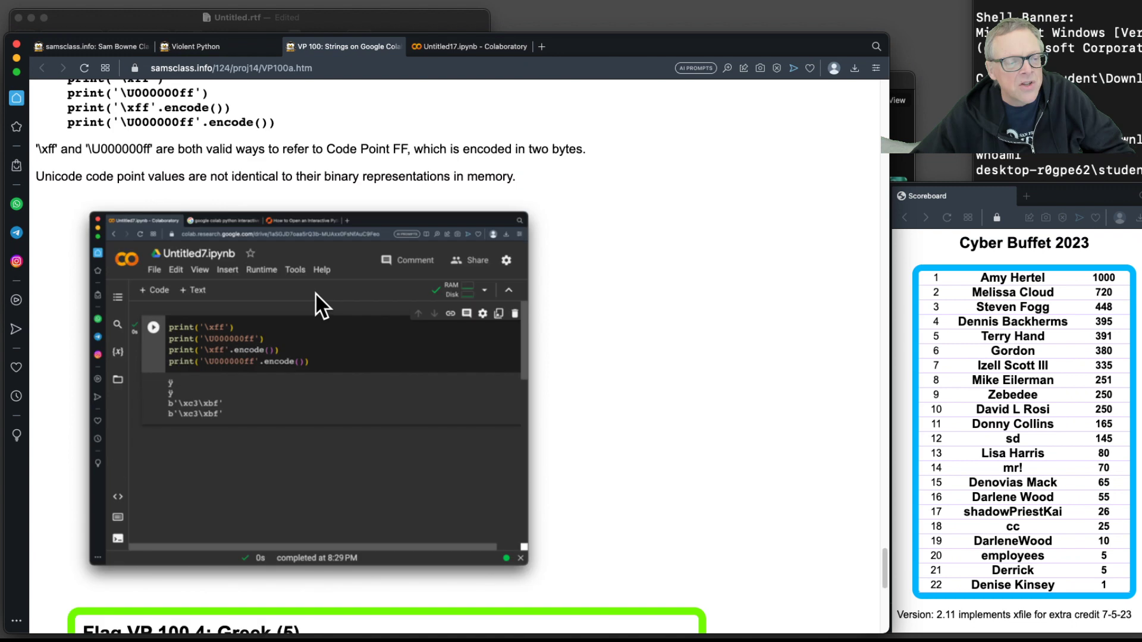
scroll(down, 3)
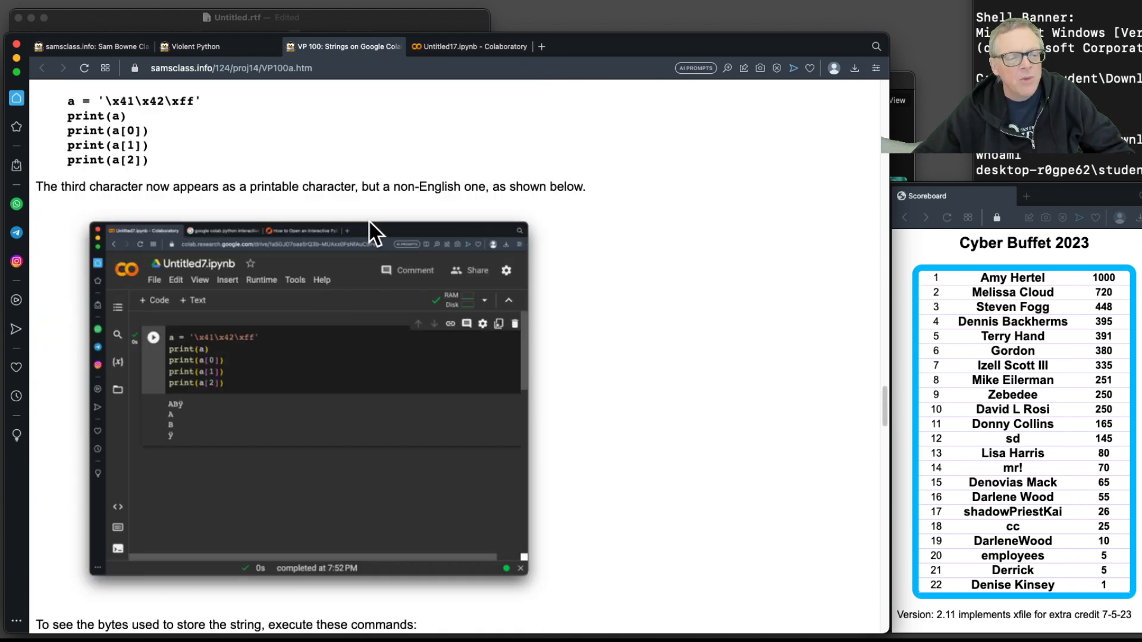
mouse_move(426, 186)
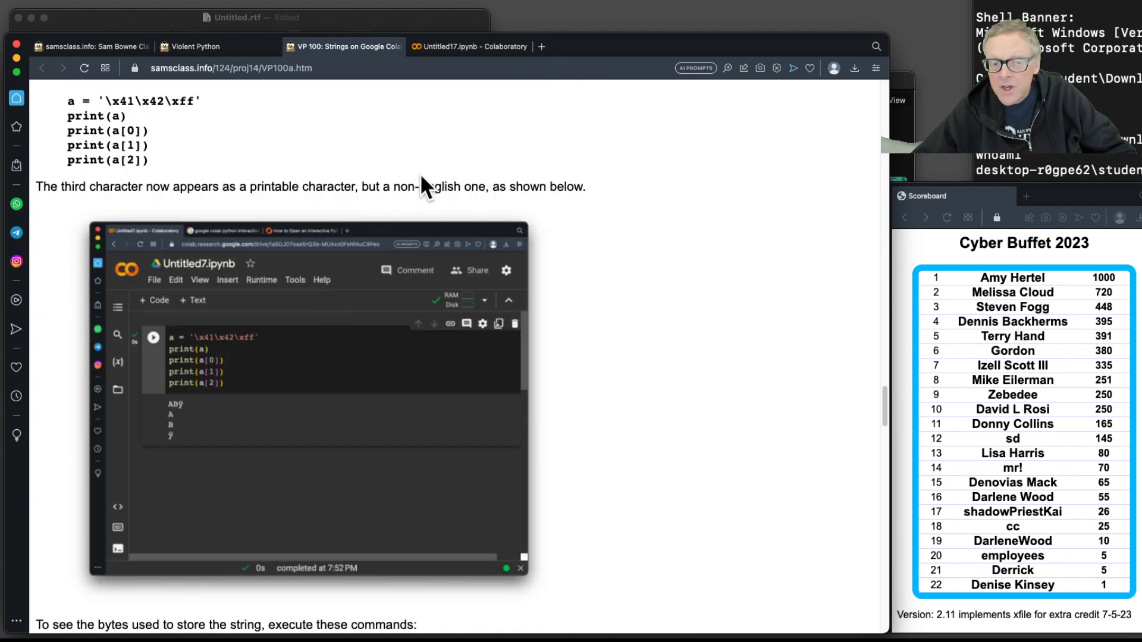
mouse_move(344, 55)
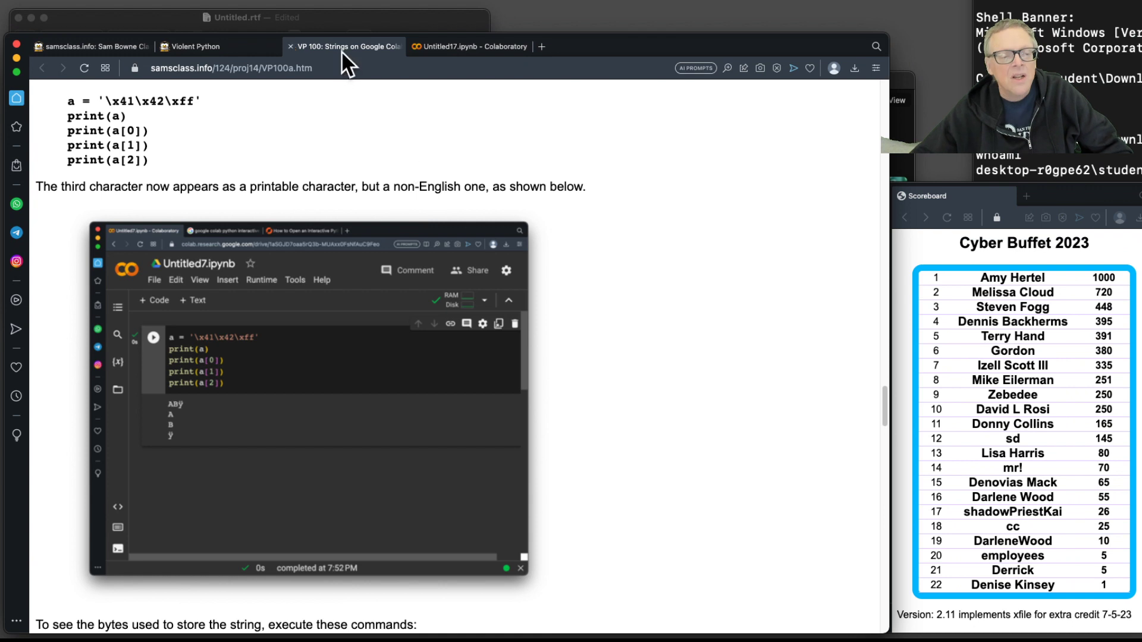
mouse_move(349, 46)
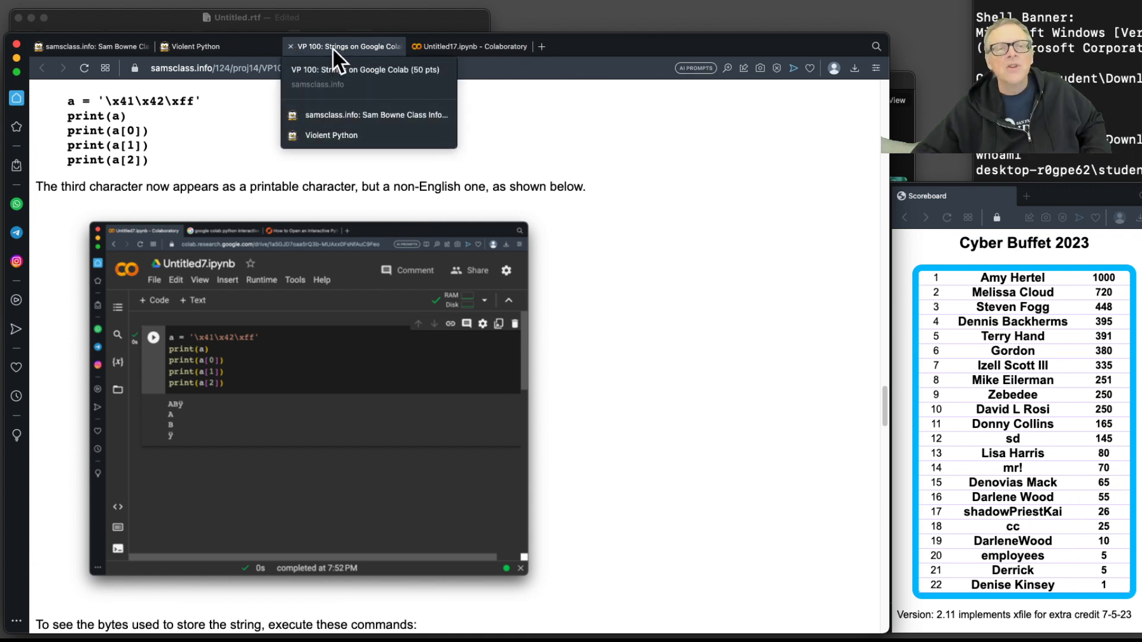